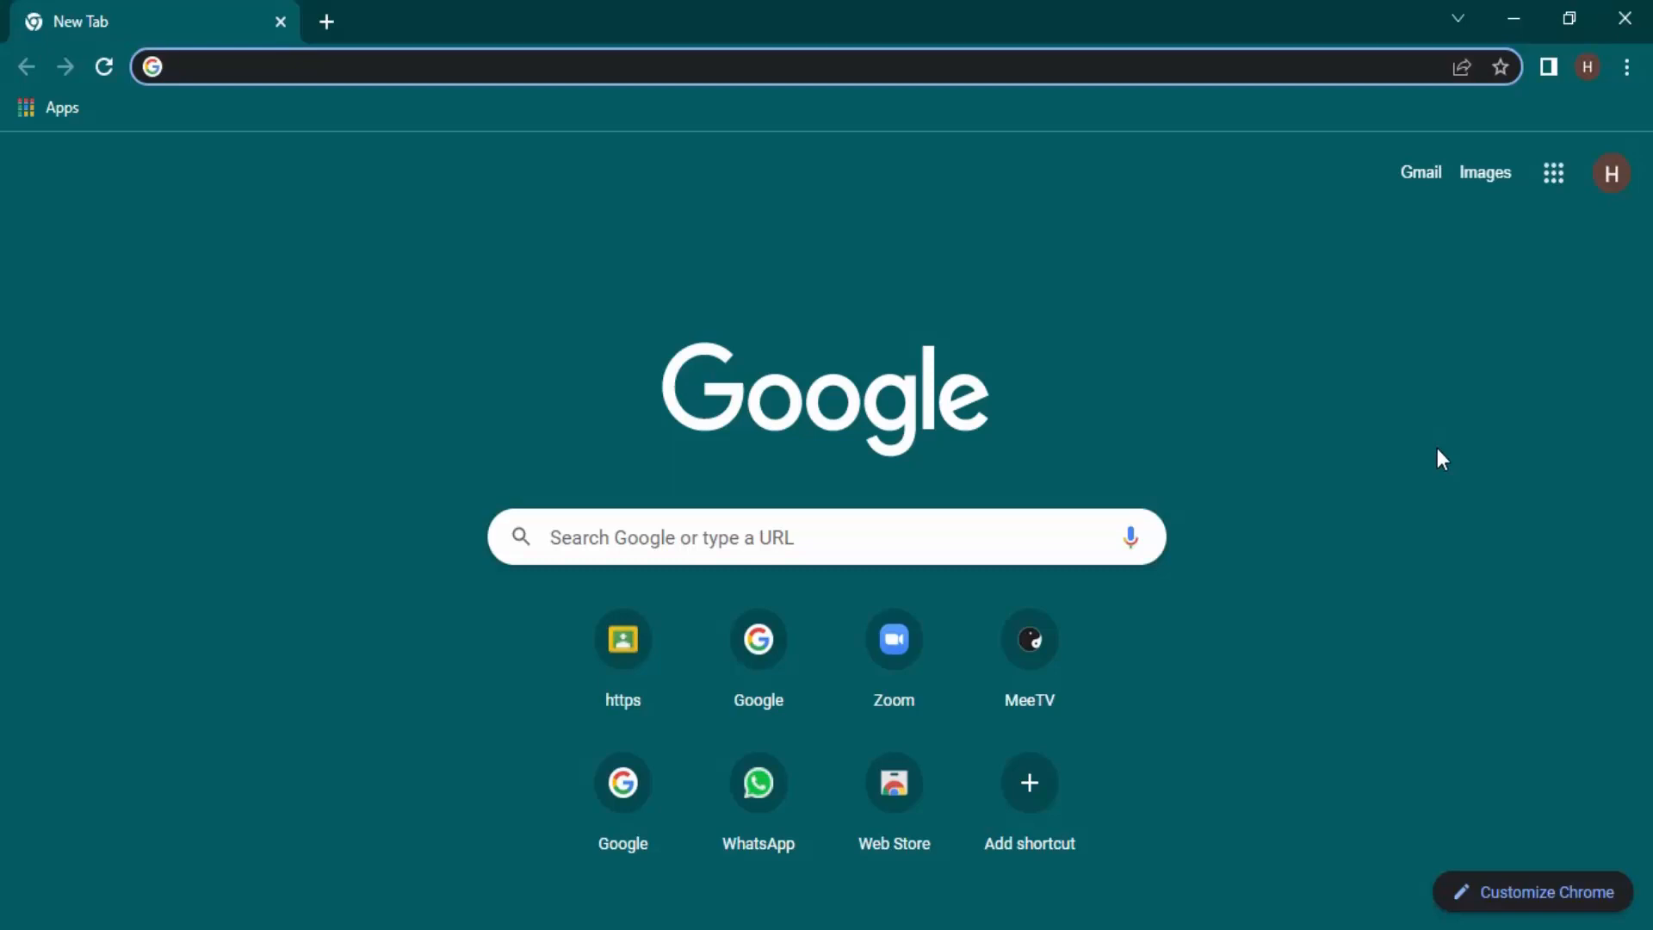
Reach the Clear browsing data dialog from Chrome's three-dot menu via More tools
click(282, 69)
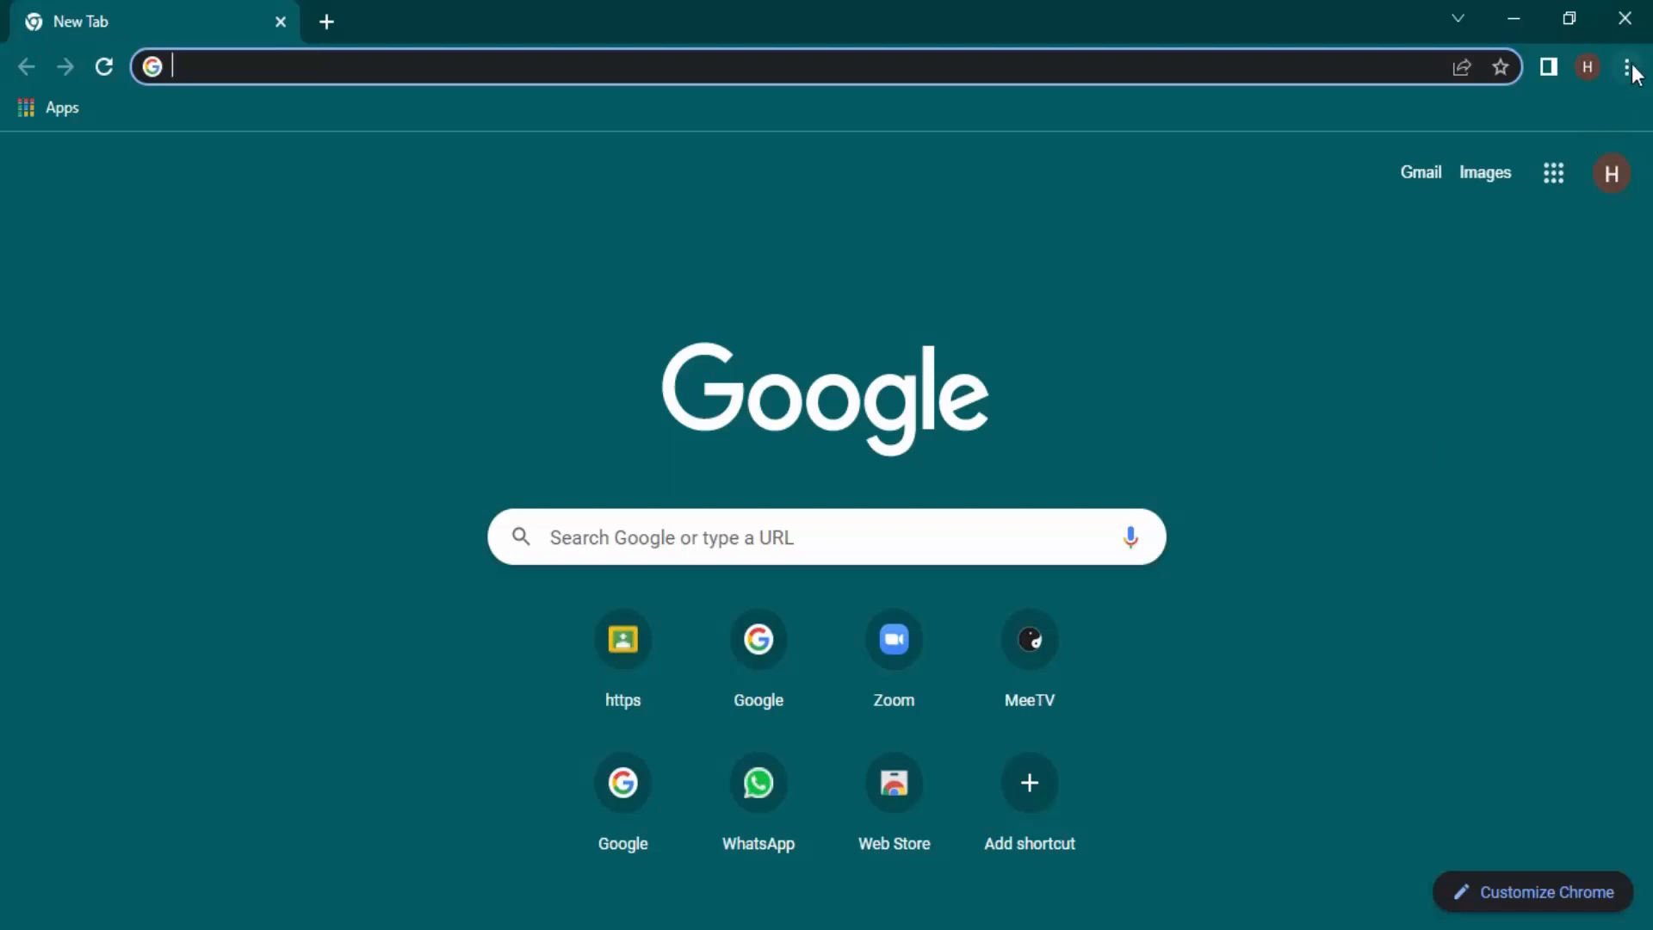
click(1626, 65)
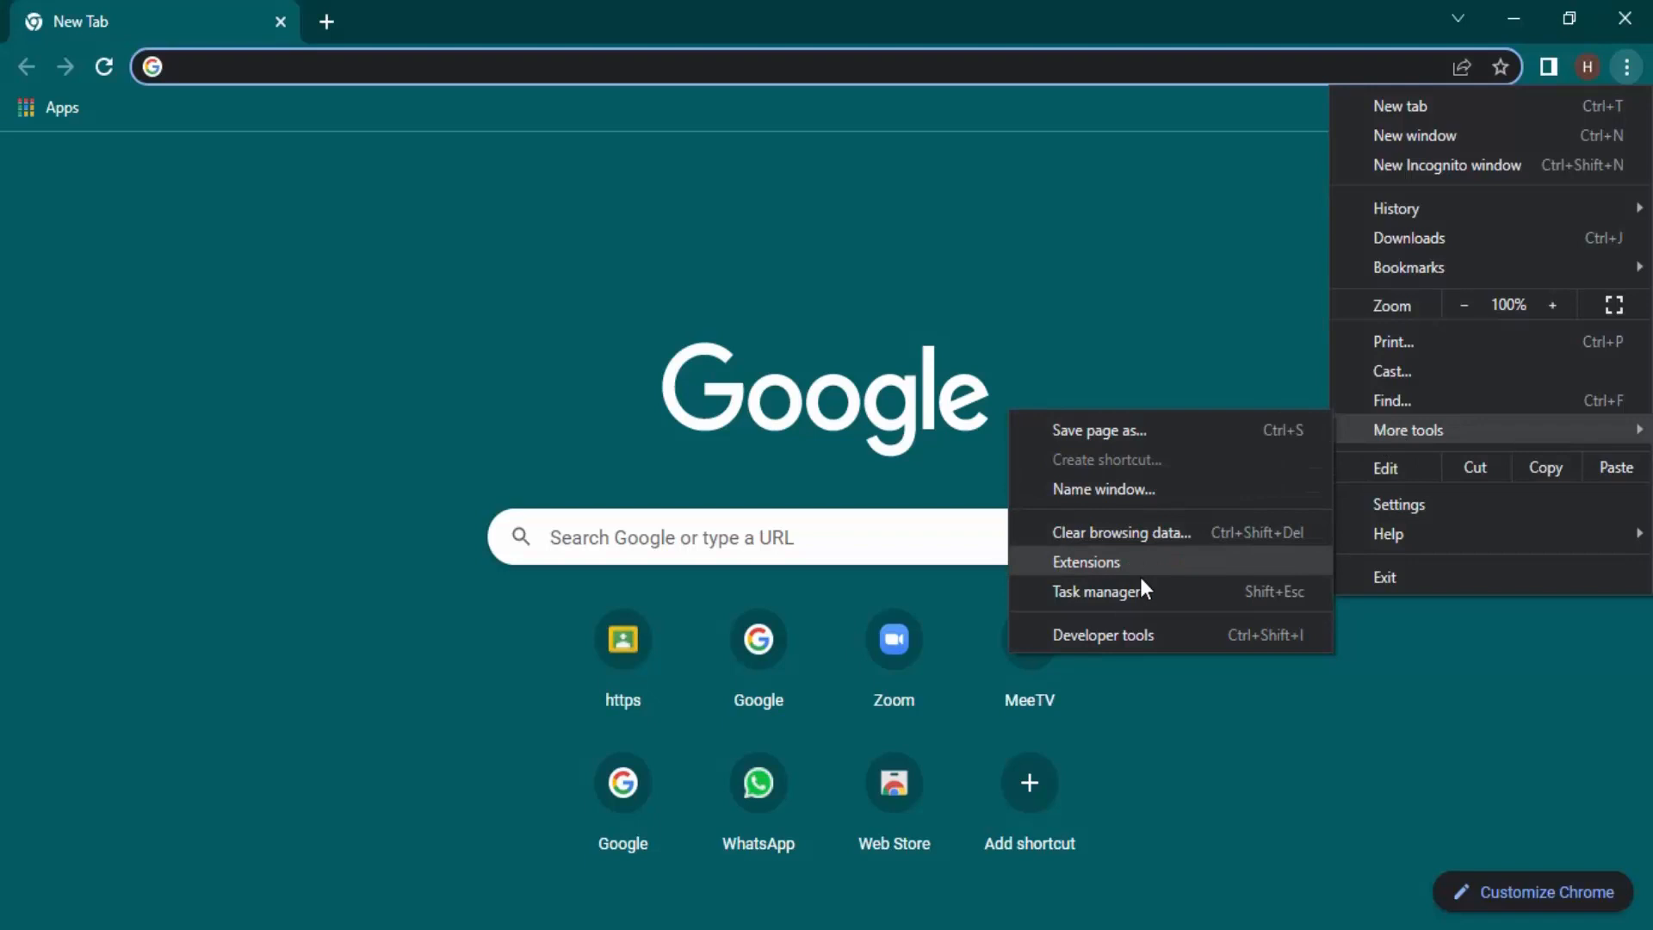
mouse_move(1098, 534)
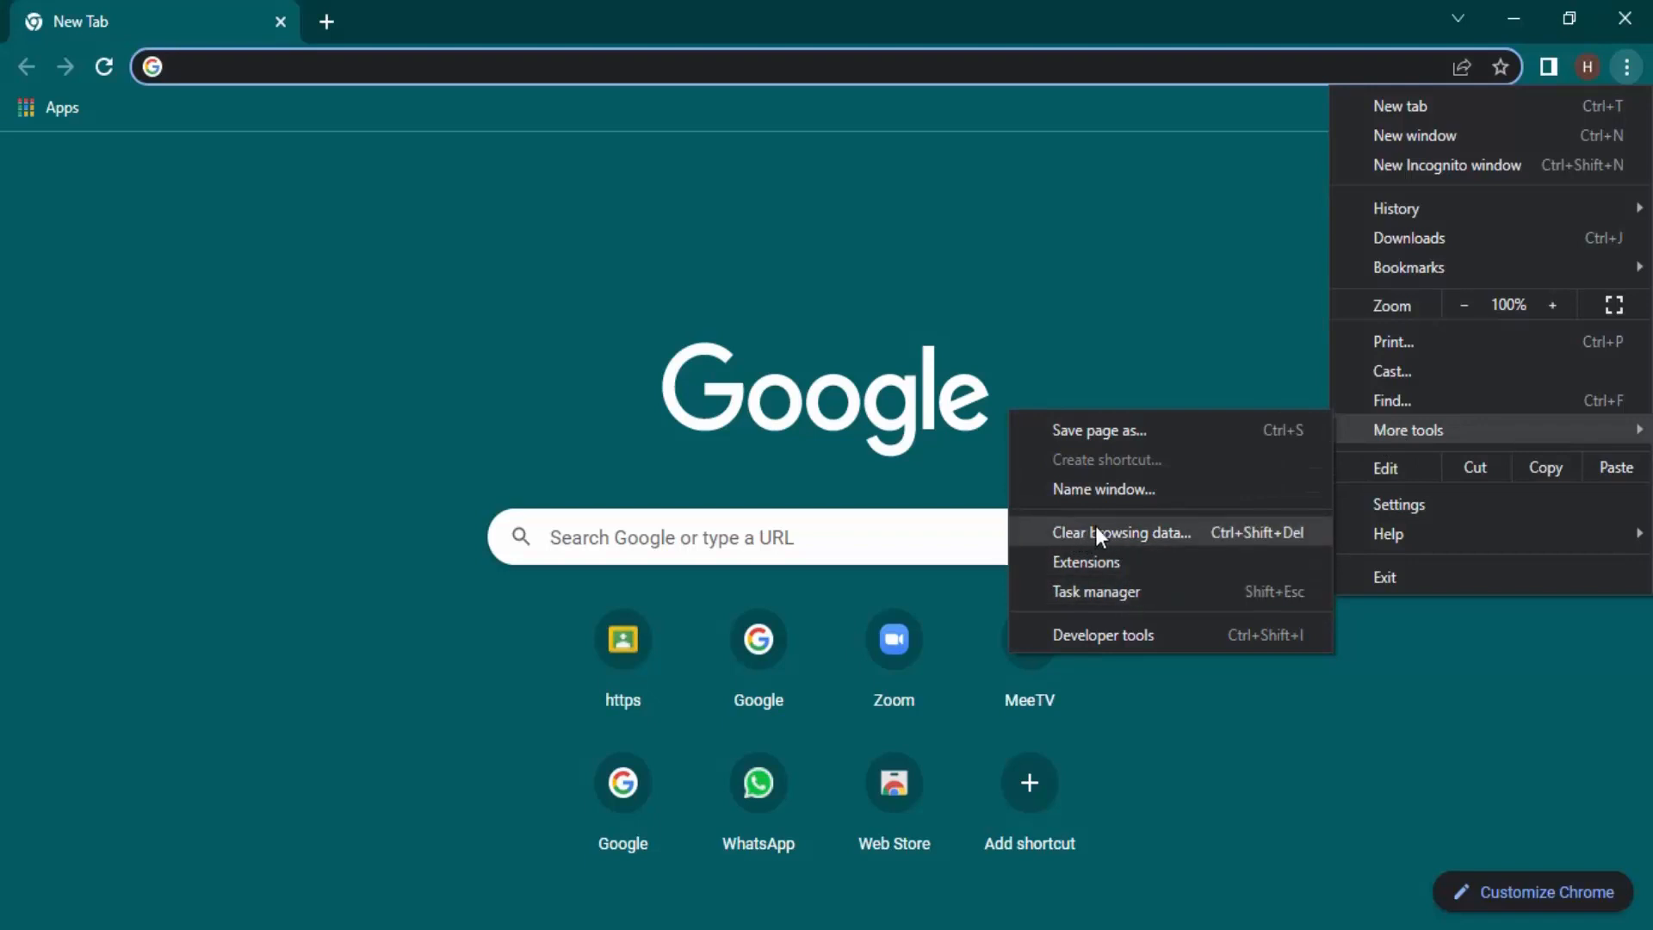
click(1123, 533)
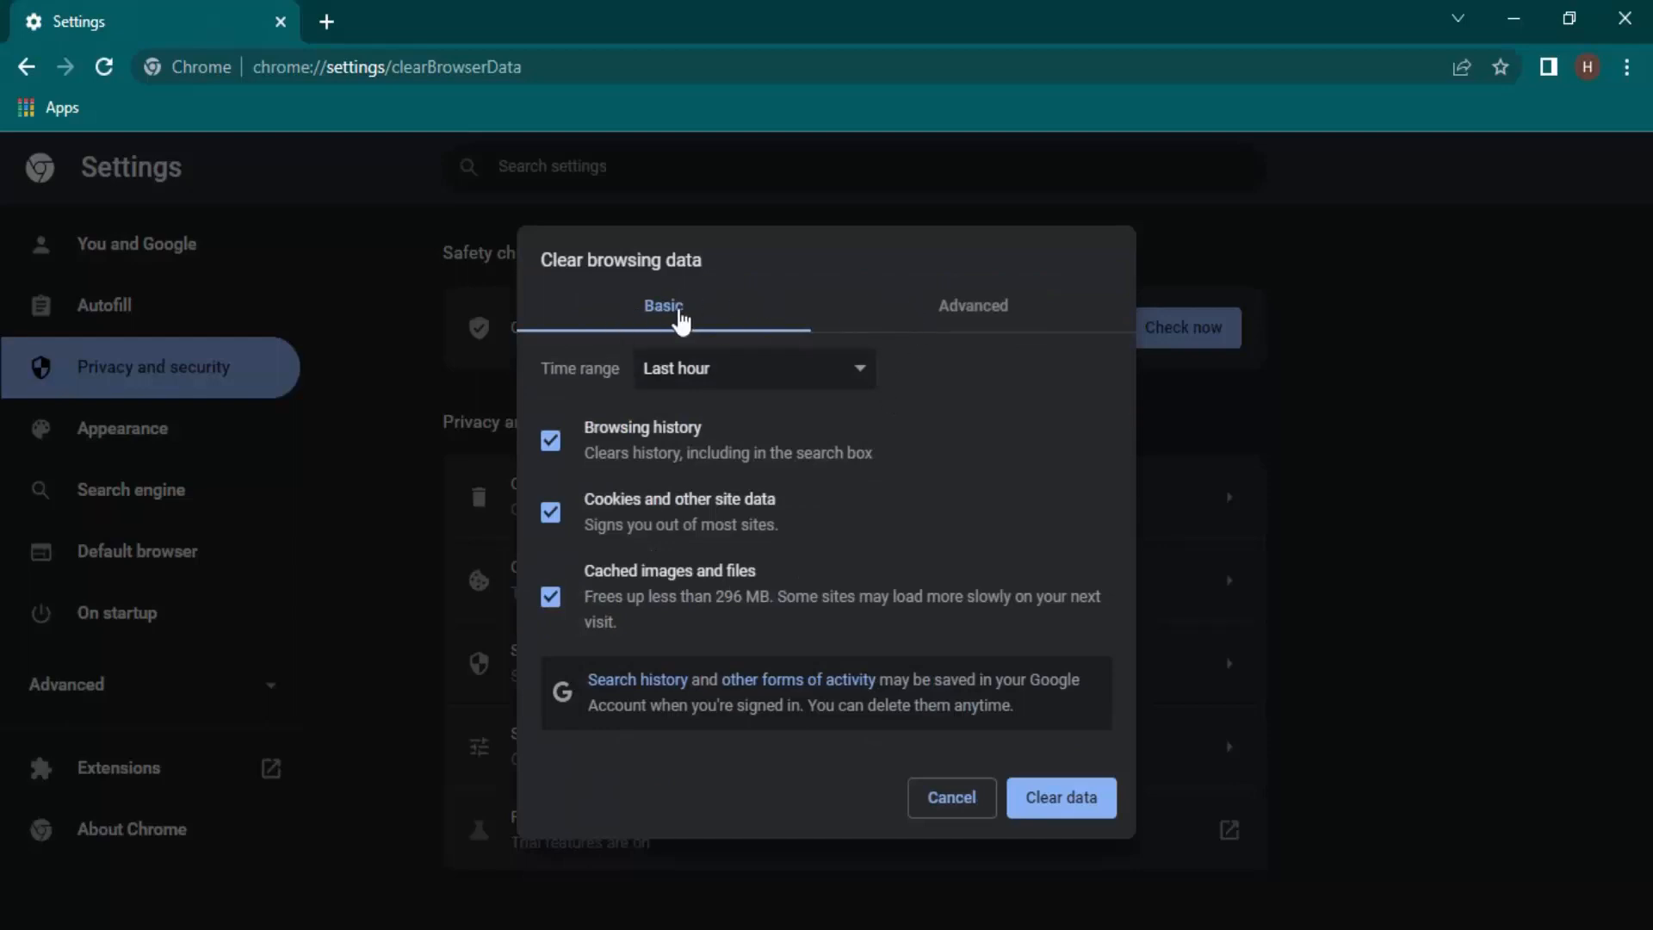
Glance at the Advanced options, return to Basic and set the time range to All time
click(973, 306)
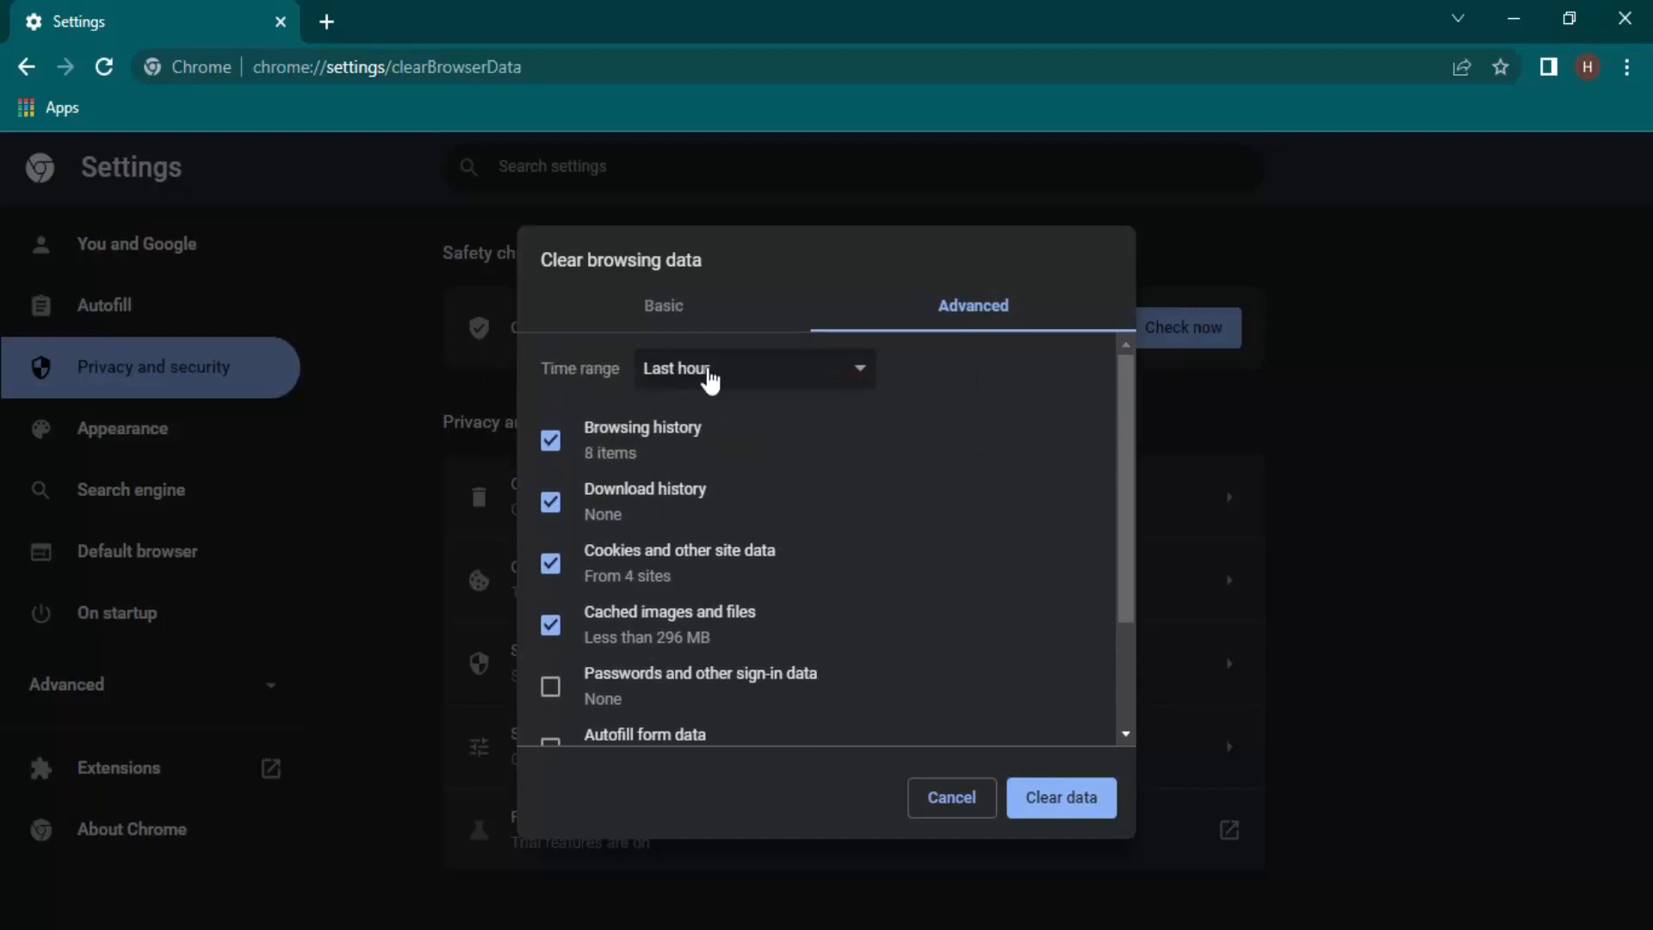
click(663, 306)
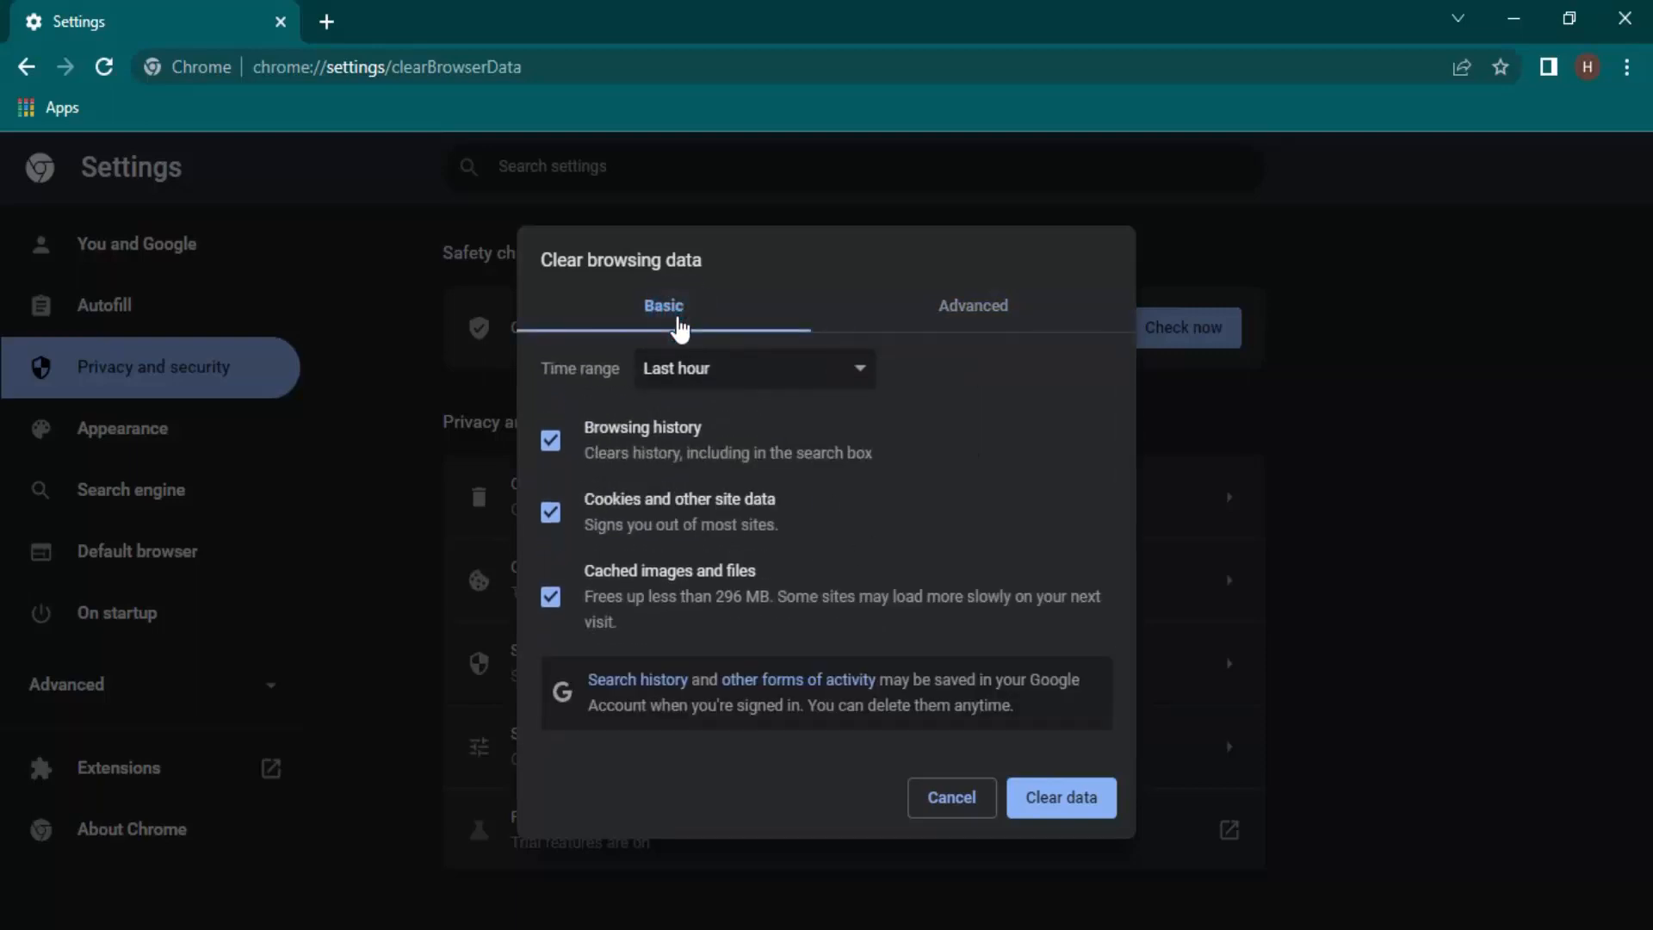
mouse_move(773, 389)
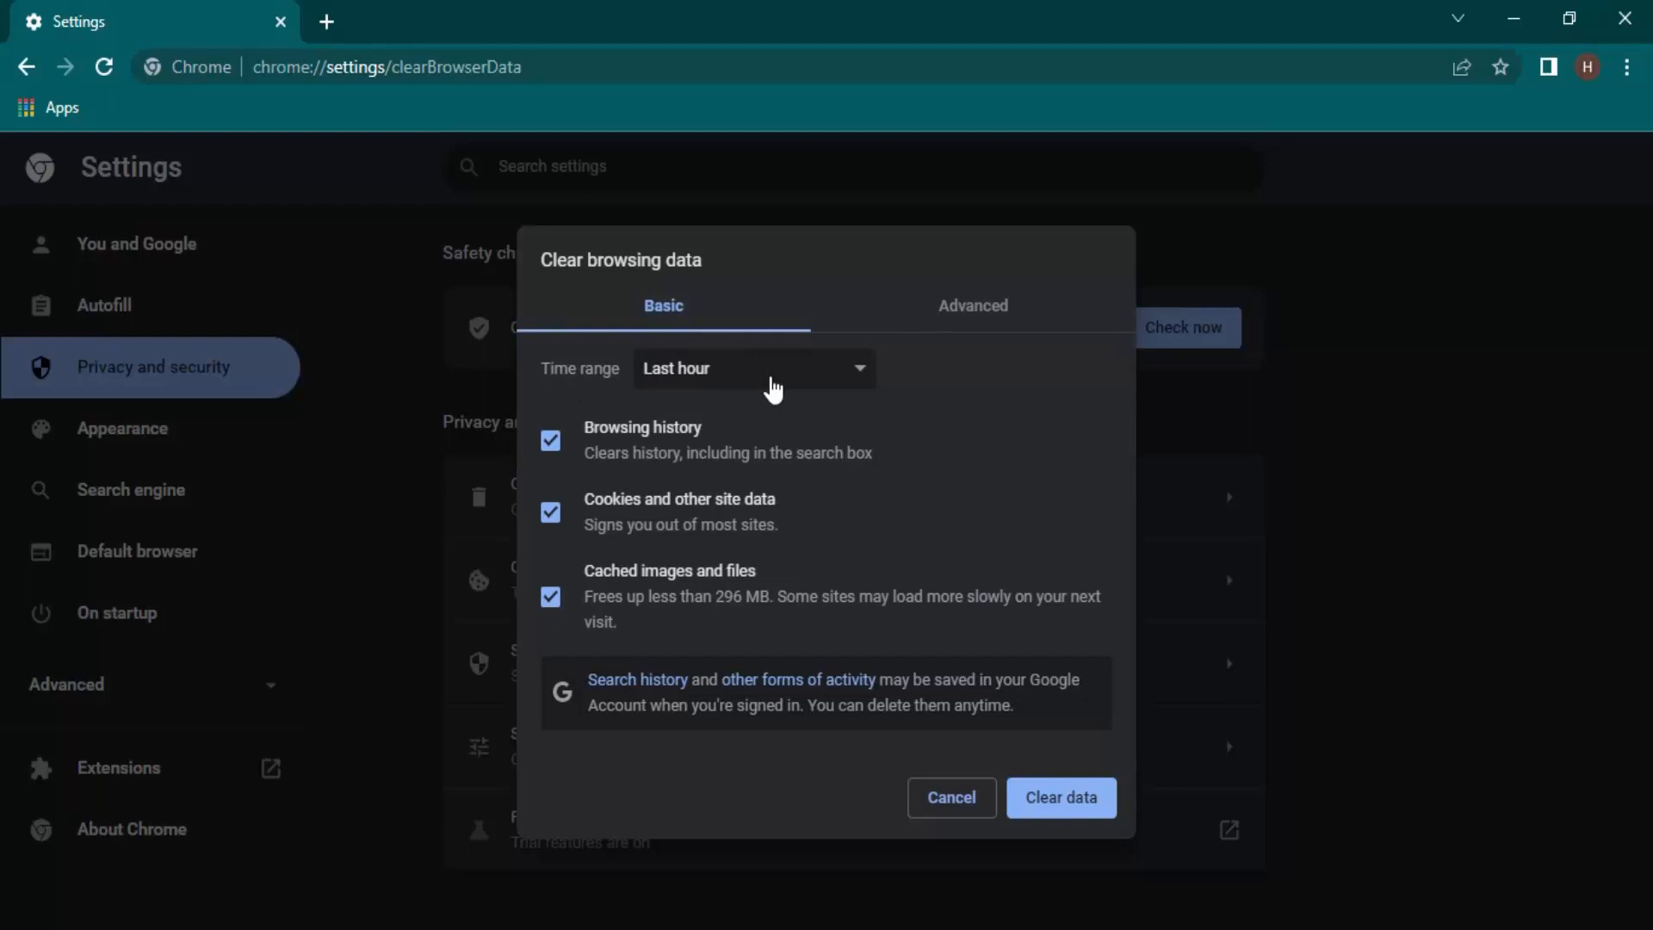
click(754, 369)
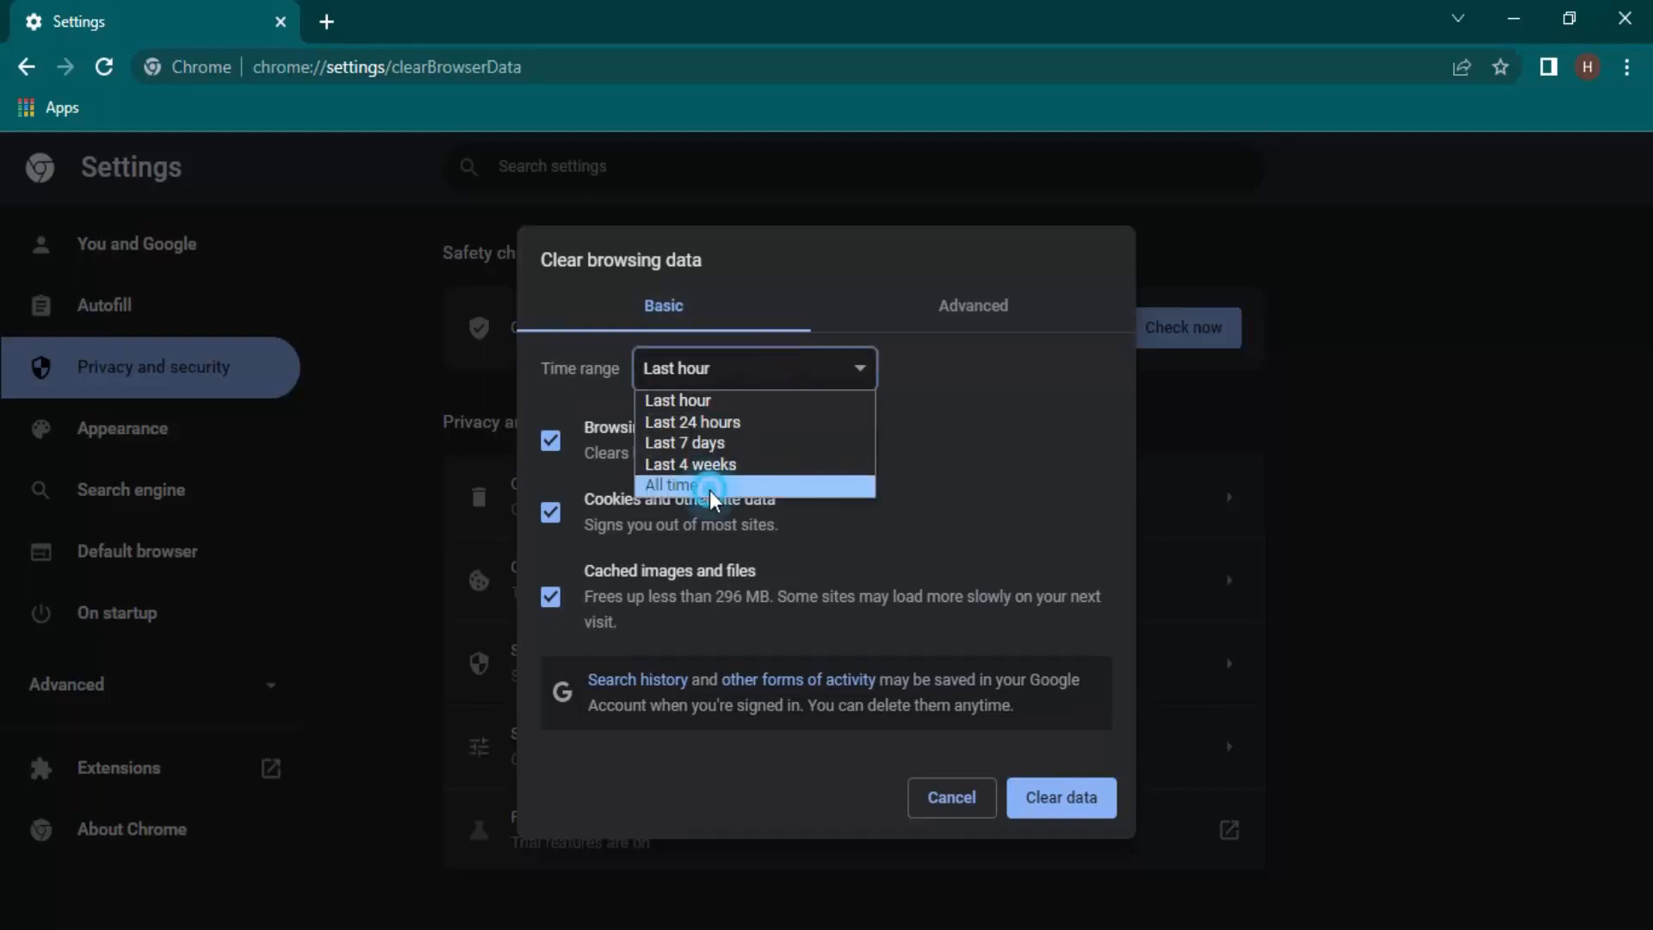
click(696, 485)
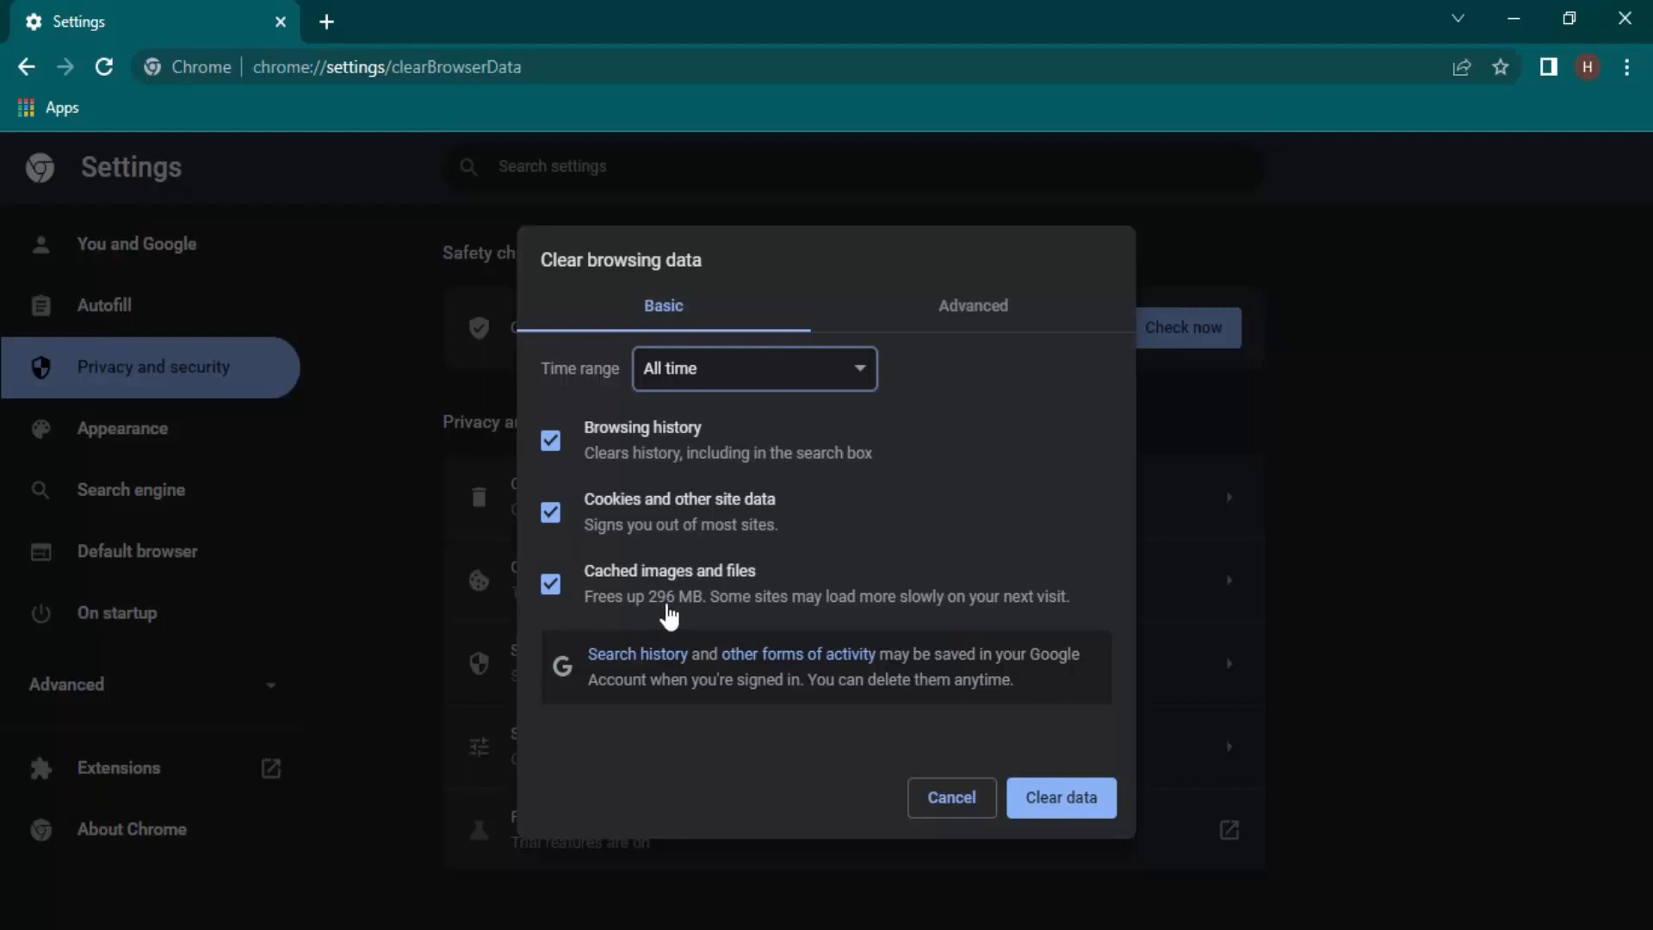
click(755, 368)
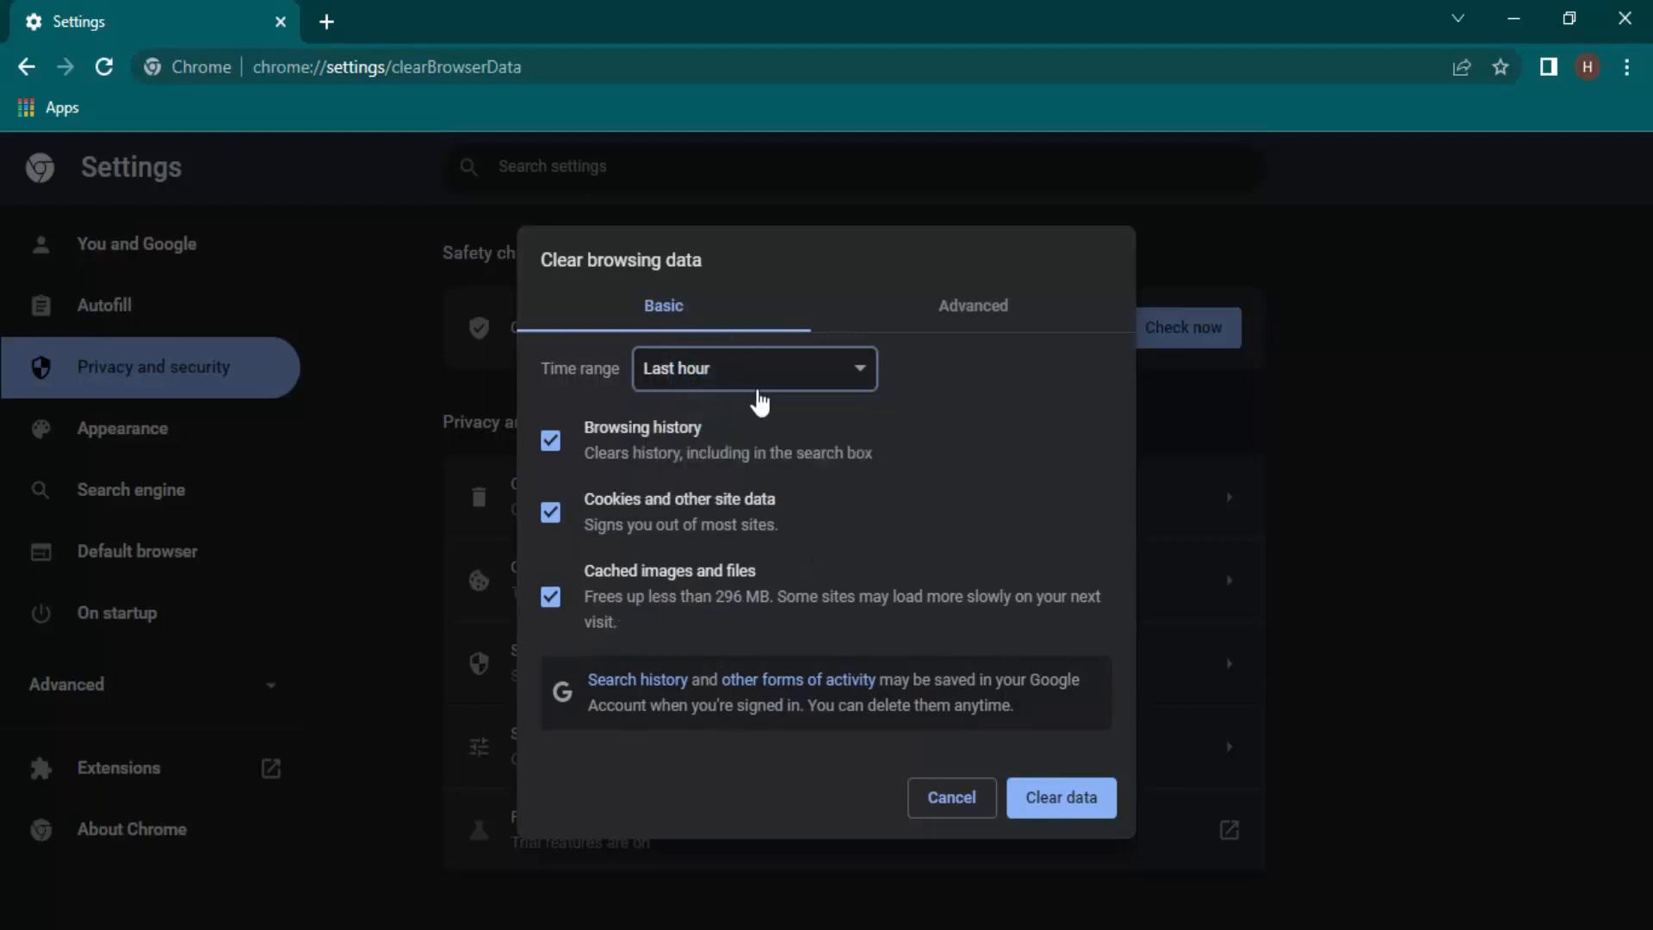
click(755, 369)
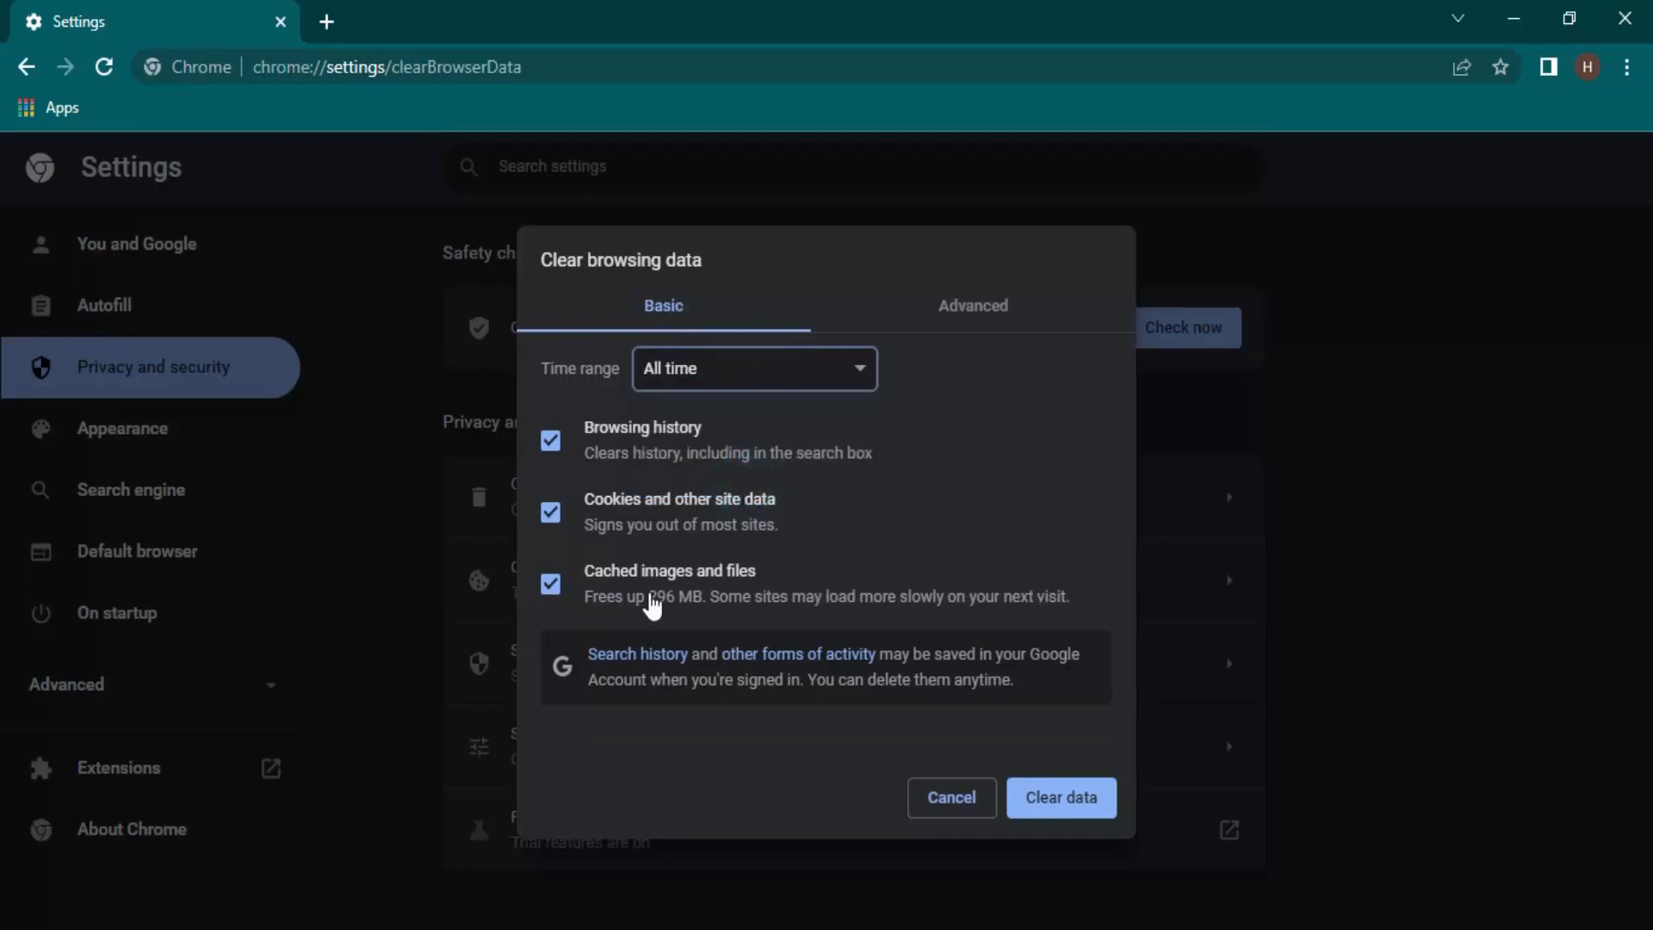
mouse_move(678, 620)
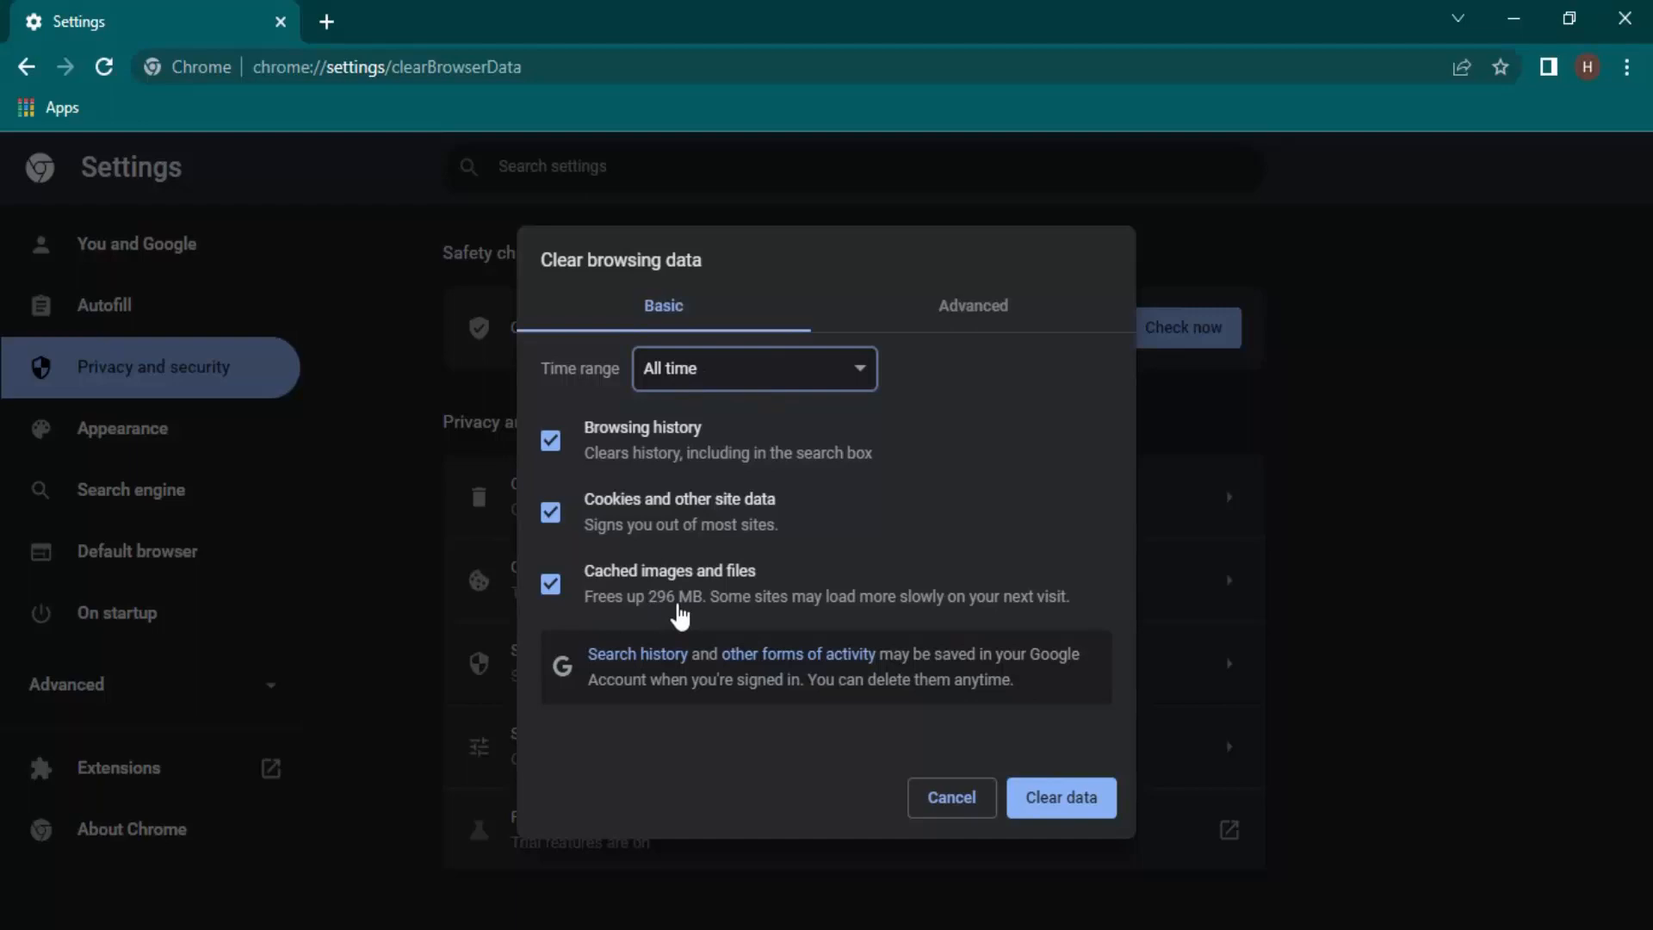
mouse_move(578, 499)
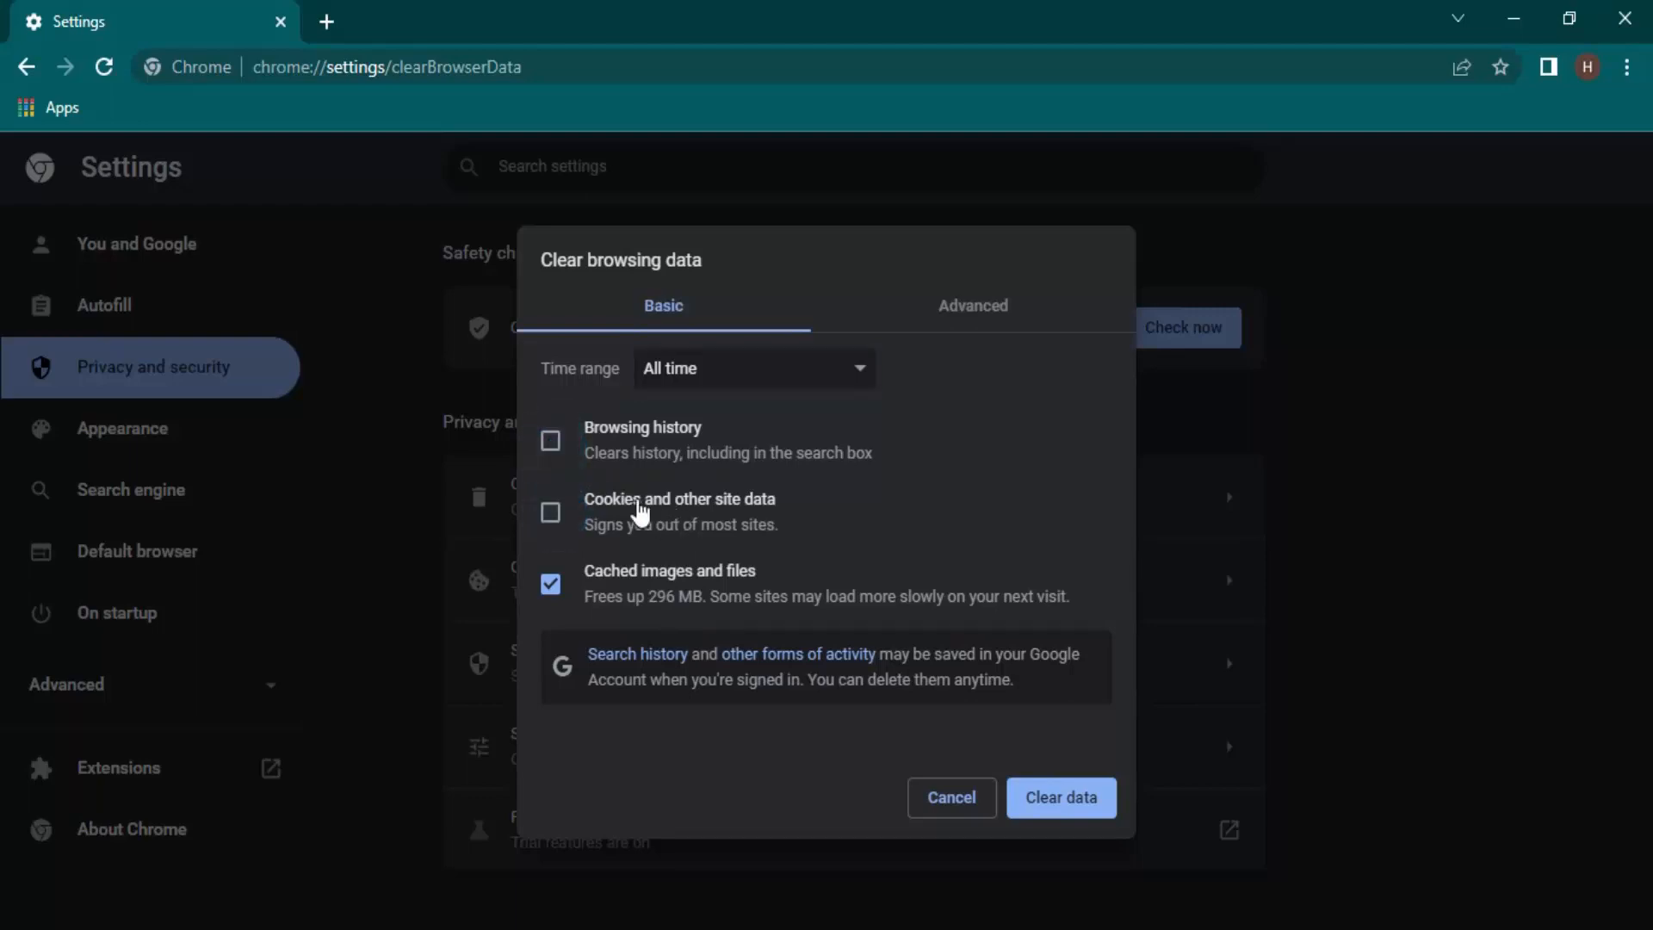
mouse_move(731, 477)
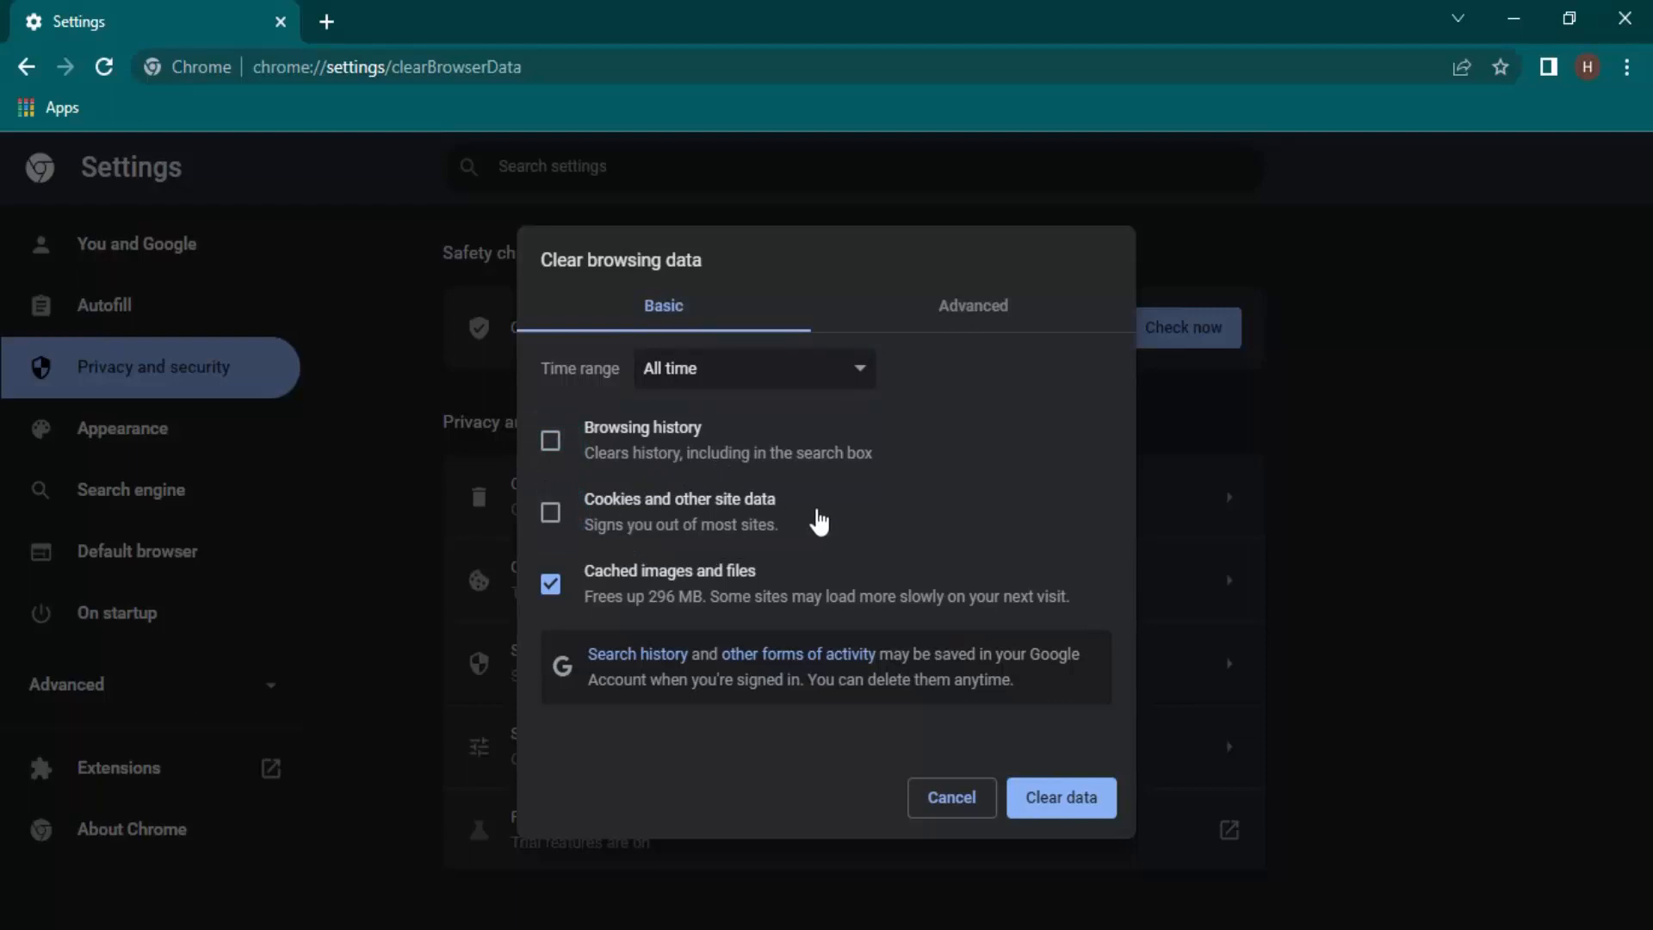
mouse_move(627, 607)
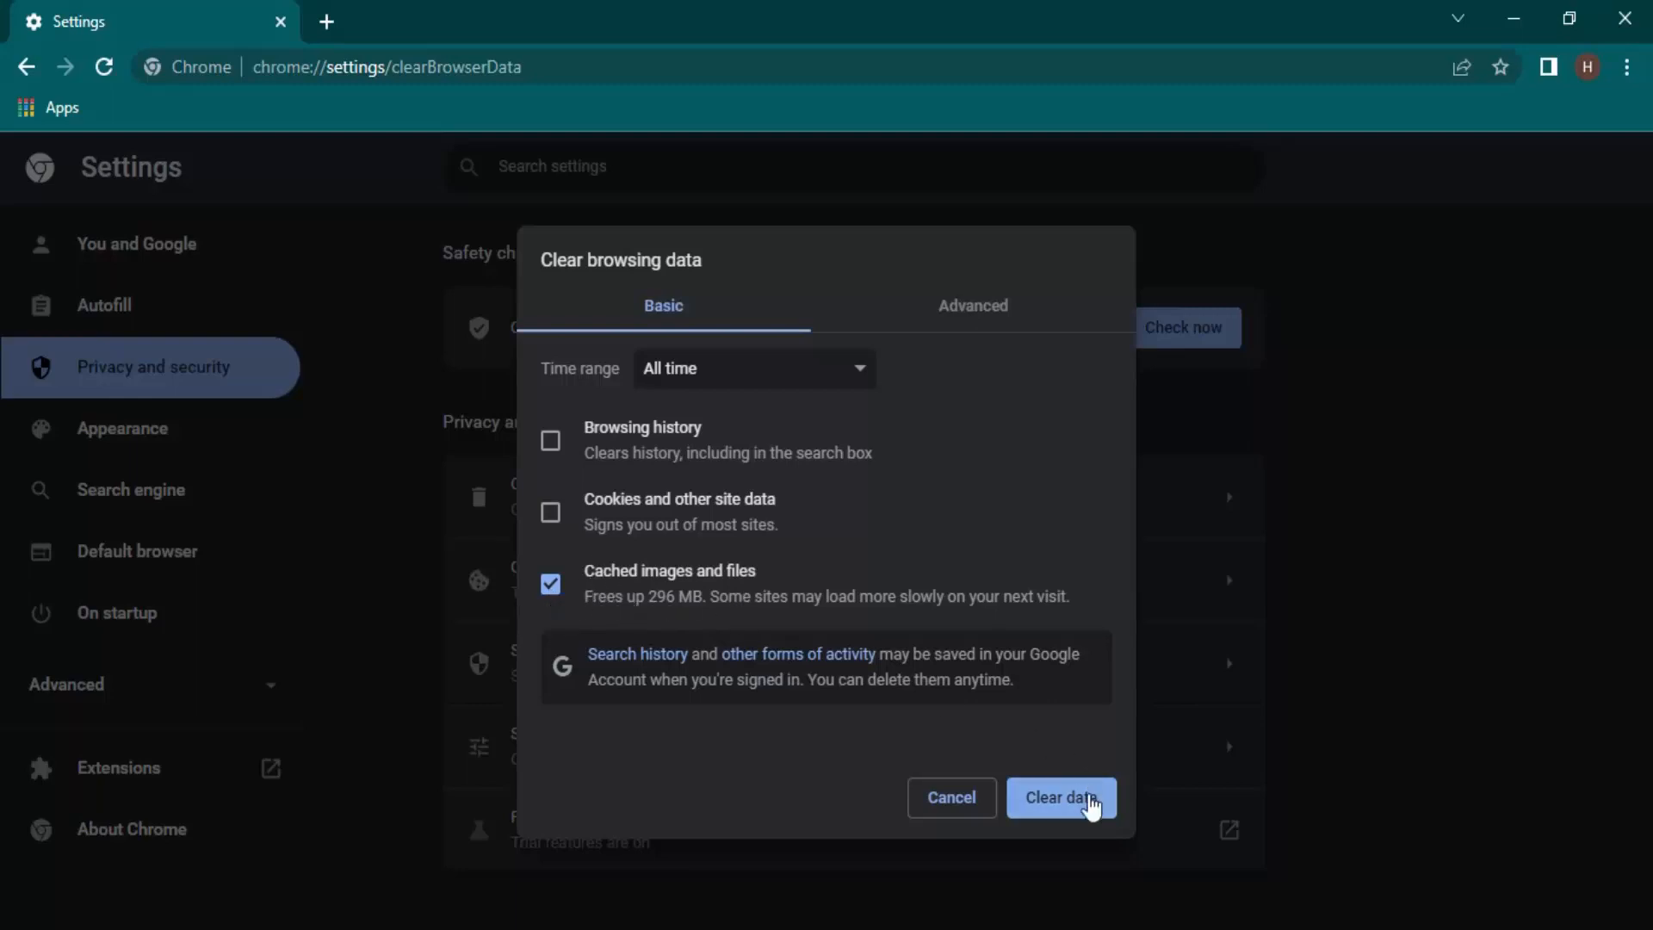
Clear only cached images and files for all time, leaving history and cookies untouched
click(1061, 797)
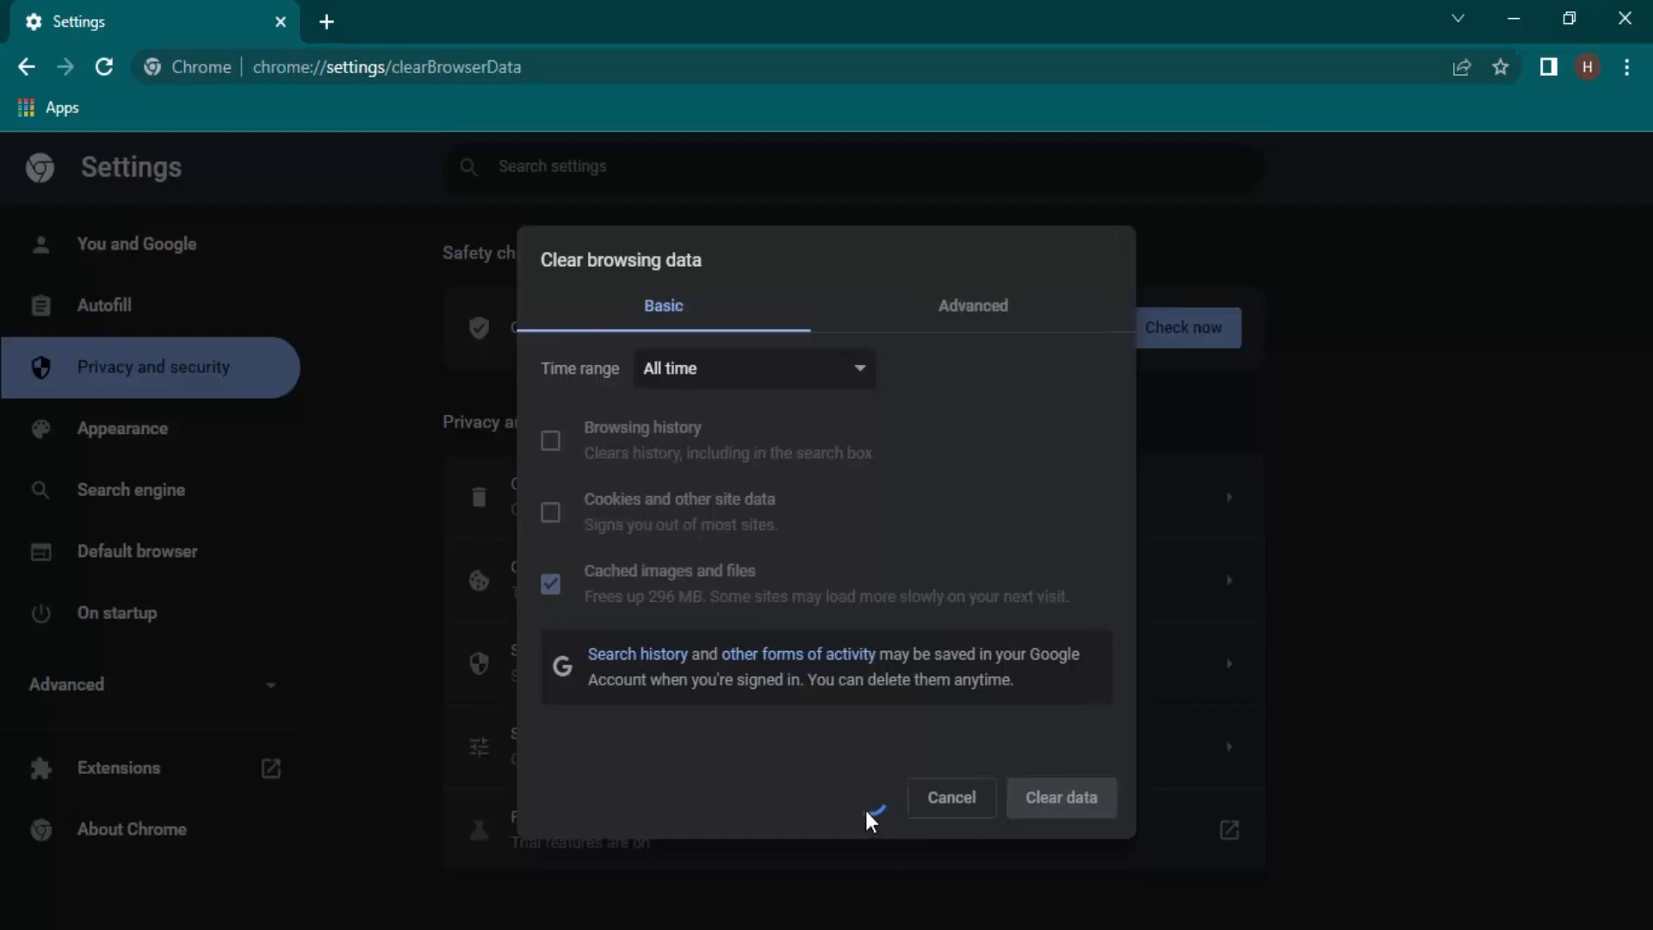
click(951, 797)
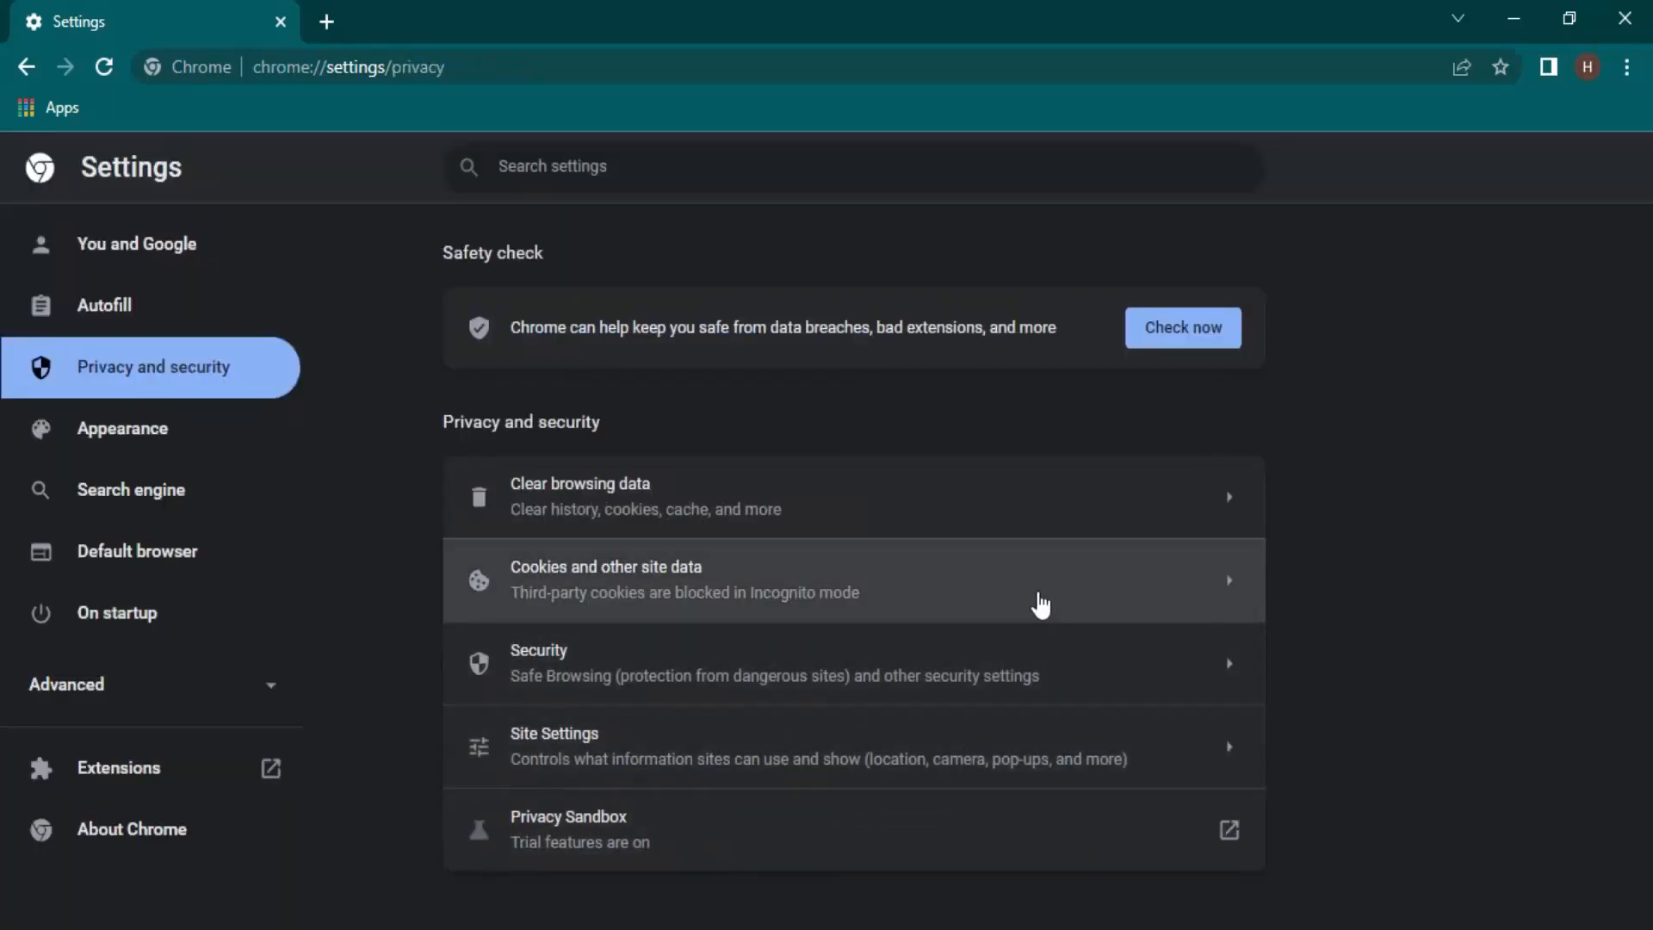
mouse_move(851, 539)
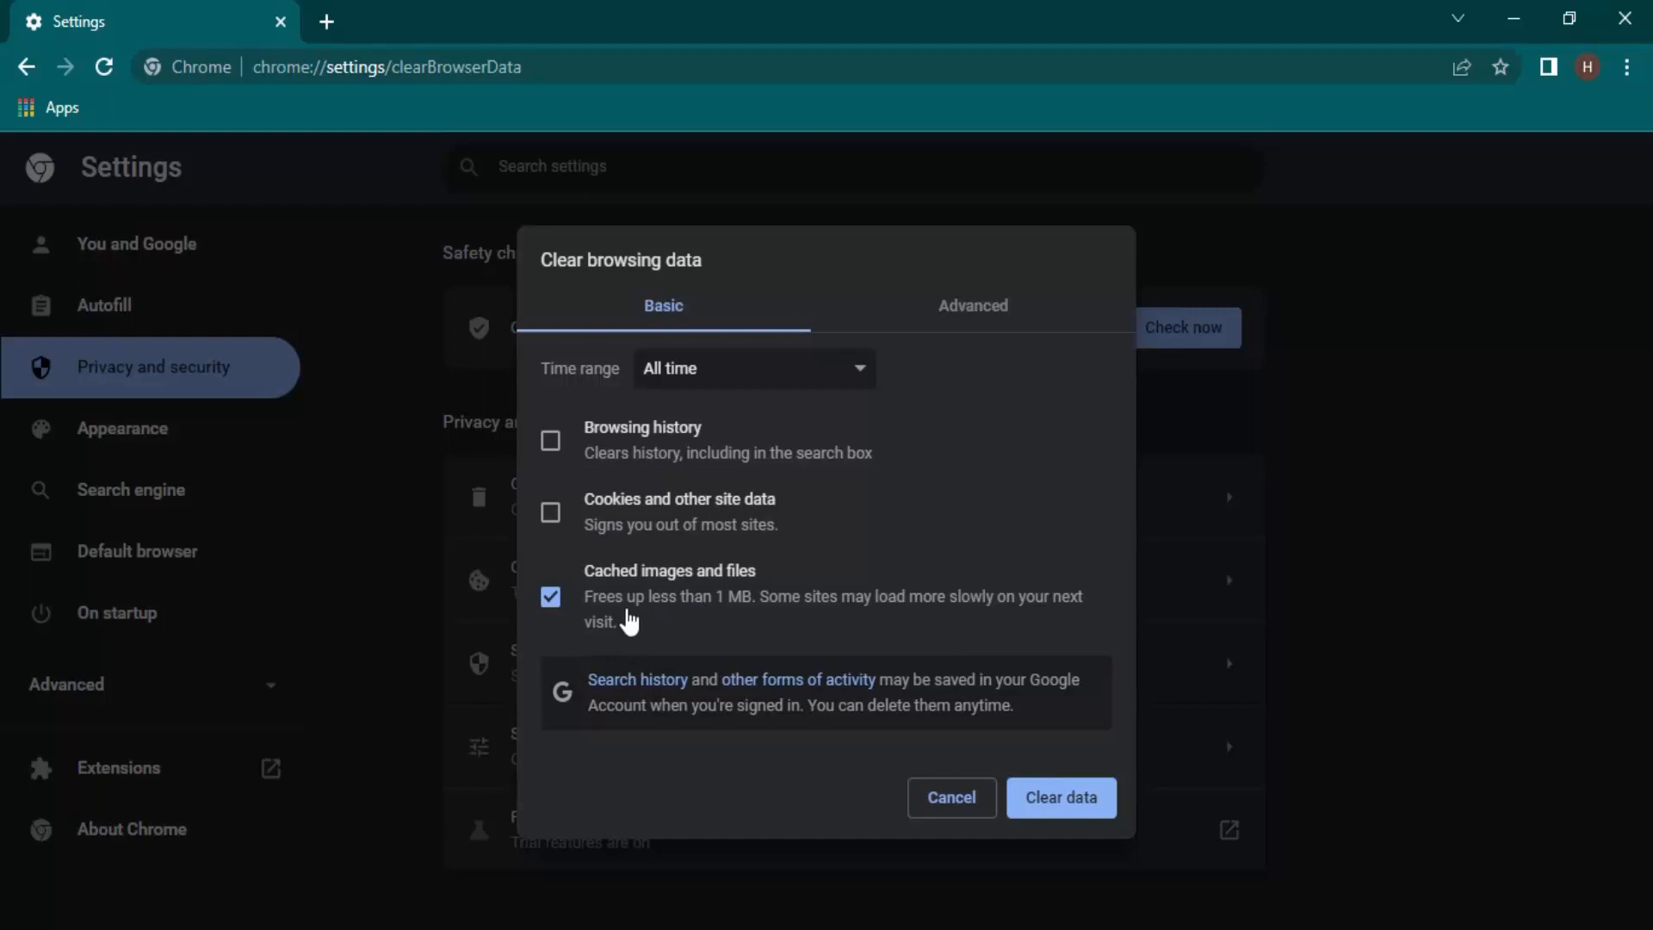
mouse_move(741, 613)
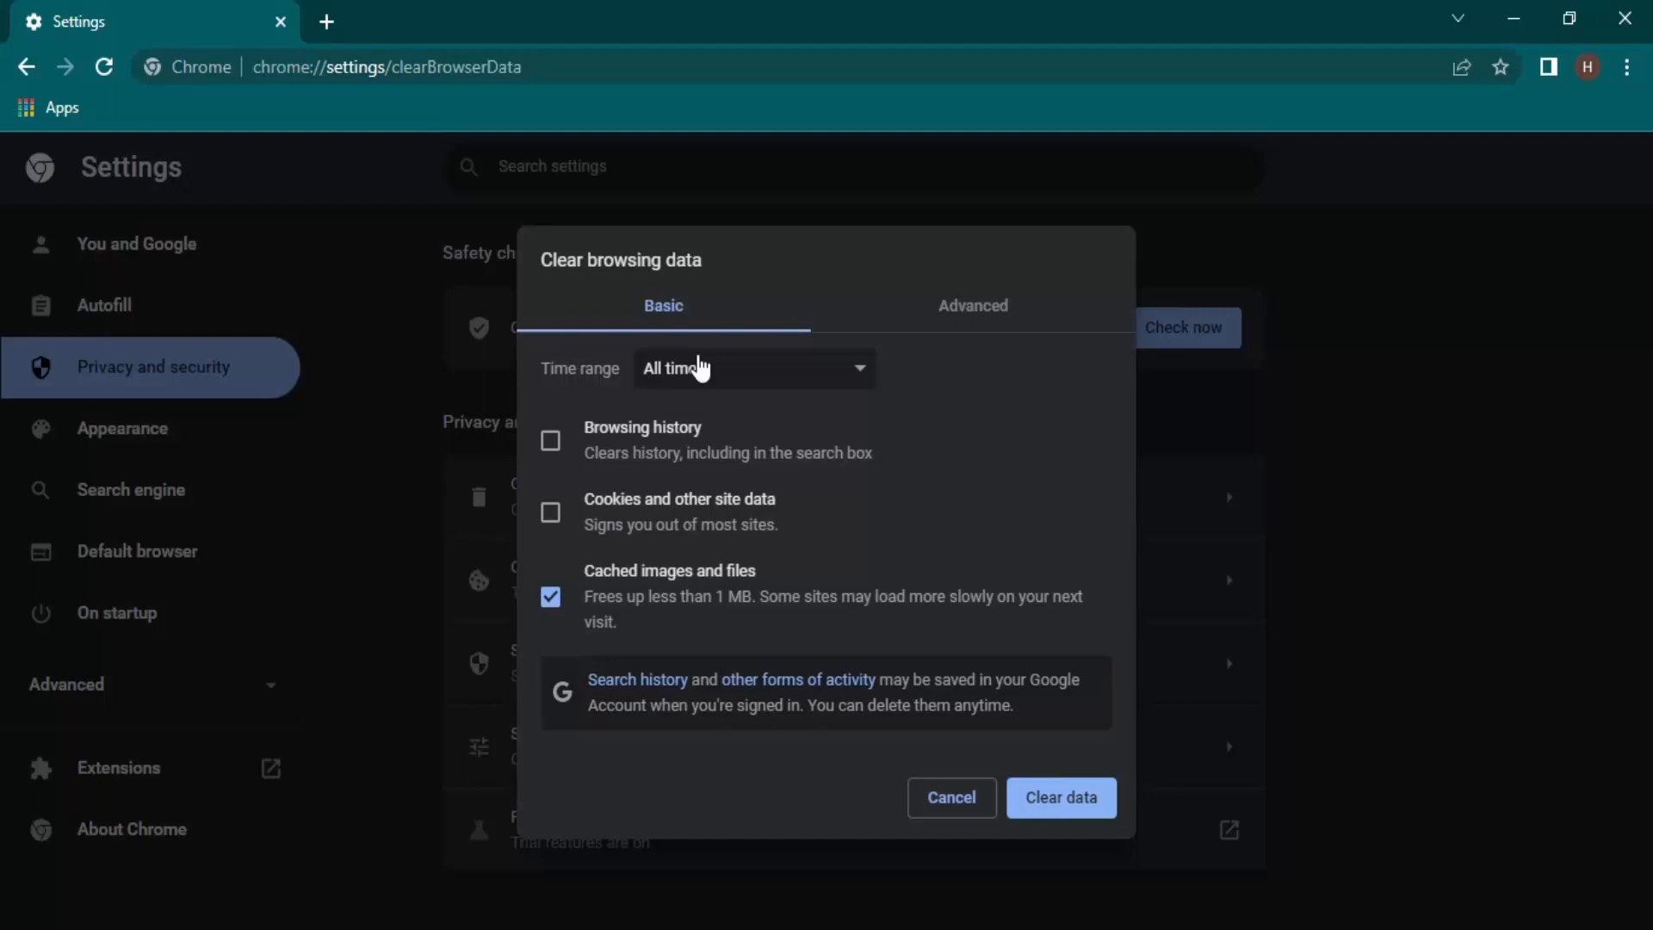
Reopen Clear browsing data and show its Advanced options
click(973, 306)
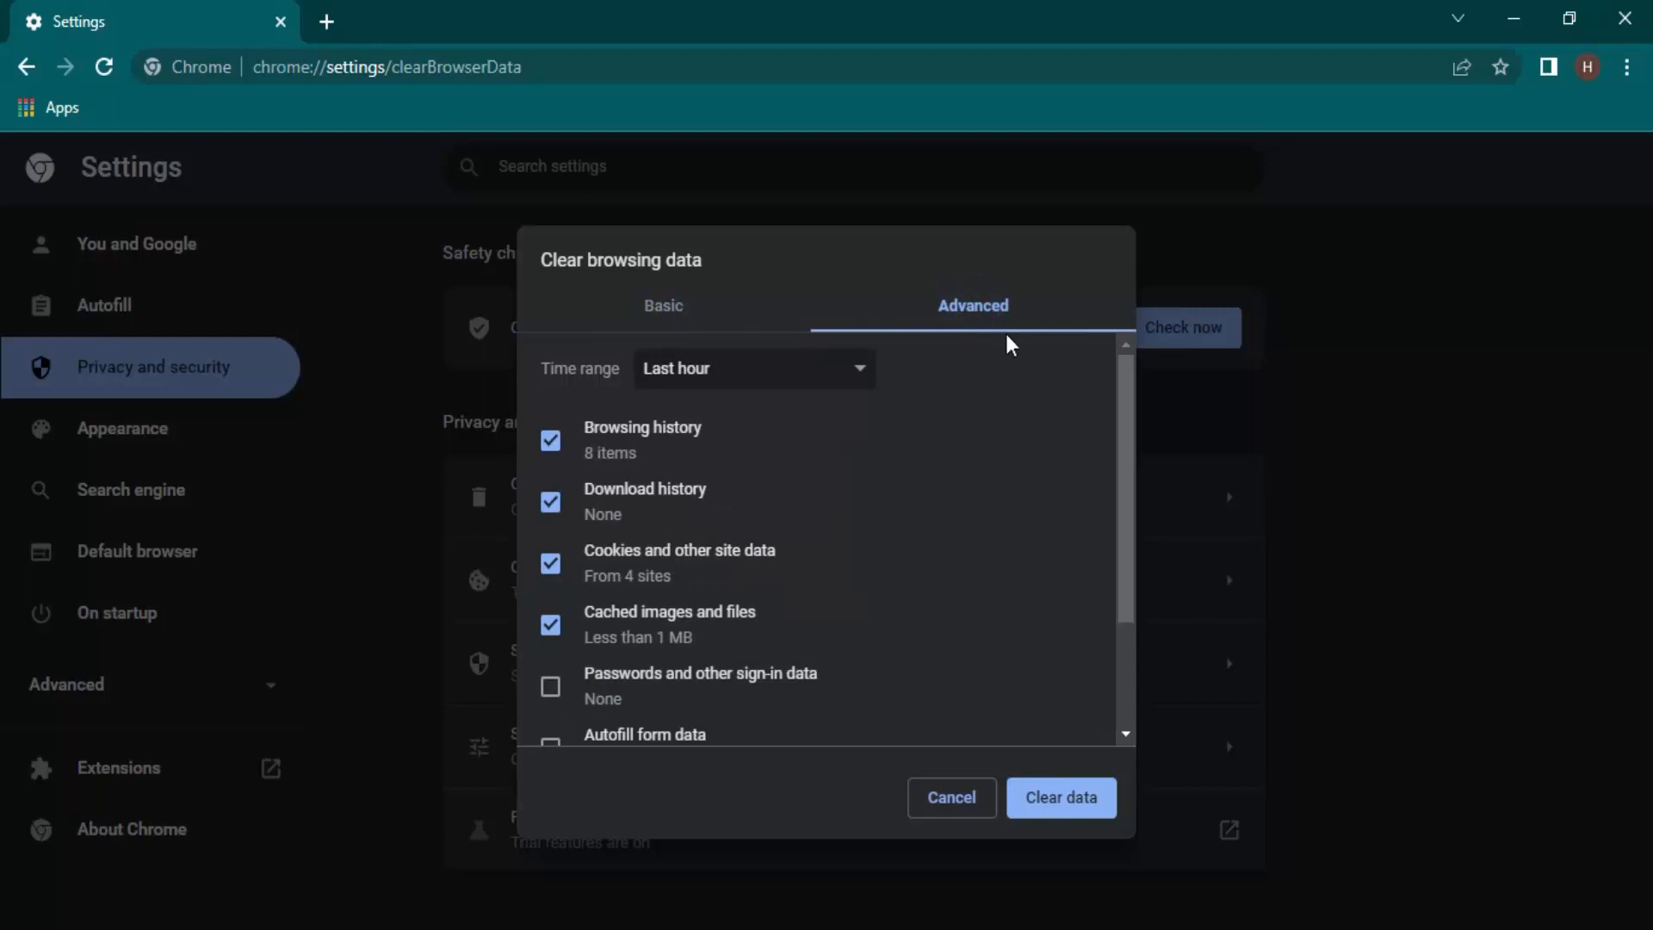
mouse_move(887, 546)
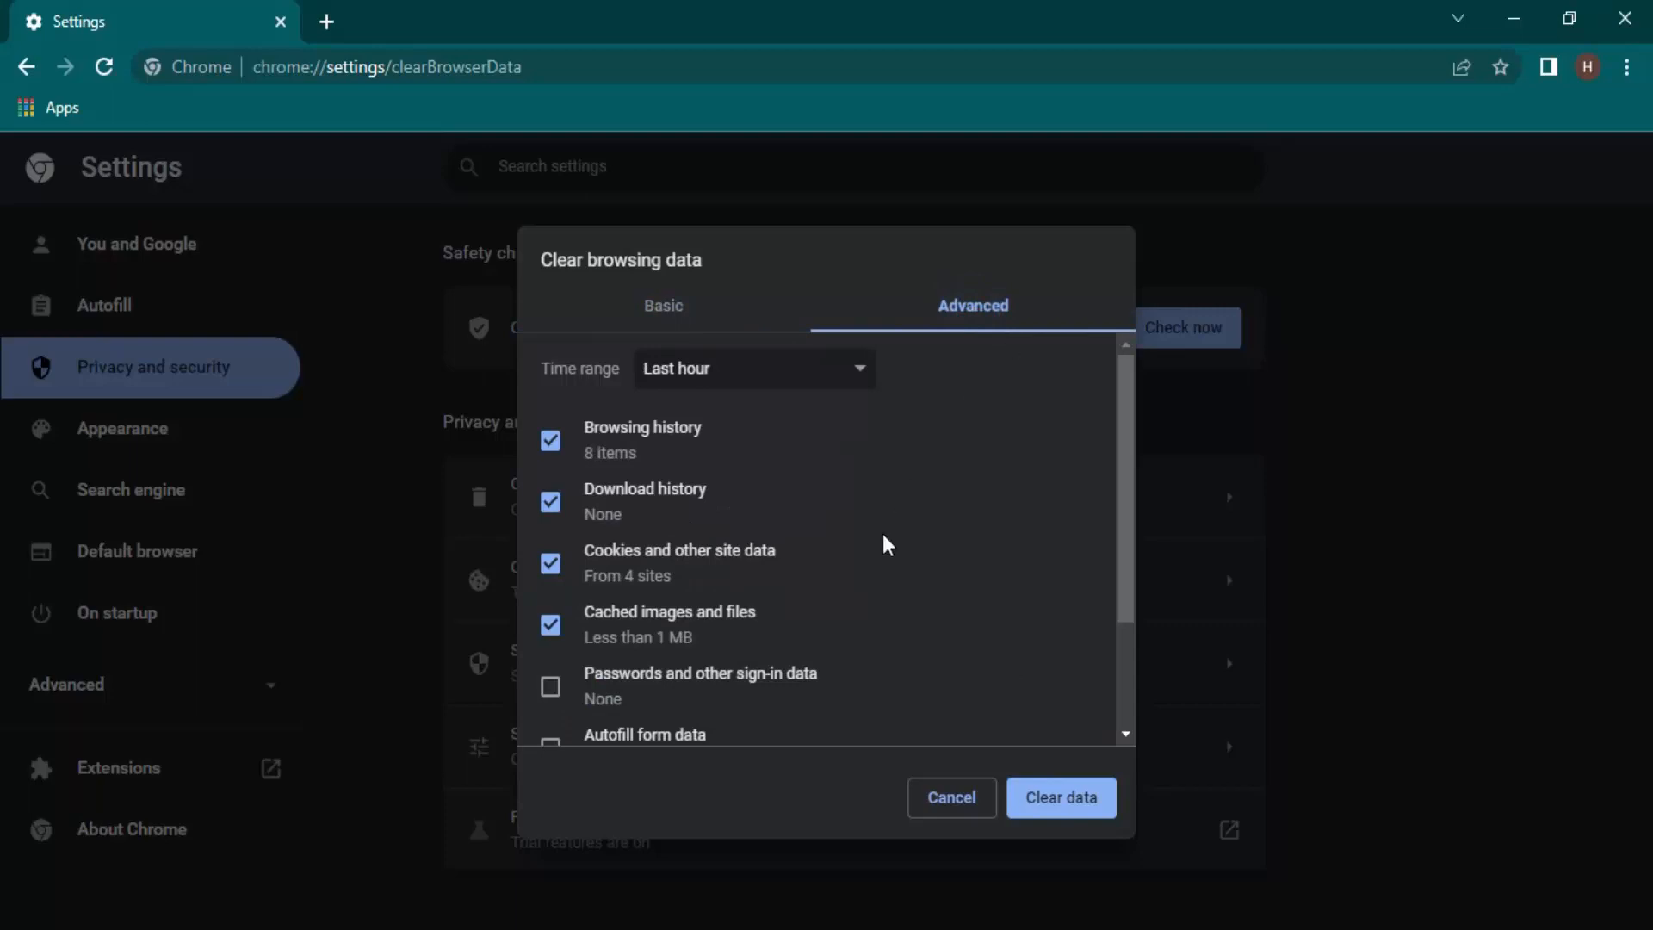
Return to the Advanced options and widen their time range to All time
scroll(down, 3)
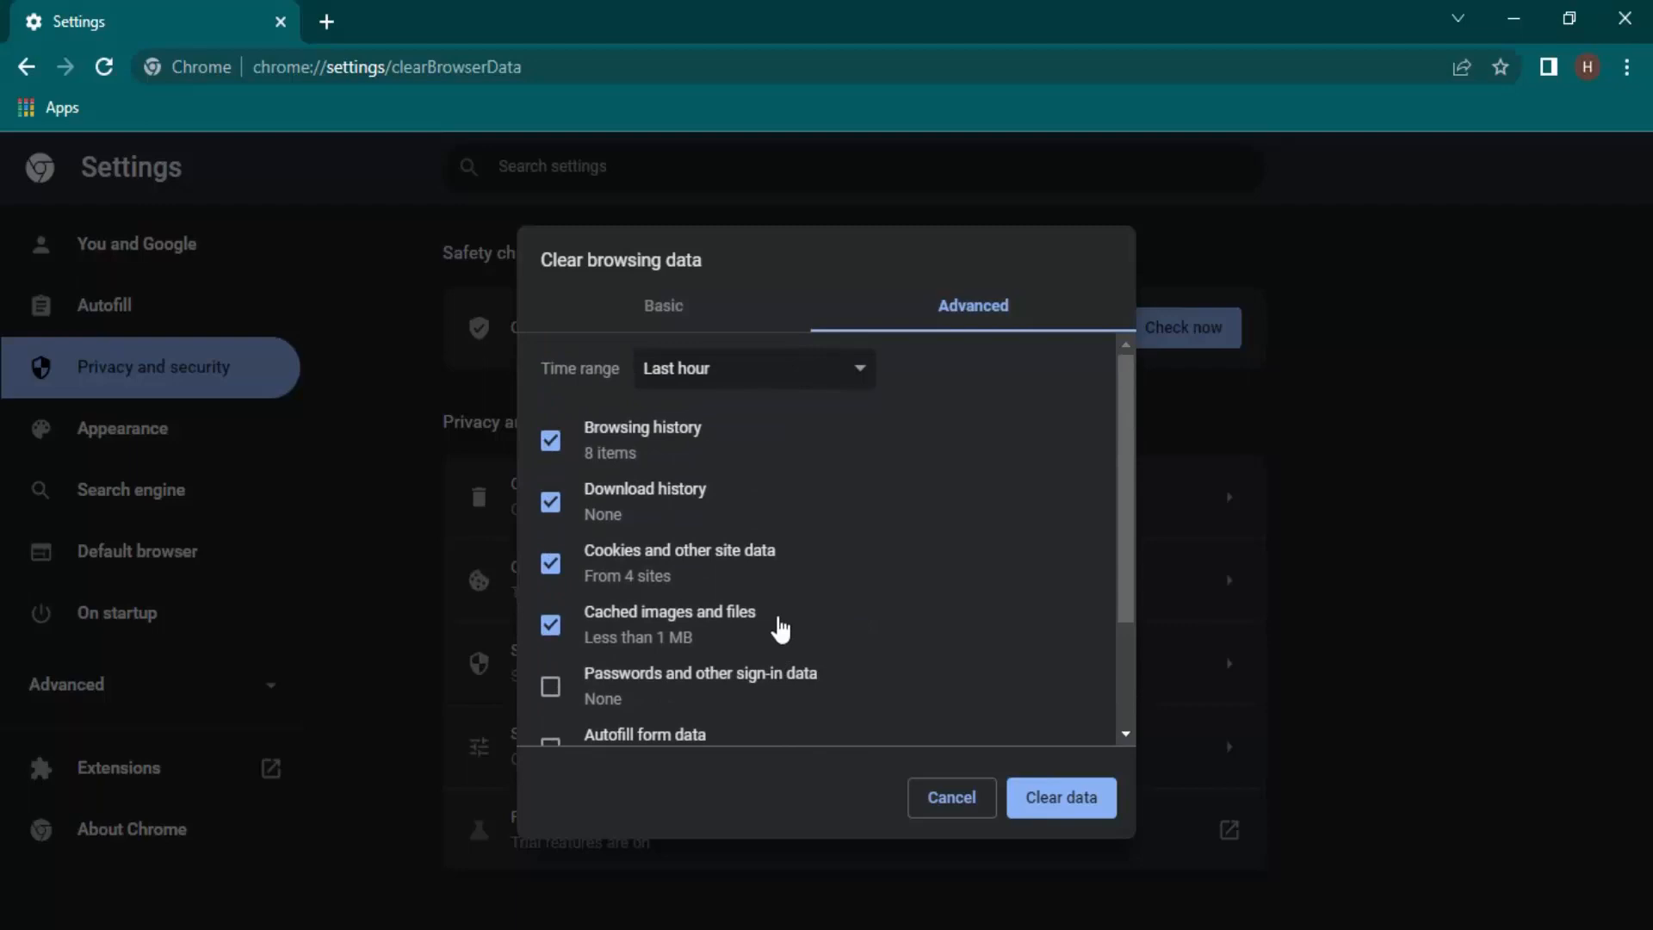
mouse_move(694, 434)
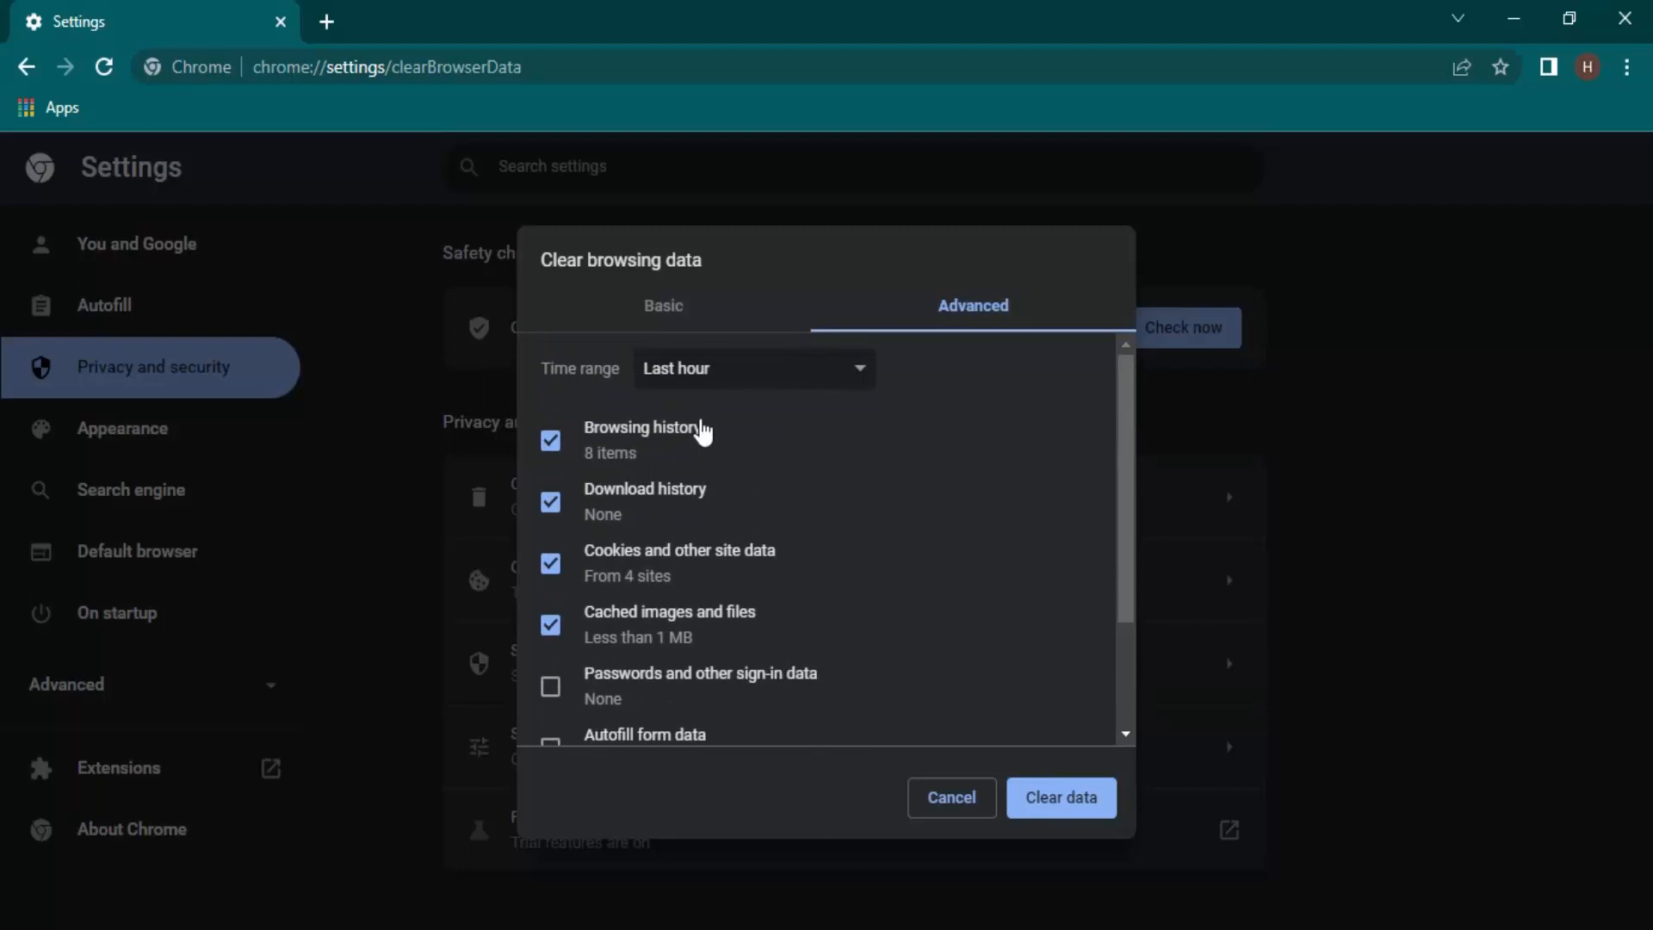
mouse_move(695, 571)
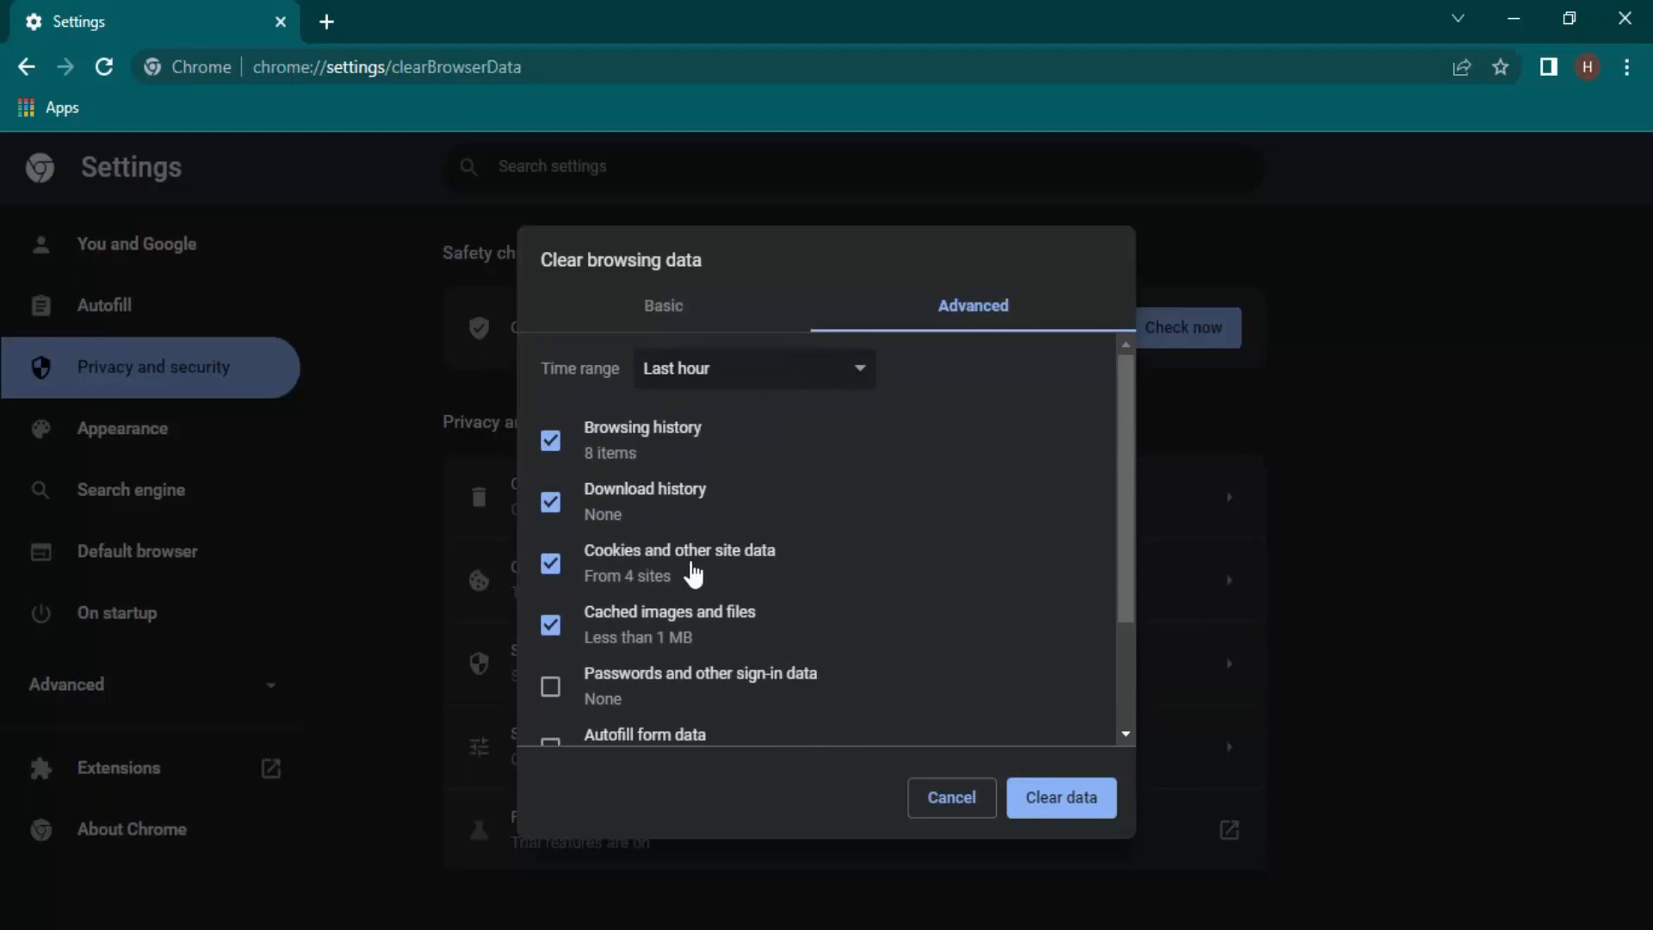
click(663, 307)
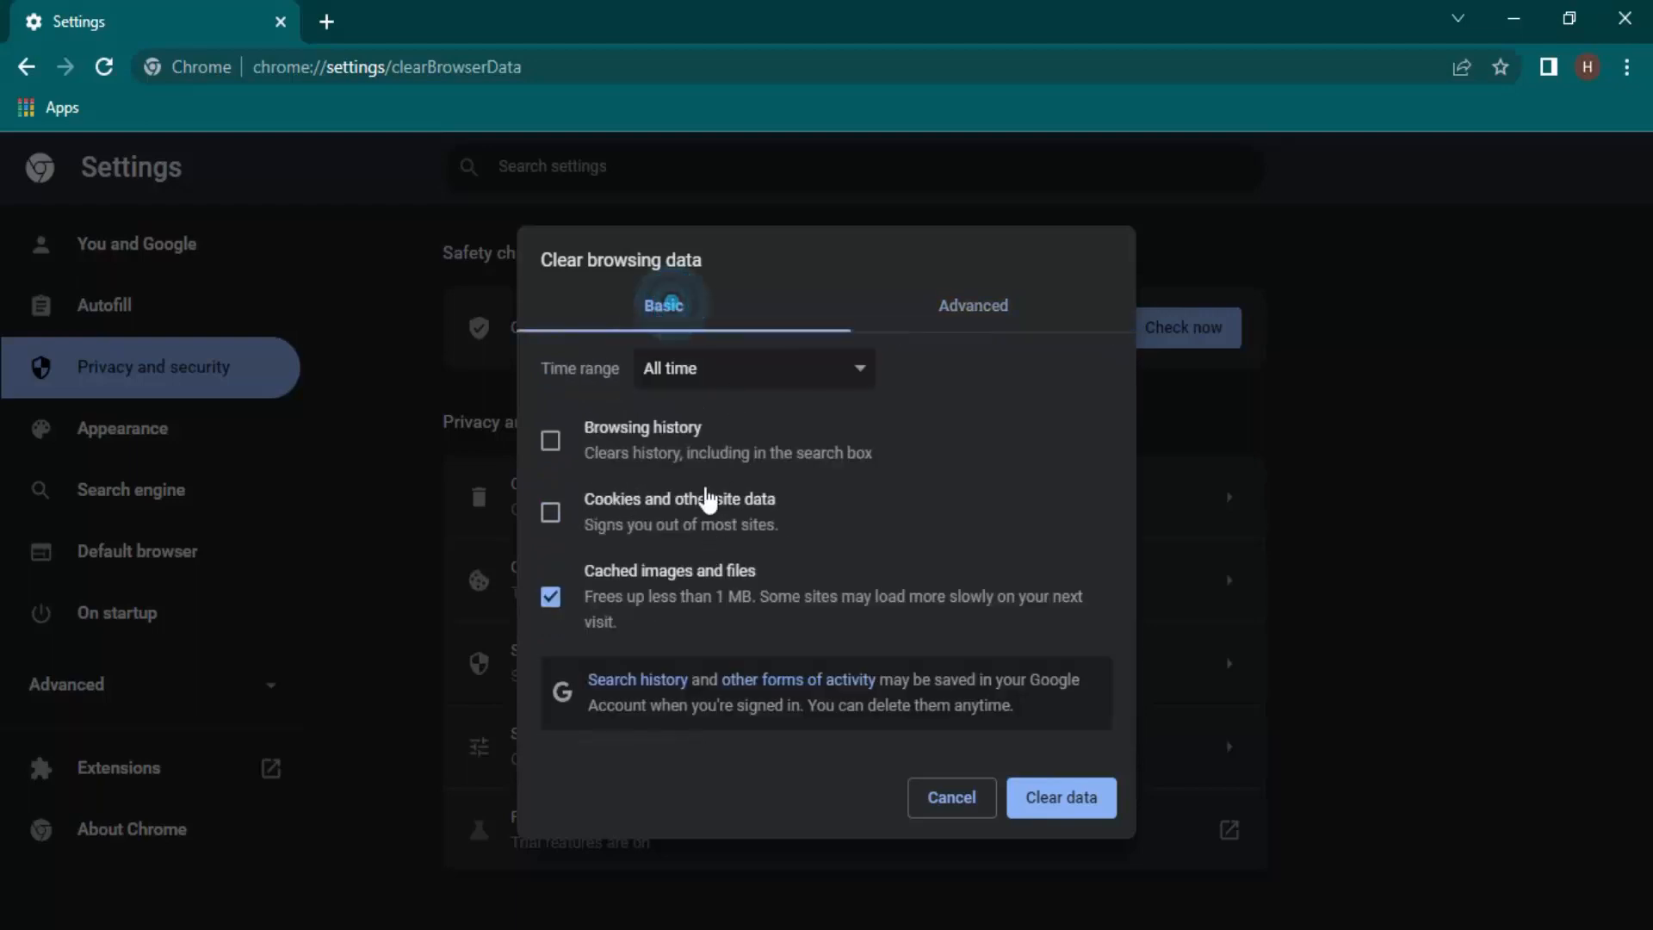
click(973, 305)
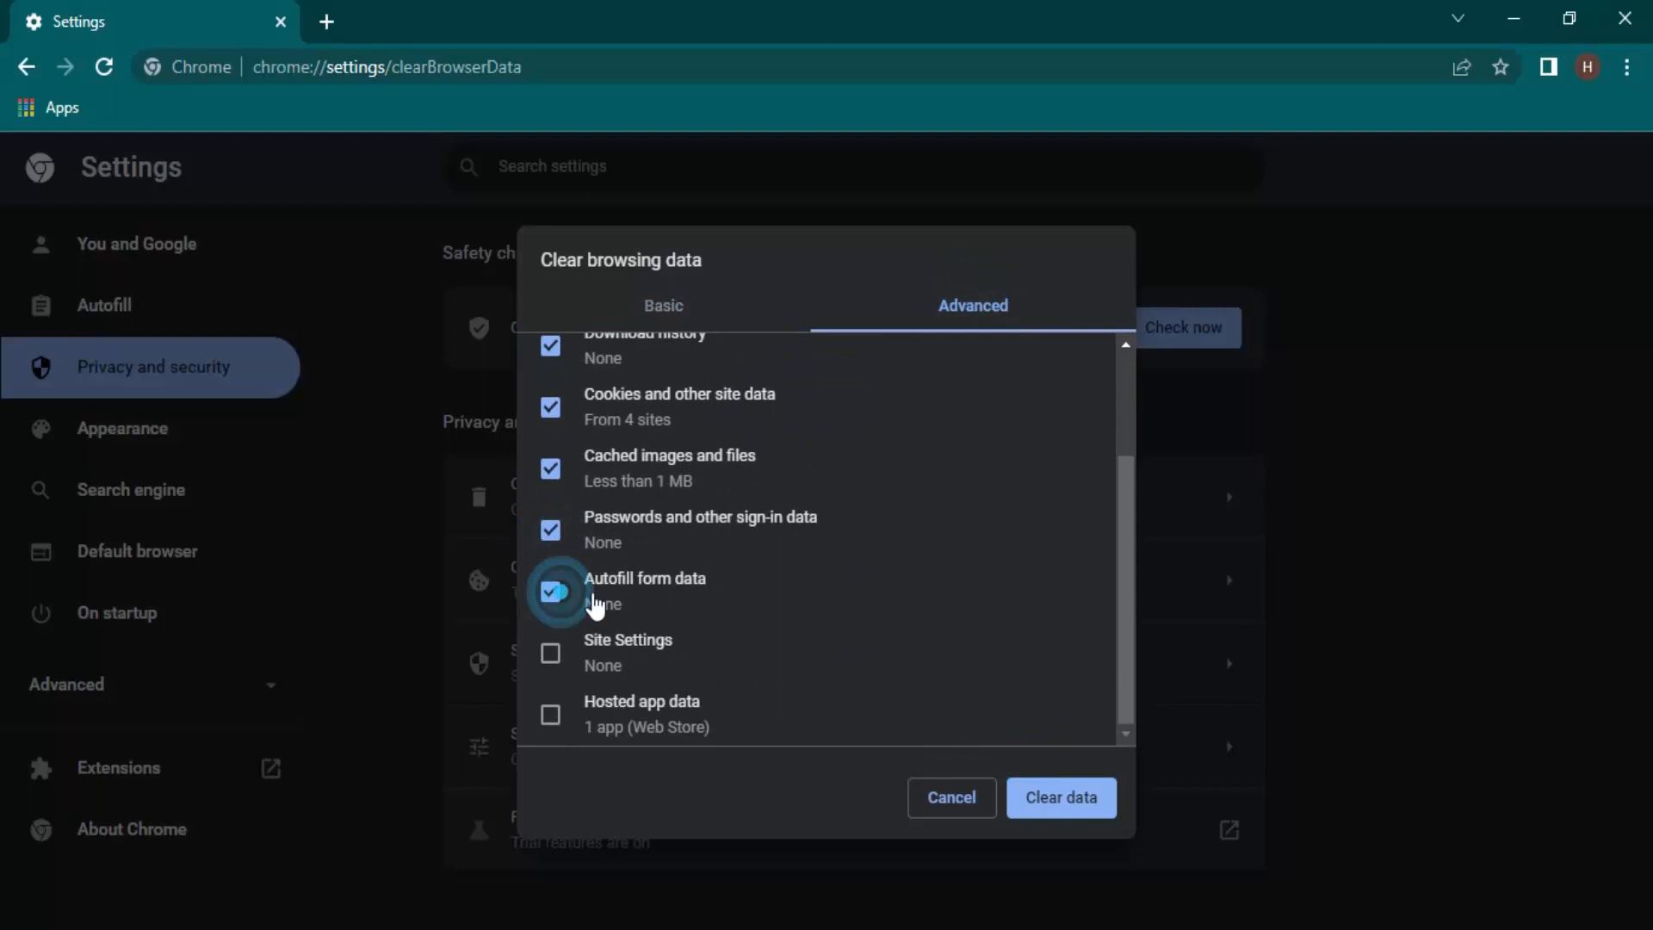
click(551, 715)
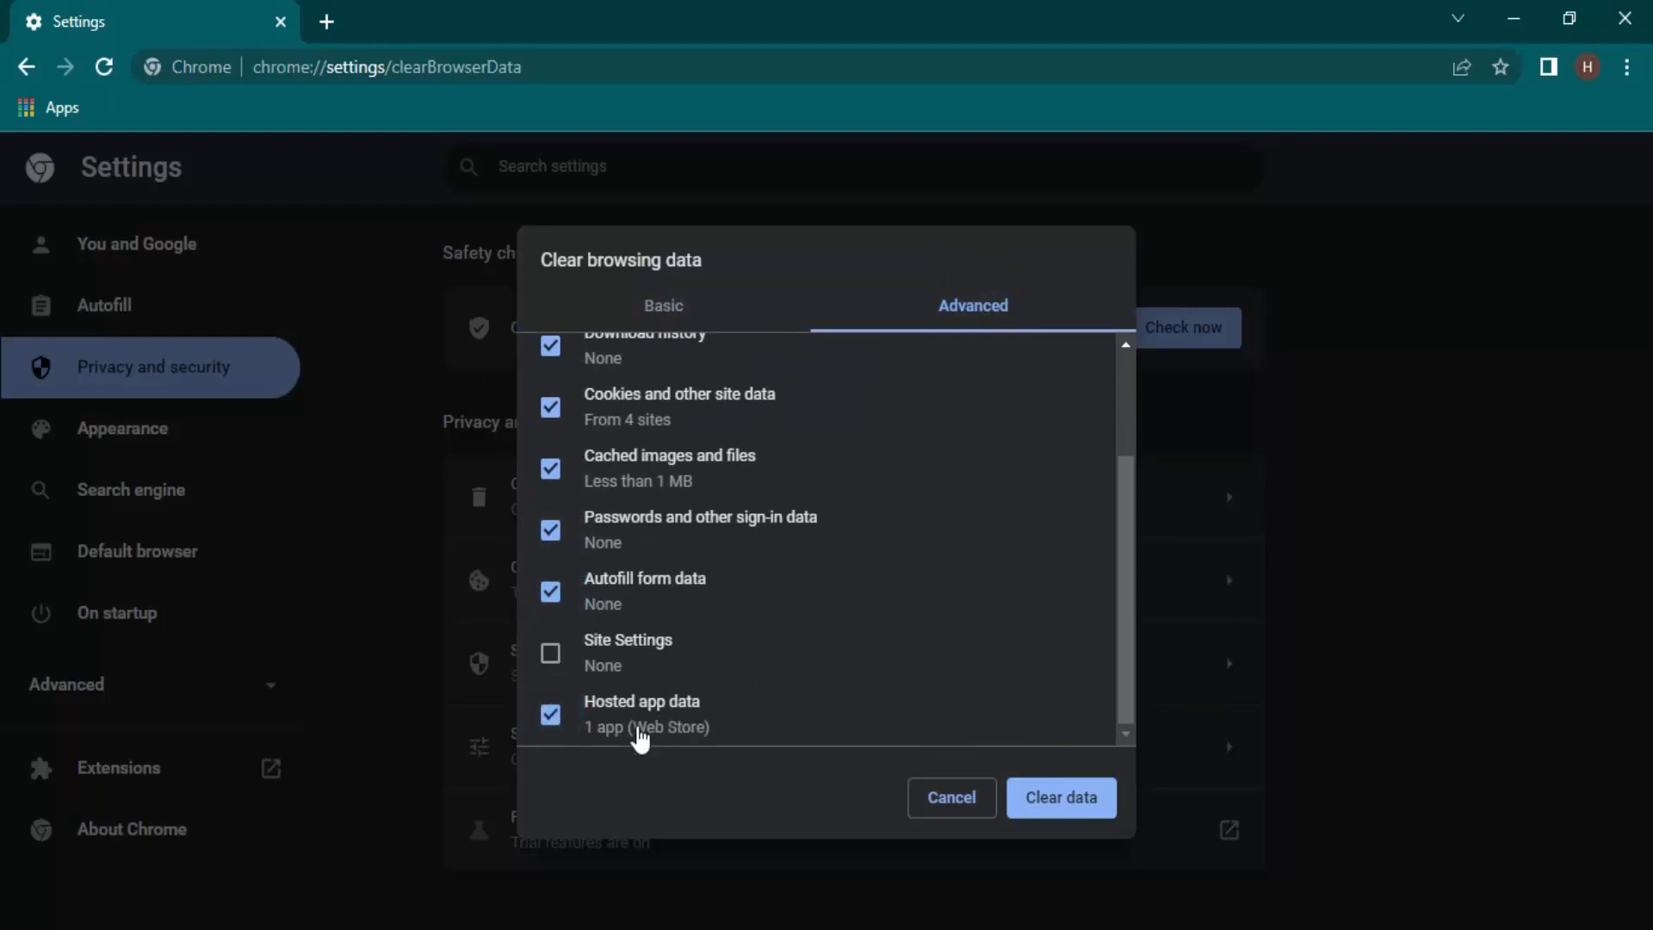
click(671, 307)
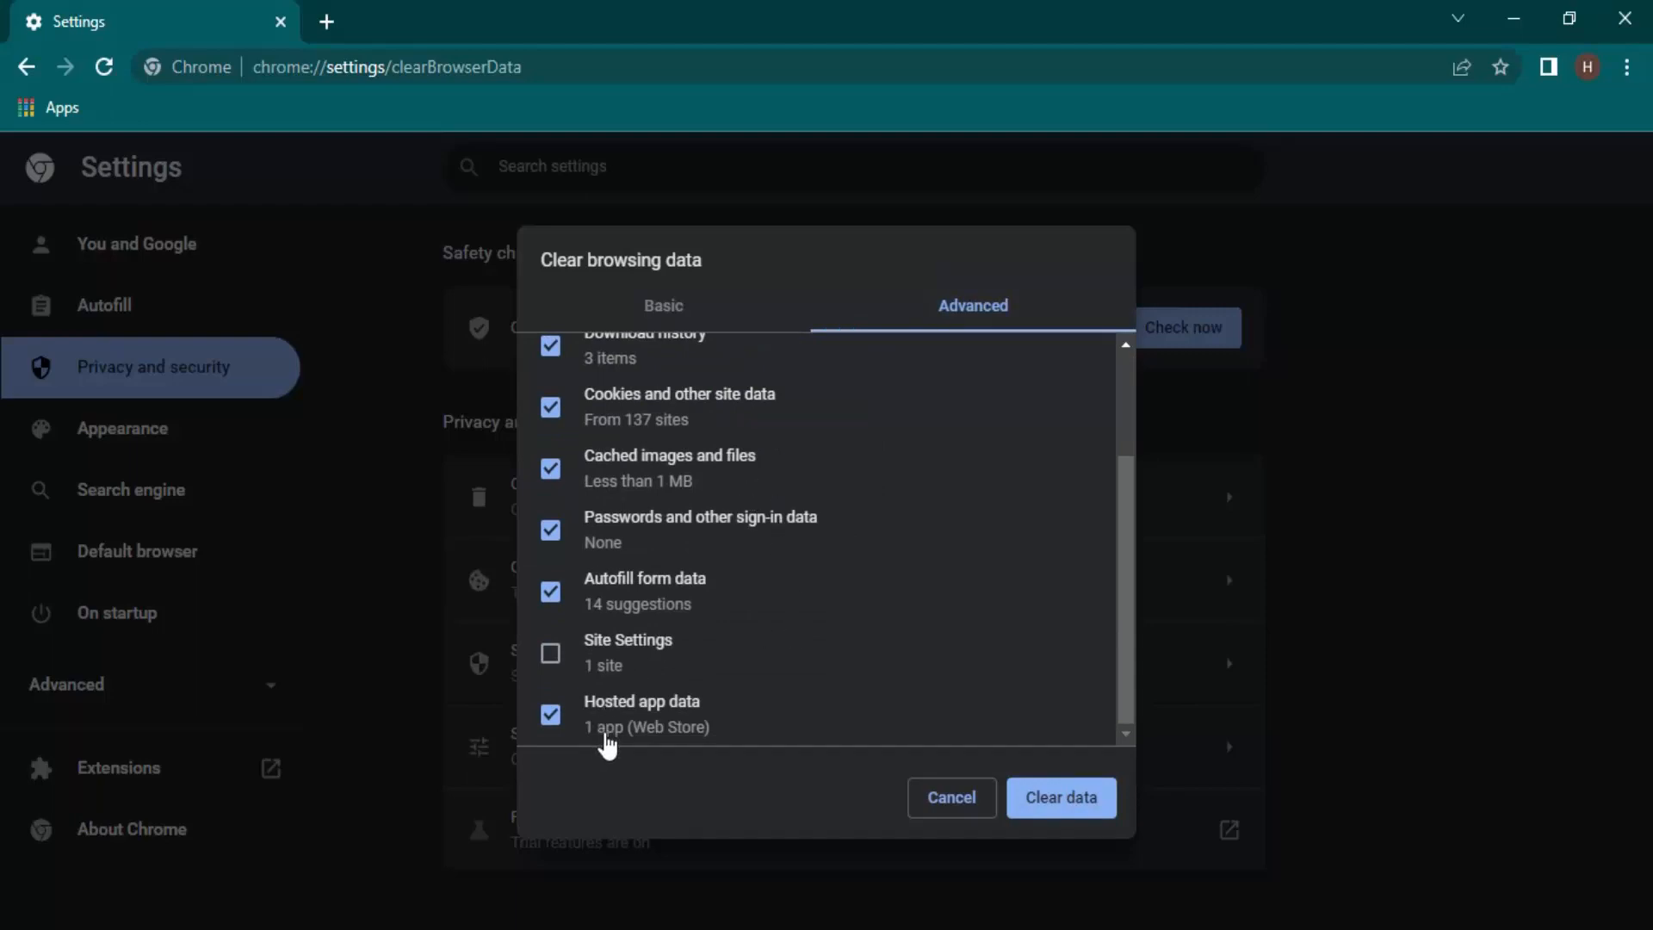
mouse_move(635, 716)
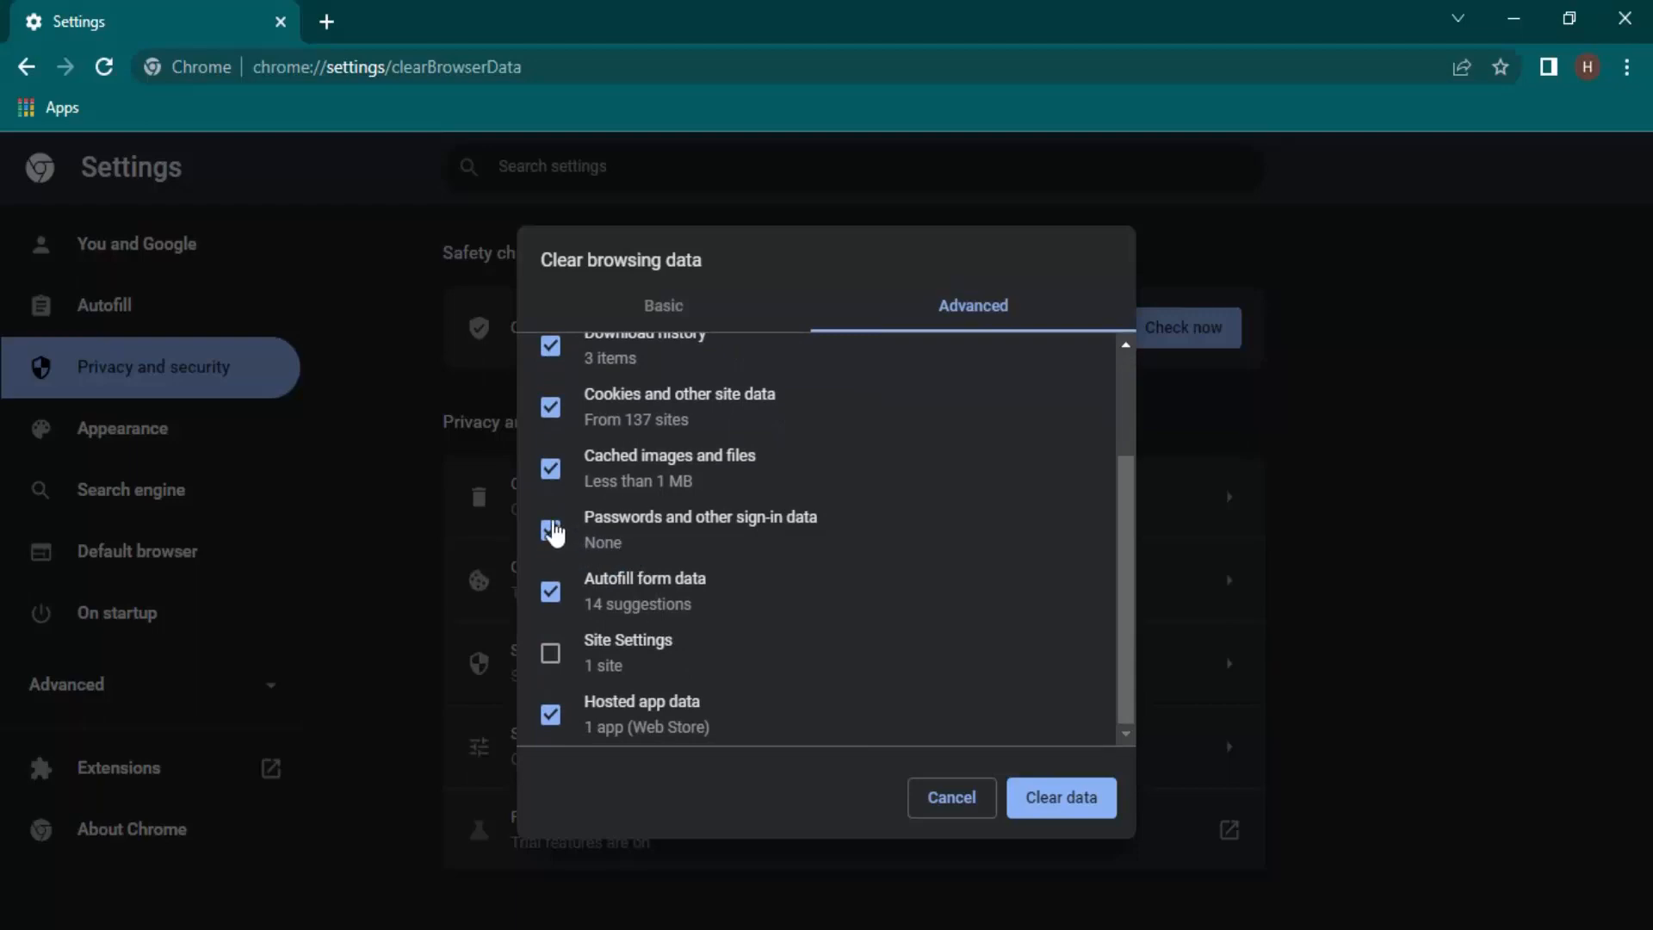
Untick passwords, autofill and hosted app data, keeping history, downloads, cookies and cache, then start a new tab
click(551, 531)
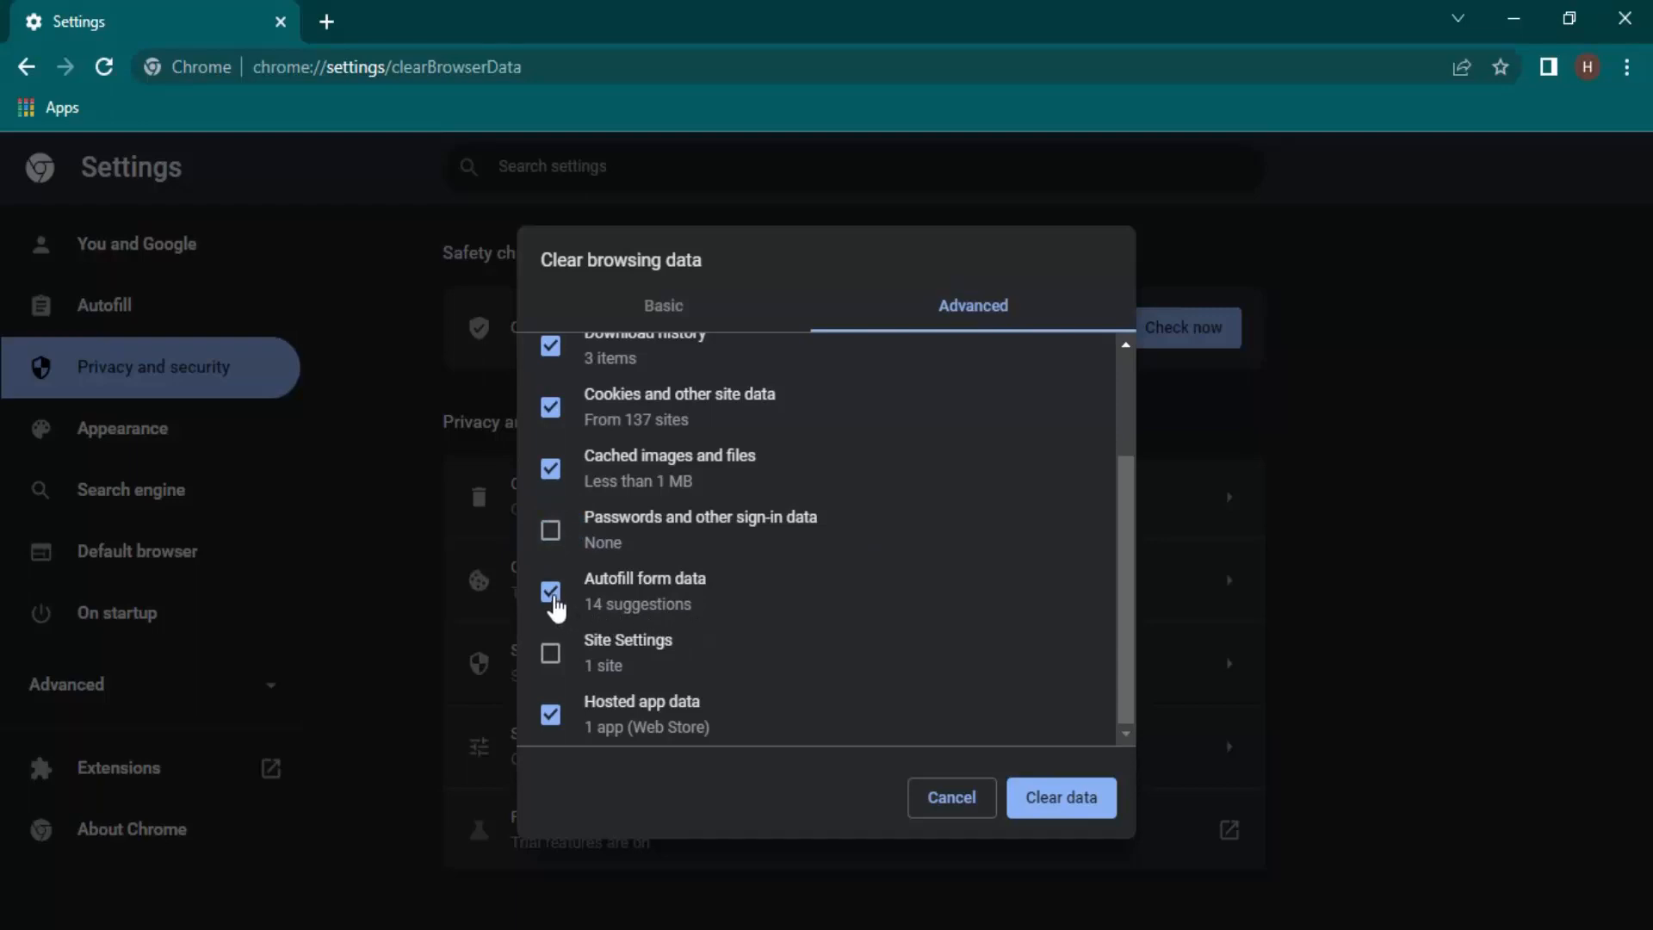
click(551, 590)
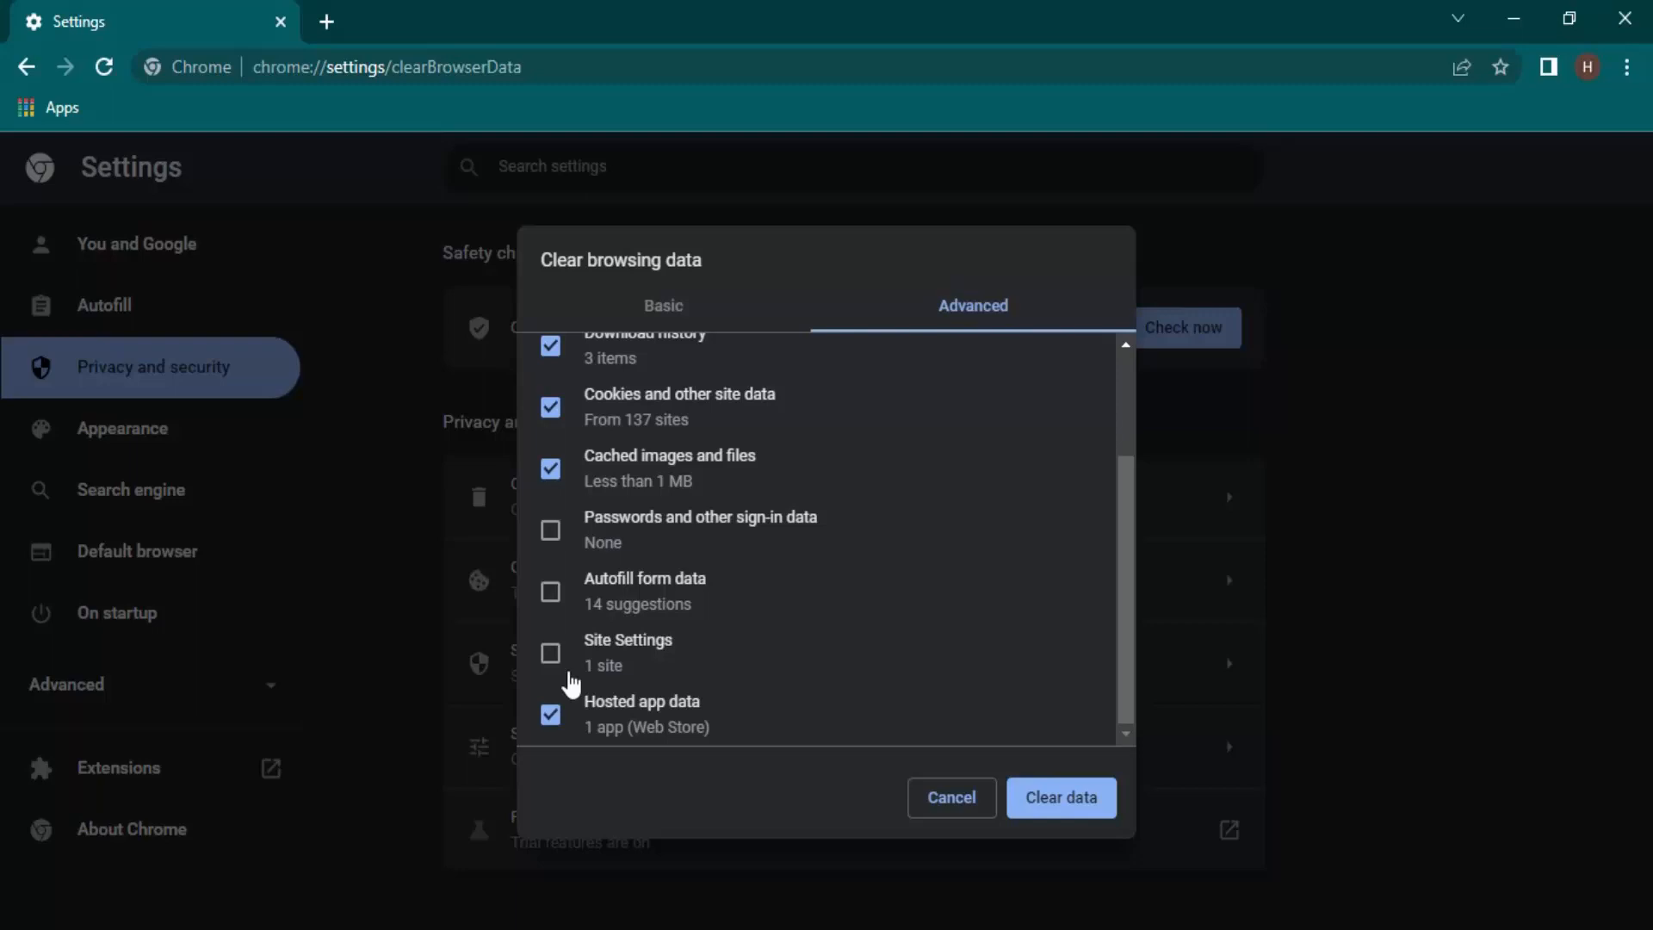
click(551, 715)
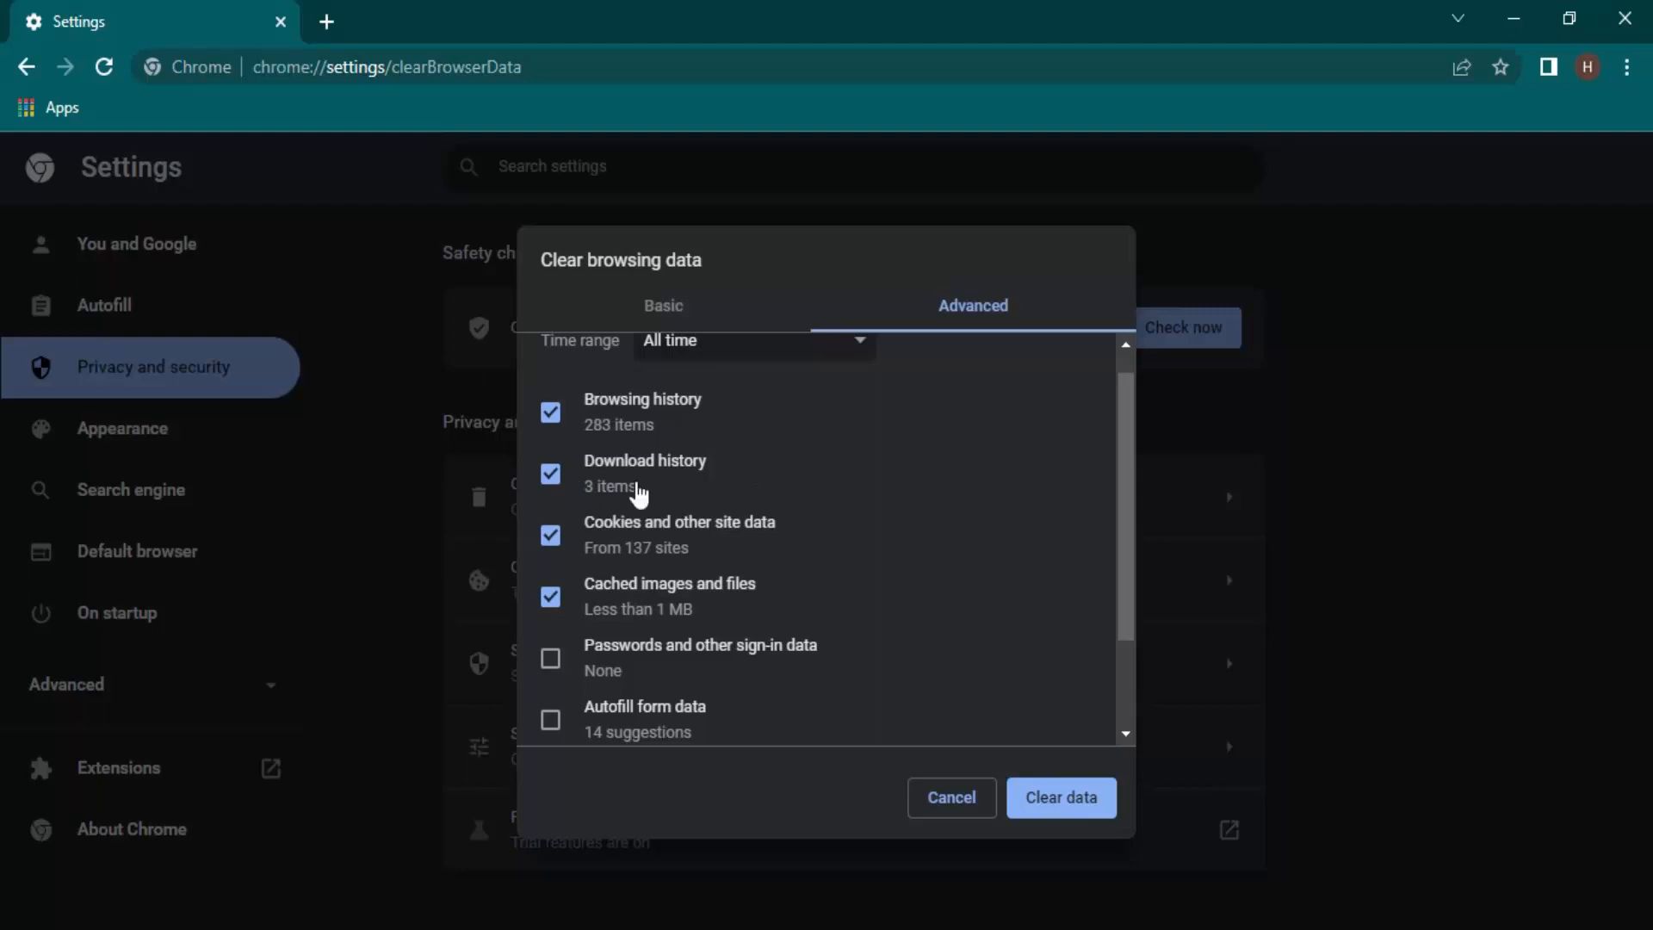
scroll(down, 3)
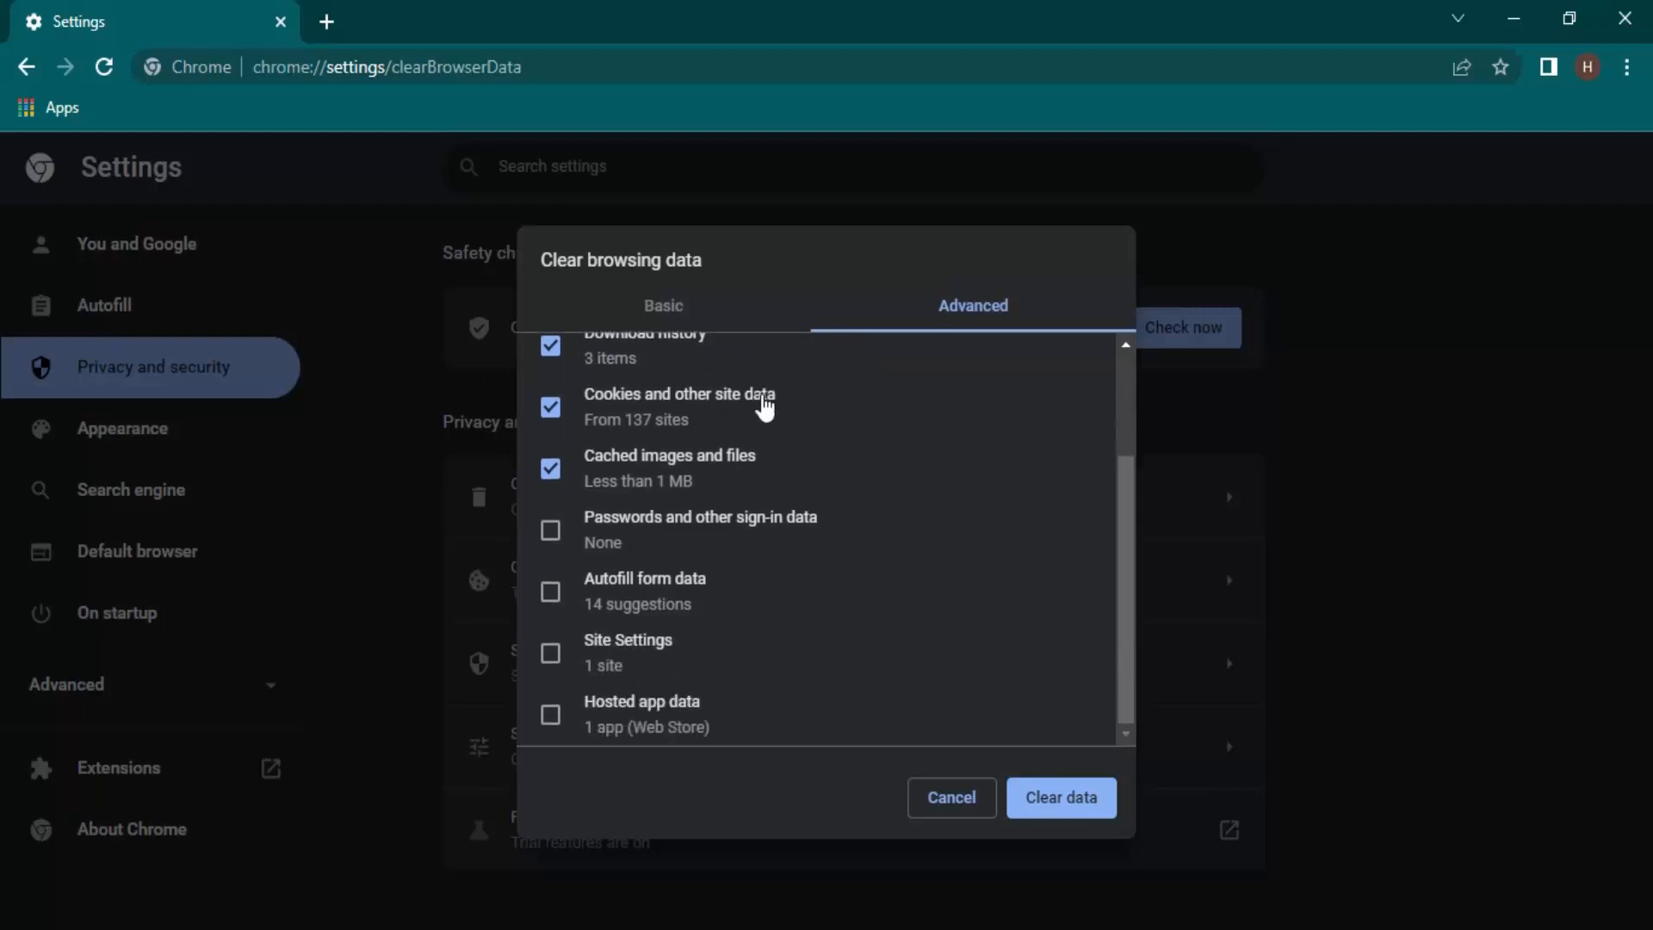
mouse_move(803, 810)
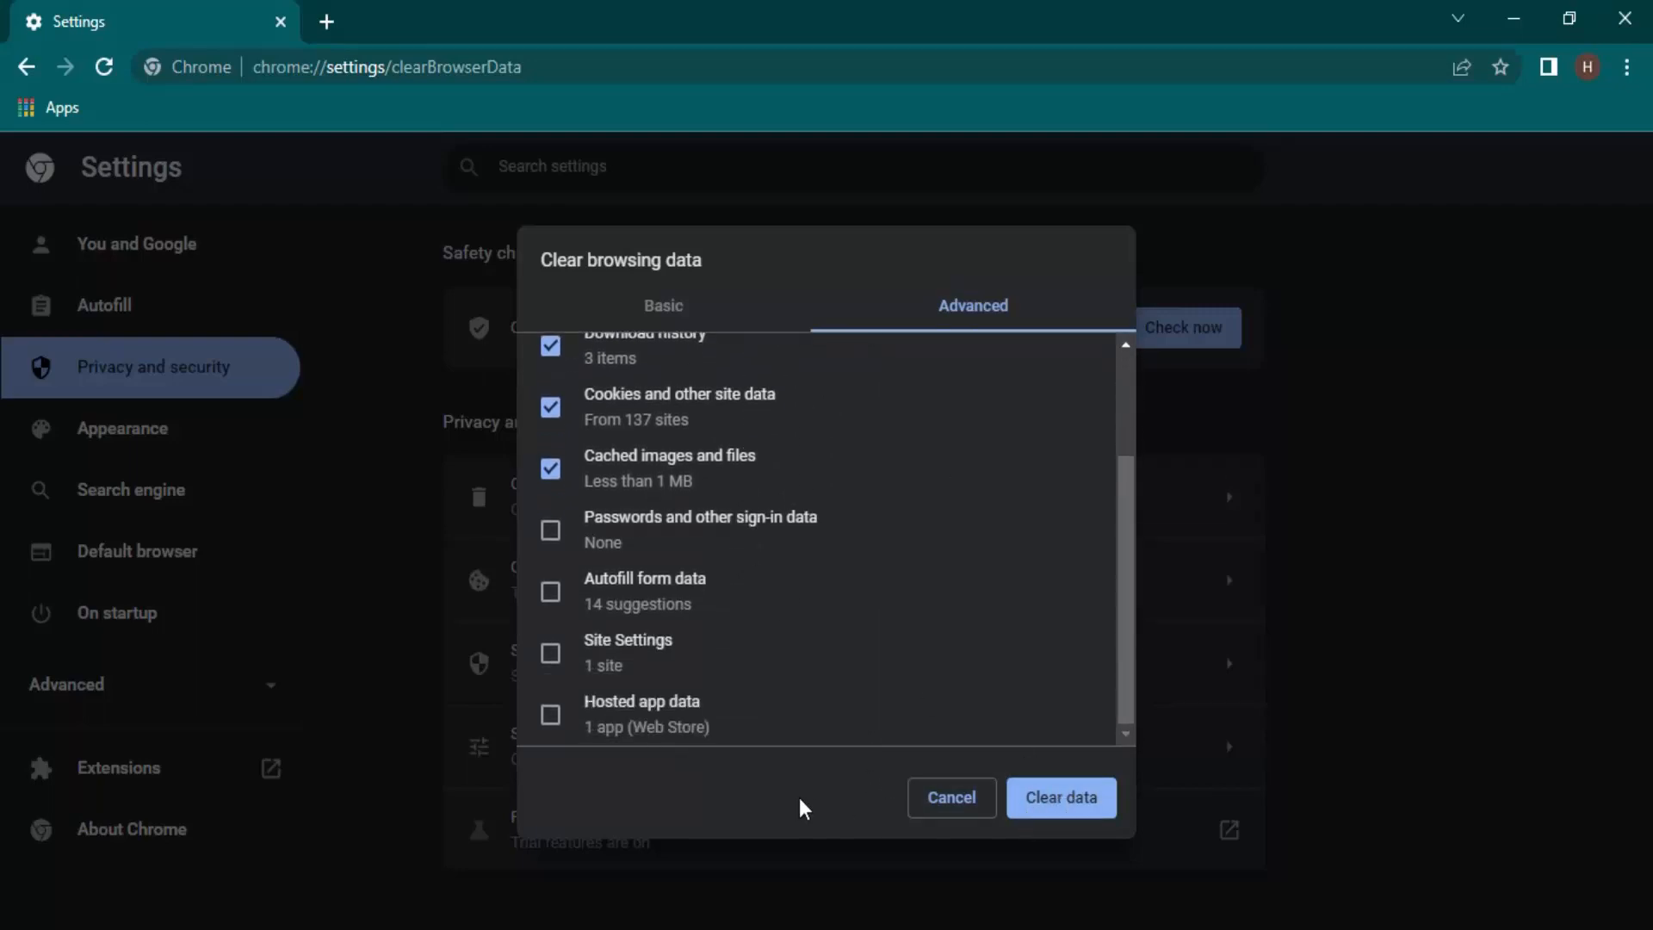
click(951, 797)
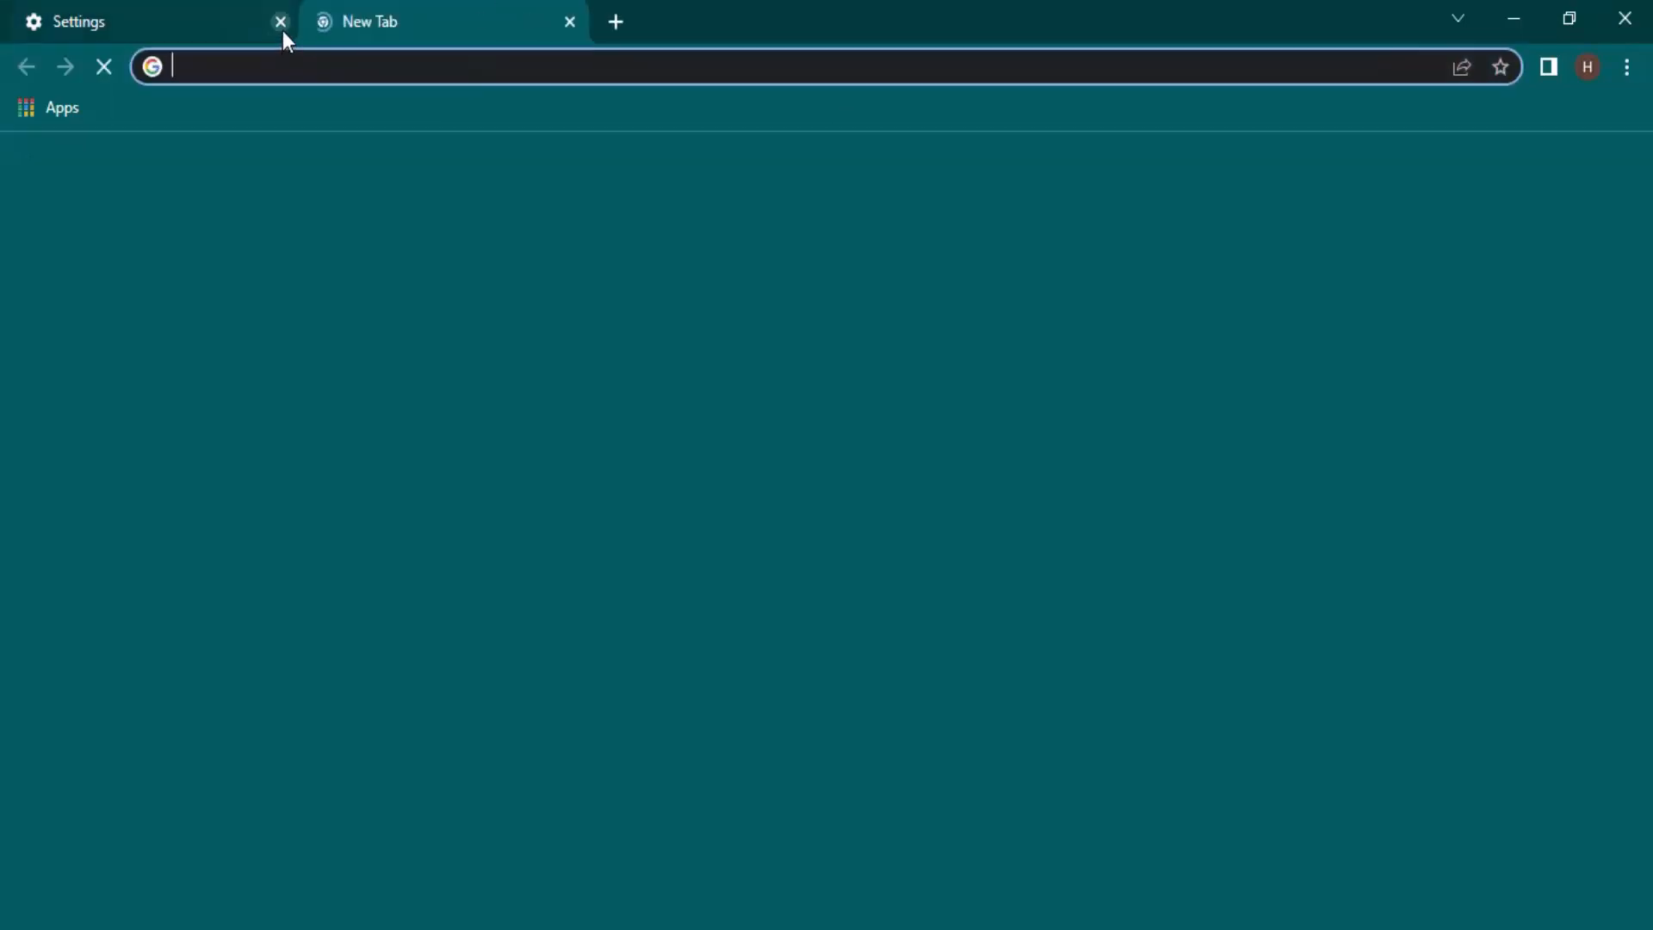
Close the extra tab and reopen Clear browsing data on its Basic options
click(280, 22)
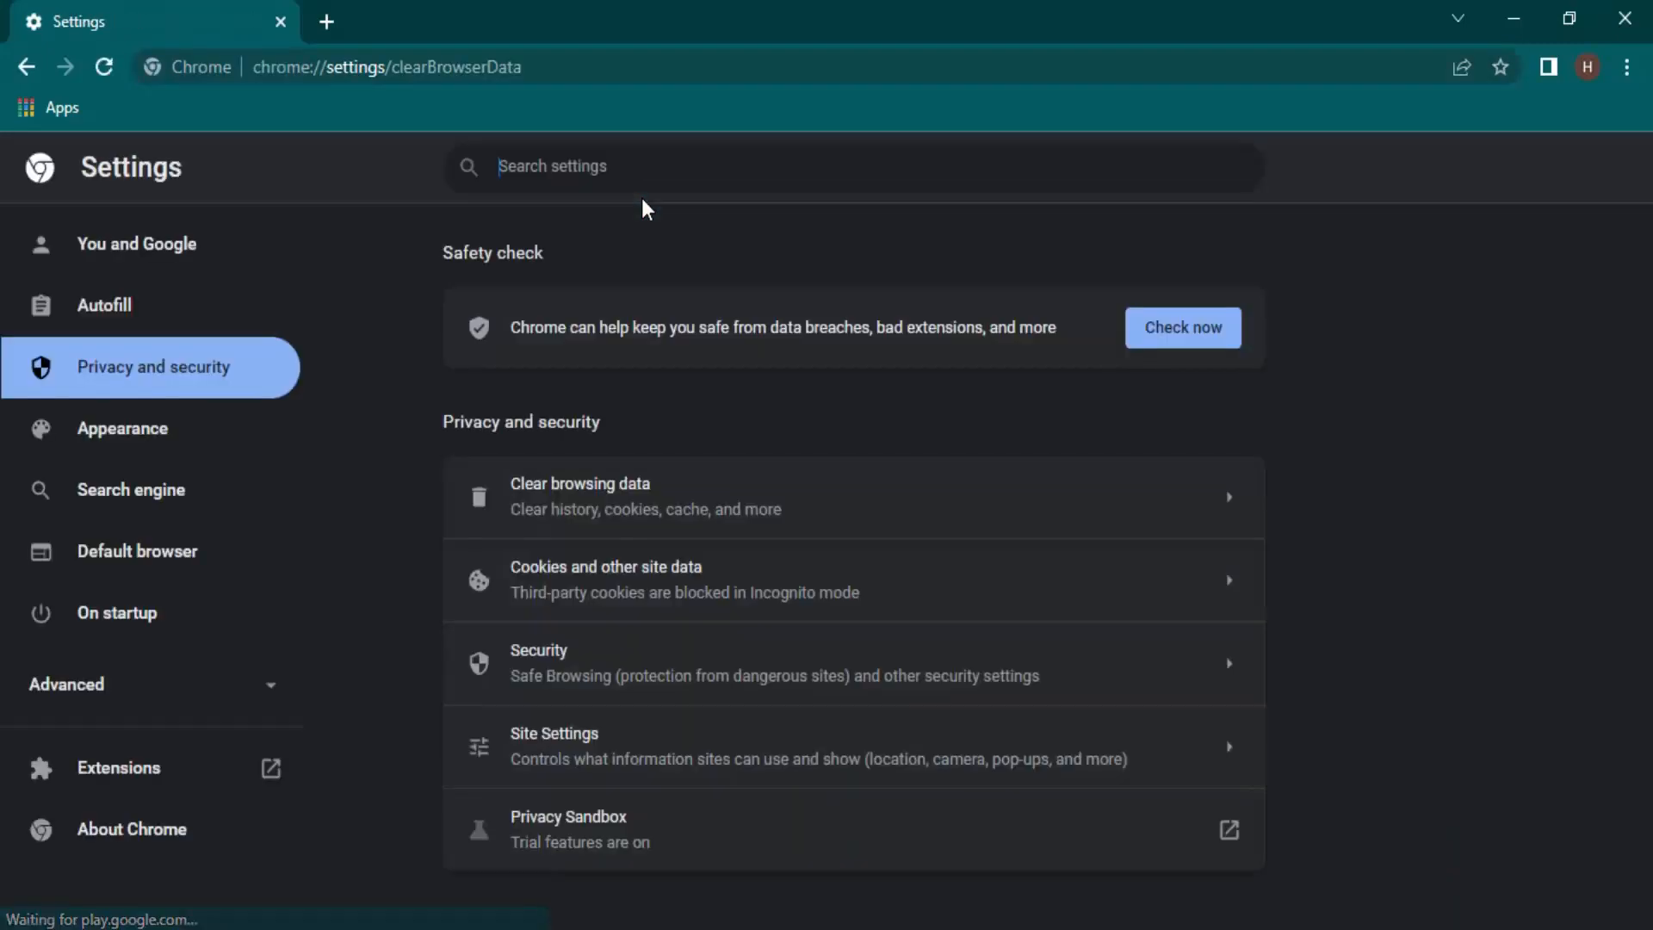
click(579, 496)
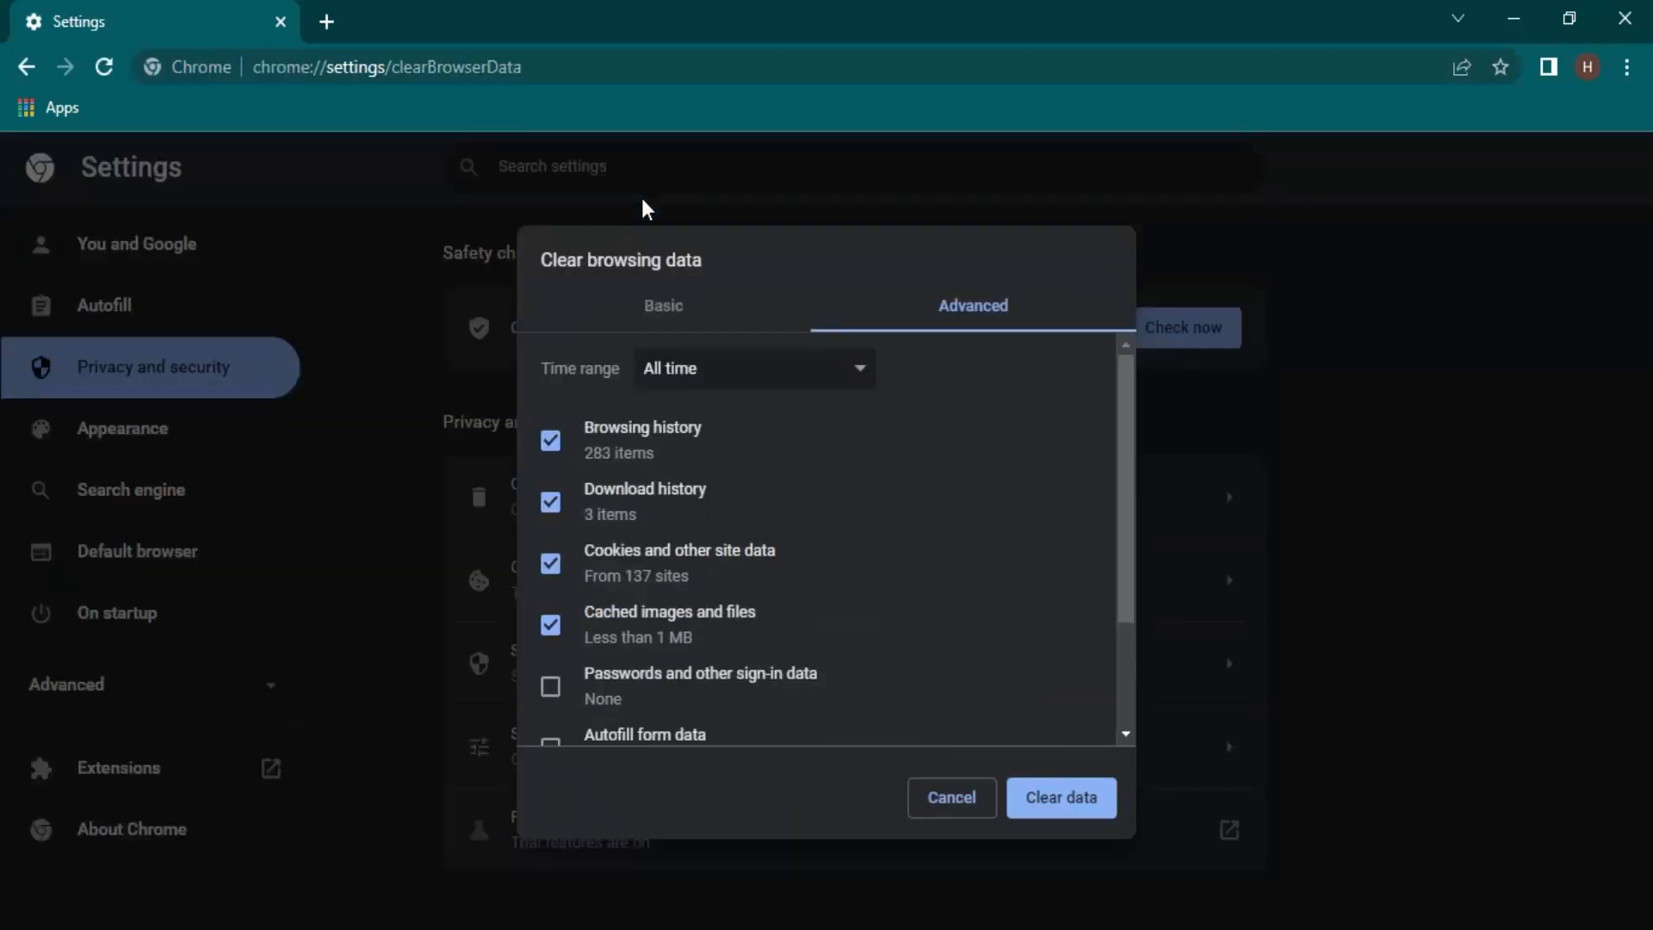
click(664, 307)
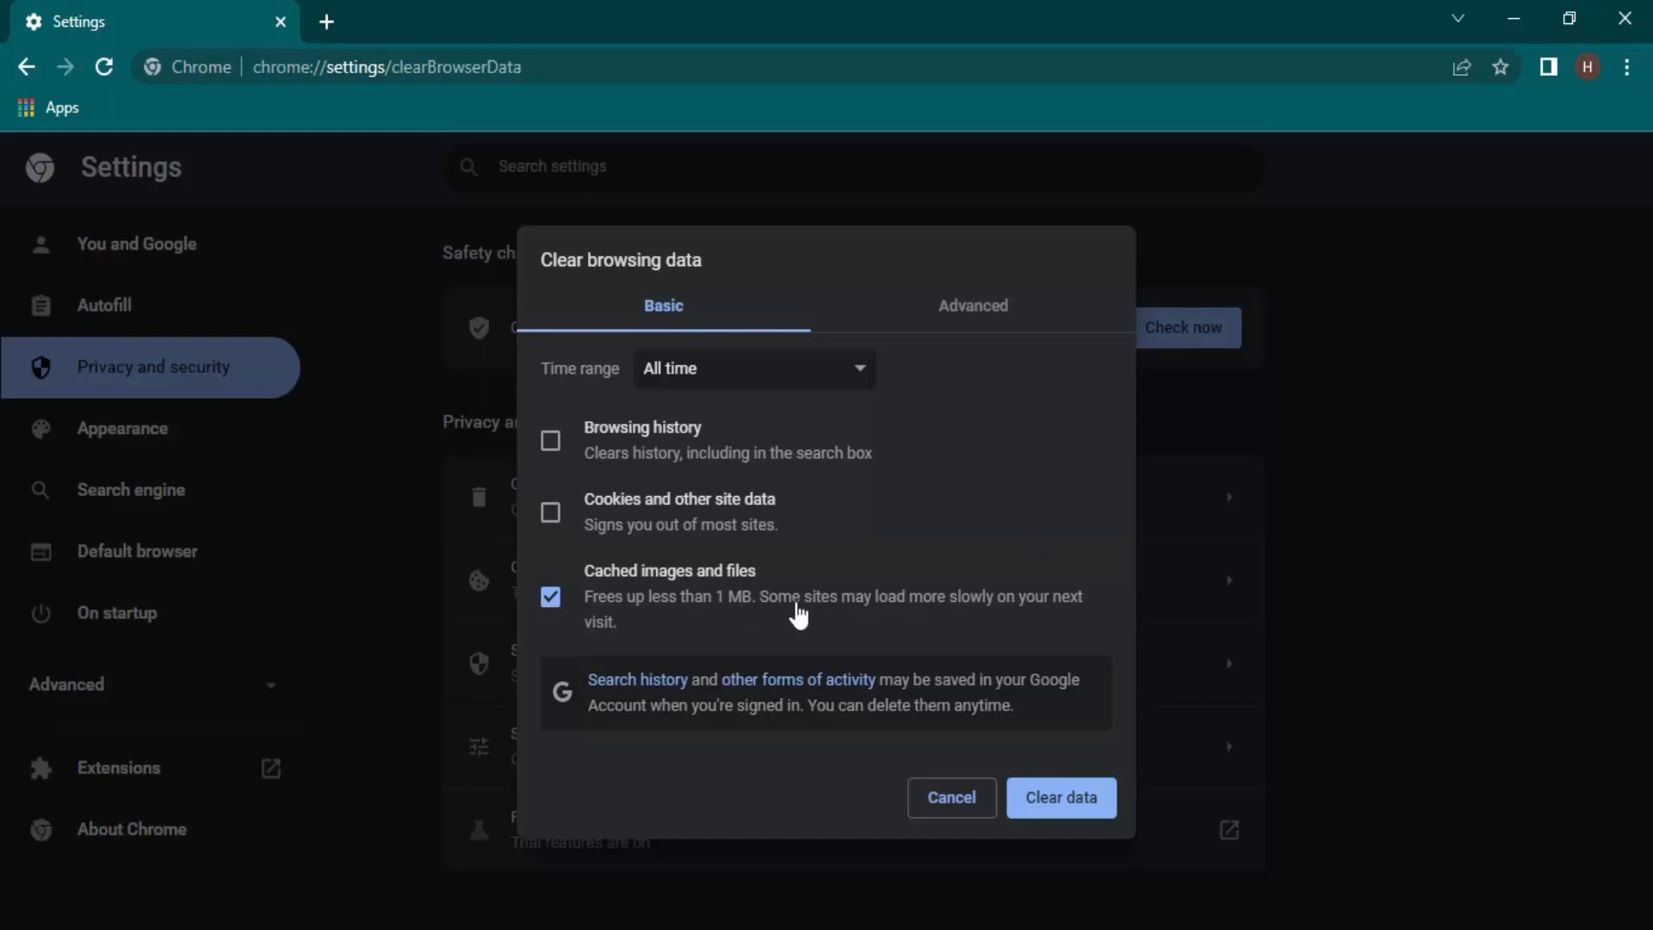
Mark Browsing history instead of cached files, then start entering classroom.google.com in a new tab
click(551, 596)
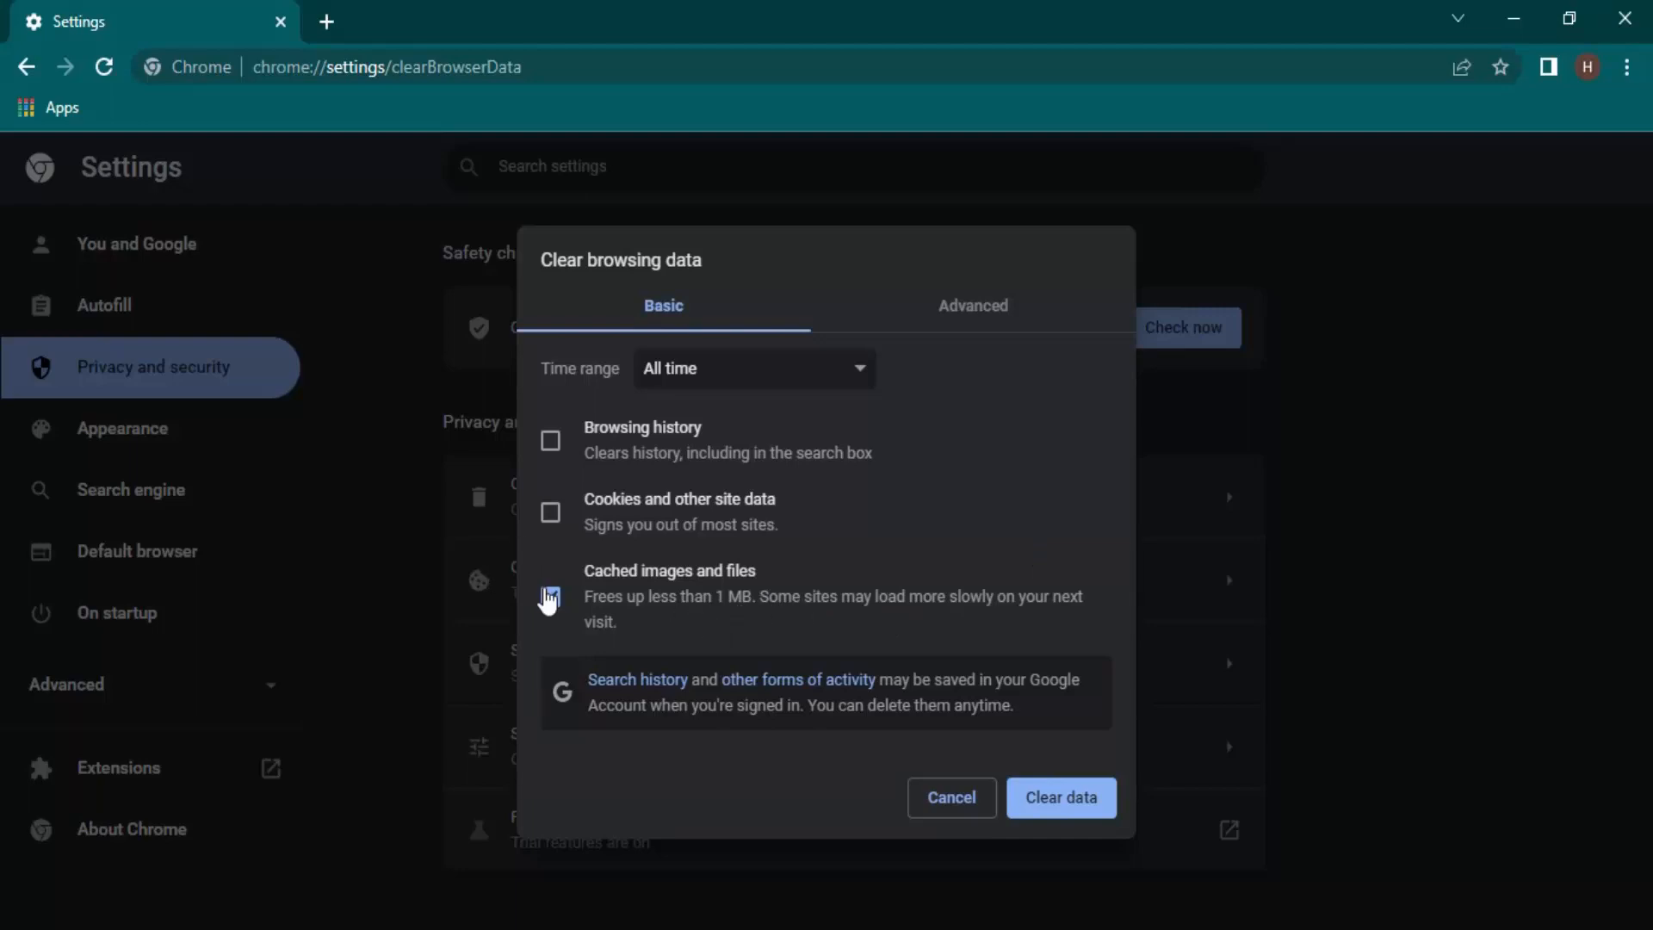
click(551, 441)
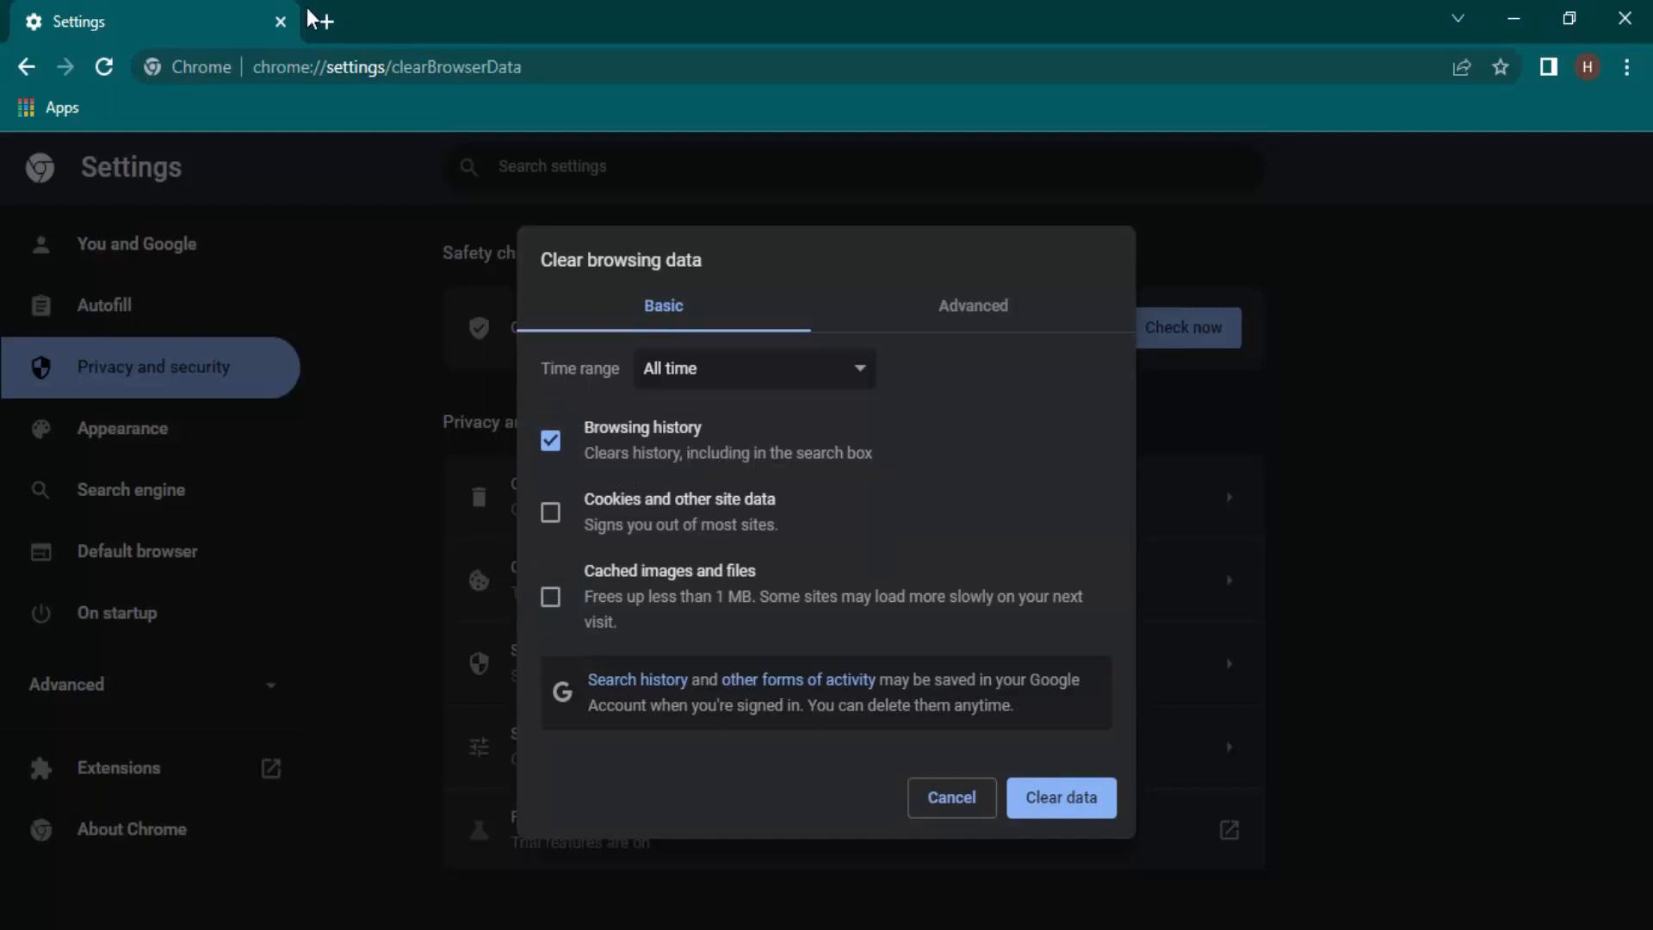
click(328, 23)
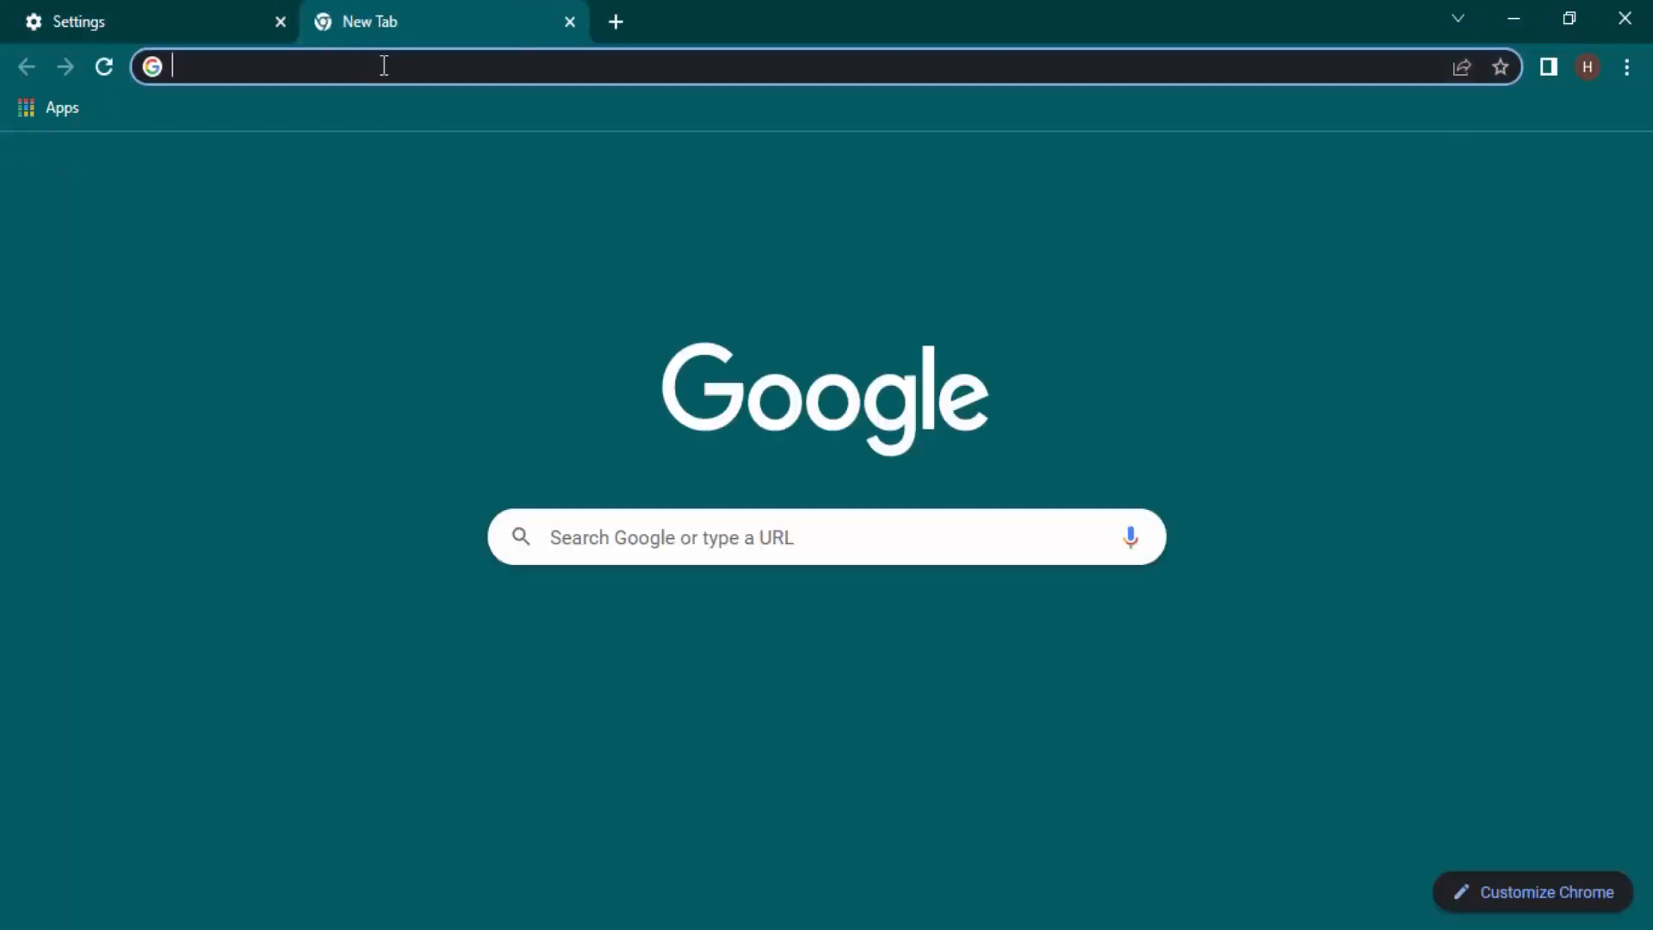
text(classroom.google.com)
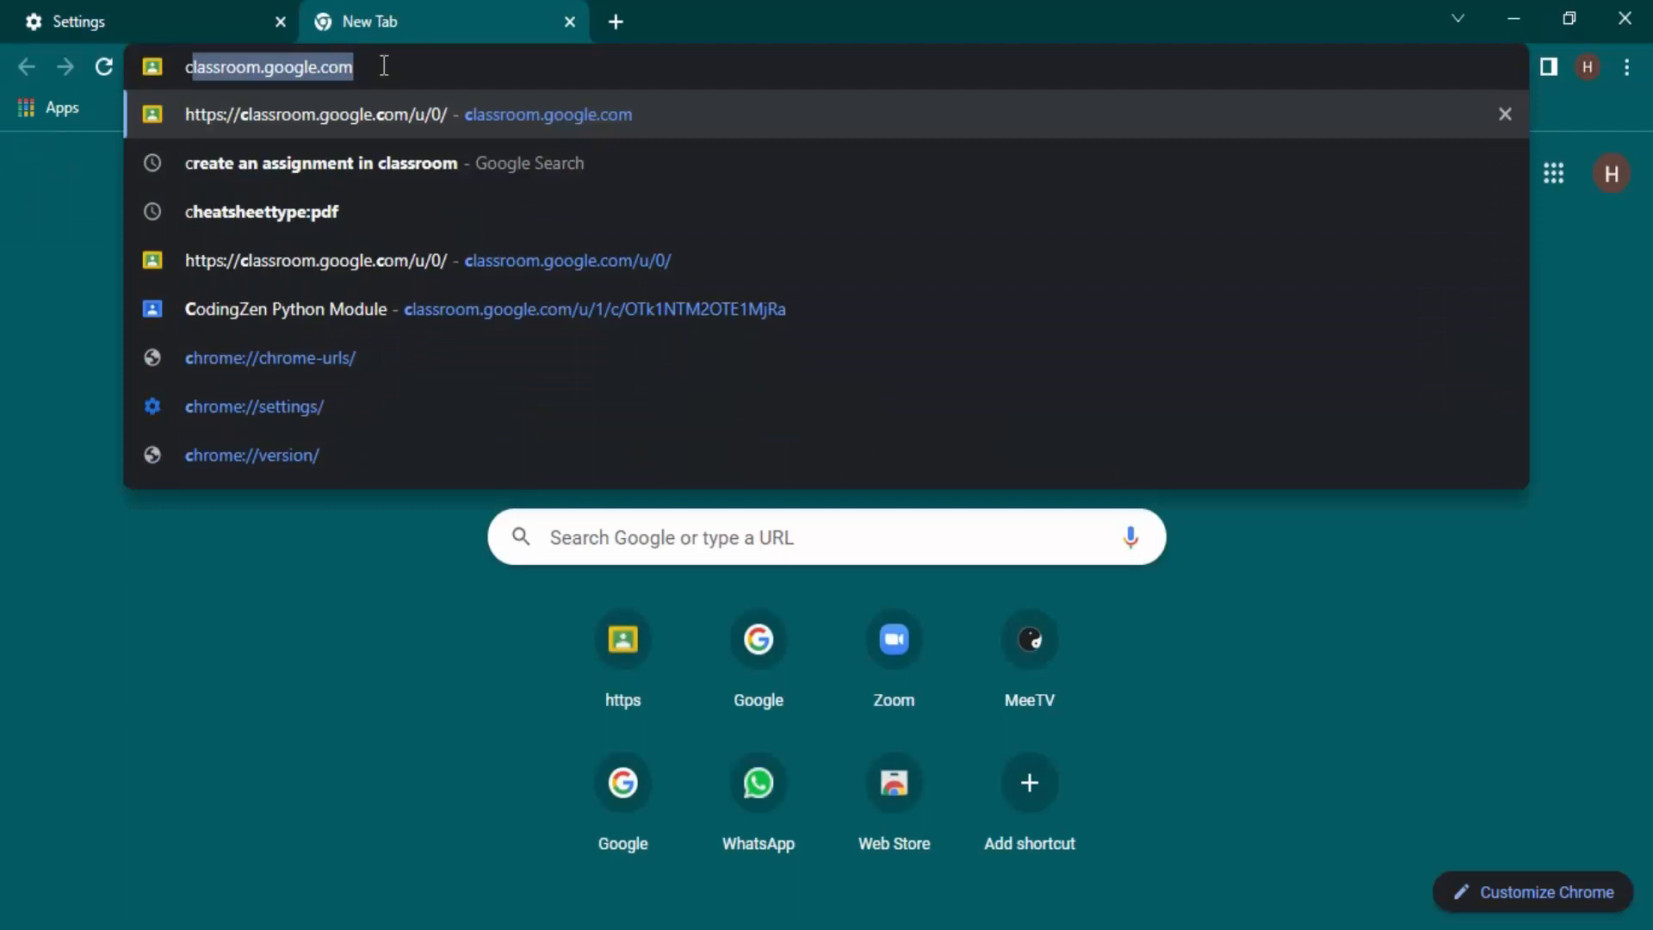
mouse_move(379, 514)
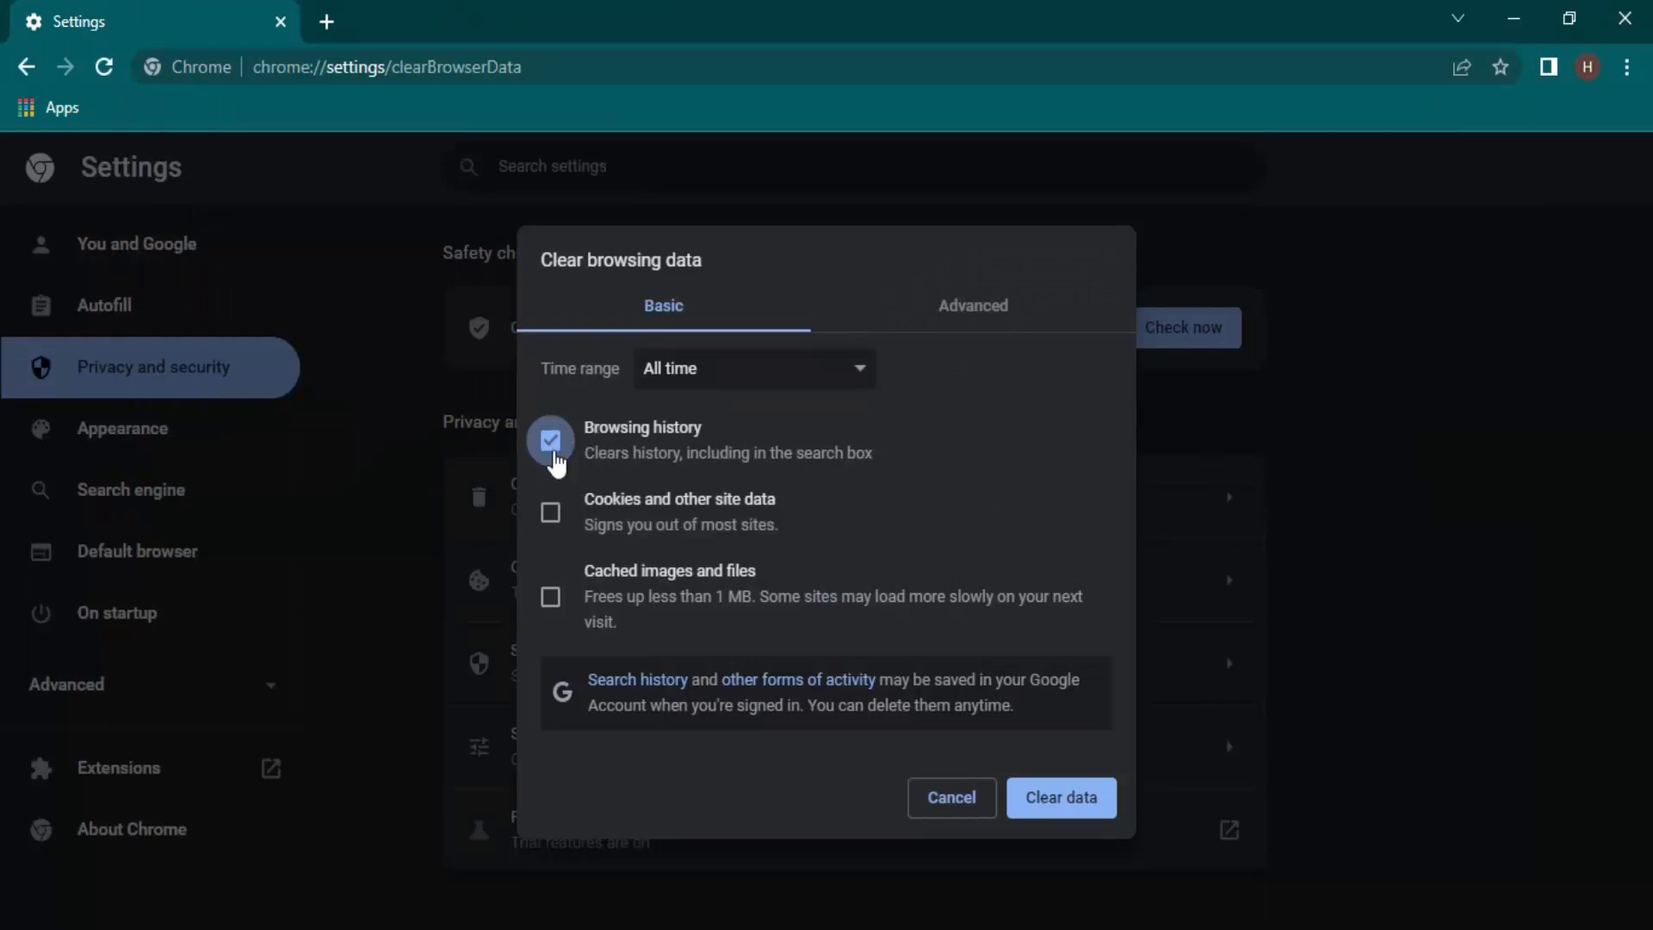
click(951, 797)
text(c)
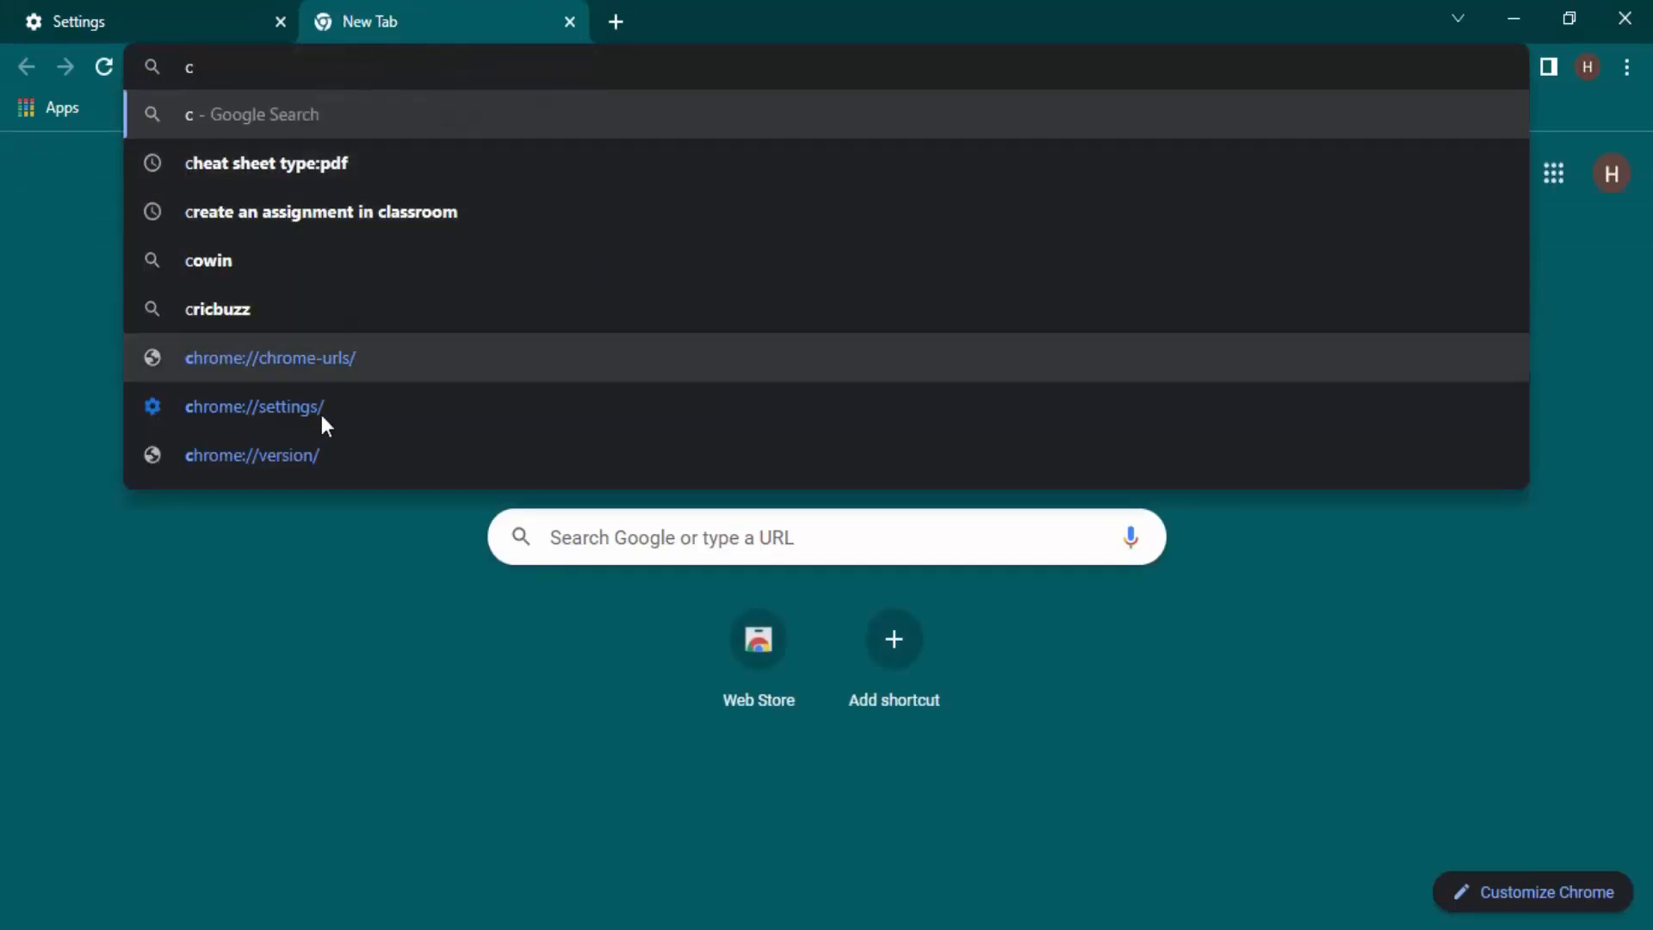
mouse_move(310, 501)
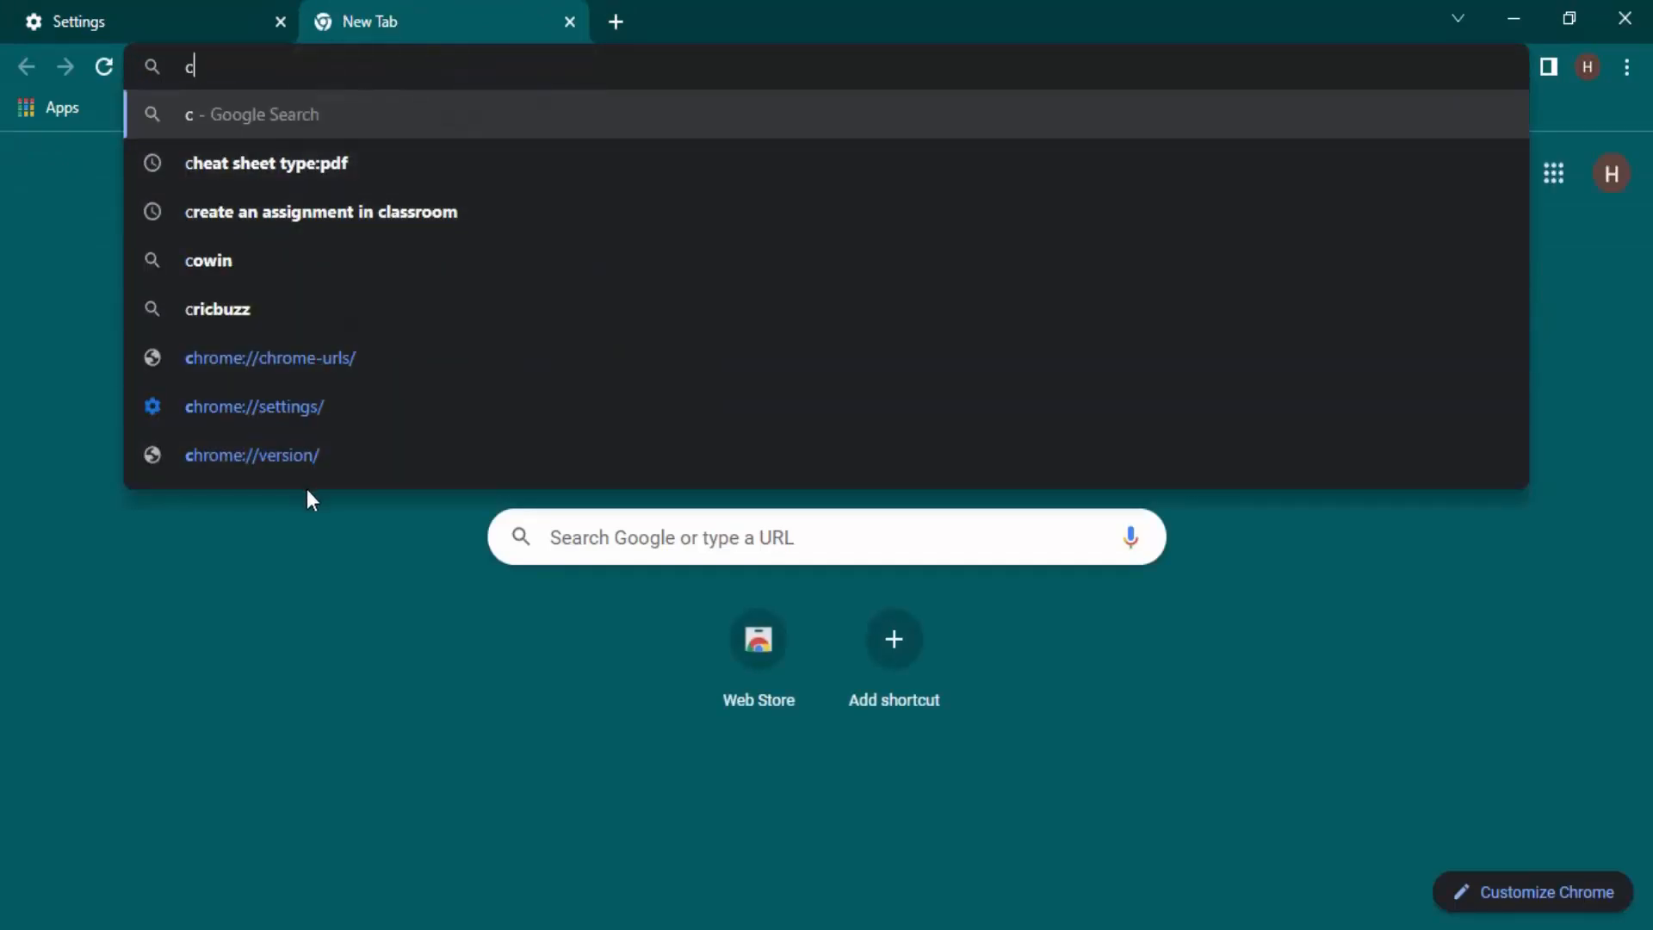